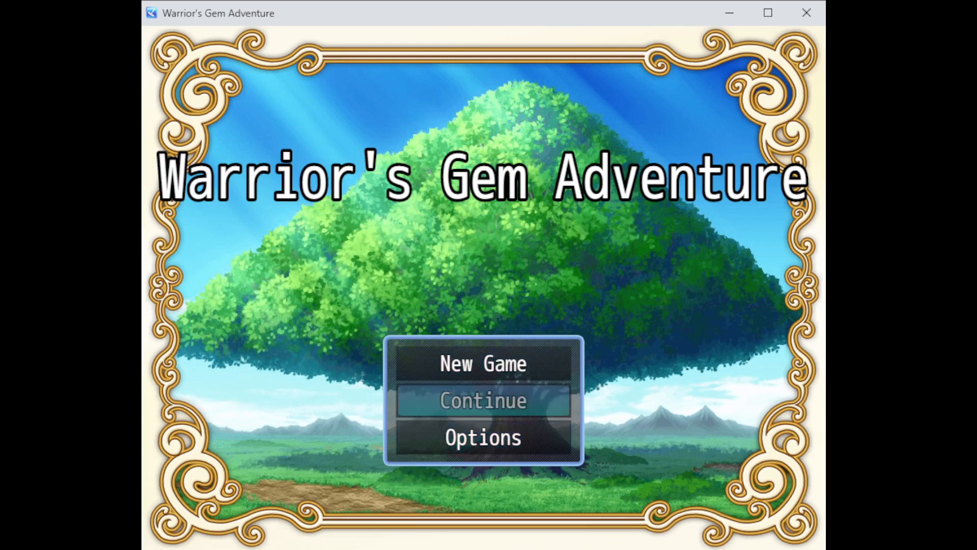
mouse_move(482, 363)
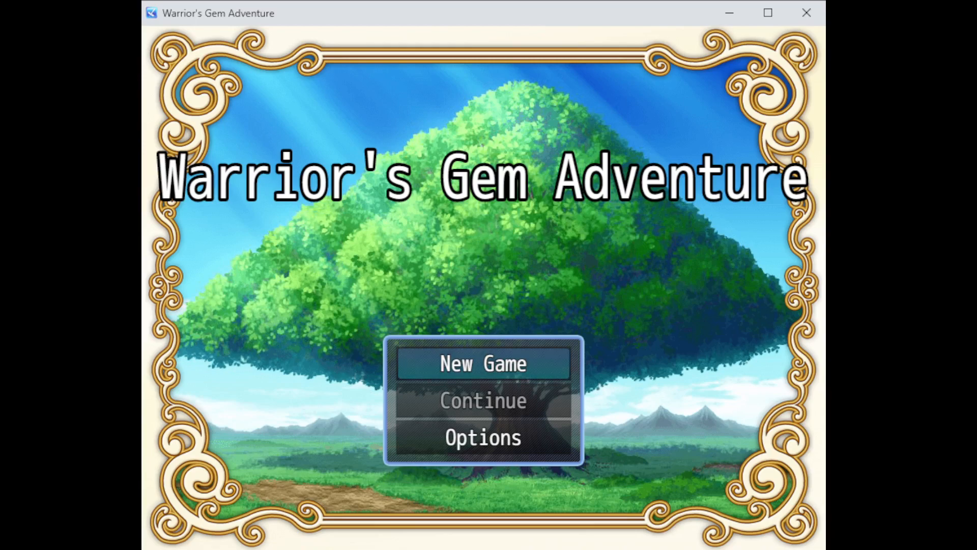
Begin a New Game and advance through the Warrior's amnesia monologue to its end
click(483, 363)
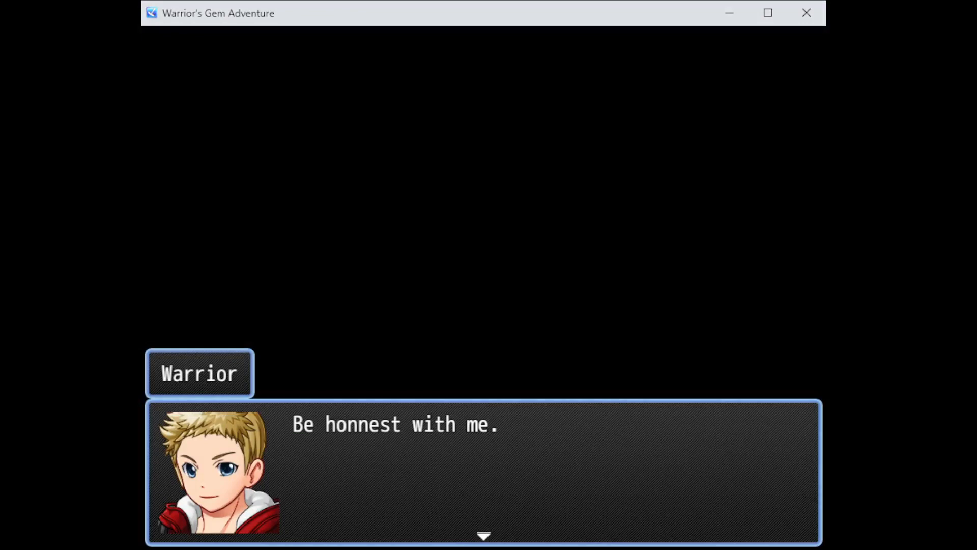
click(483, 471)
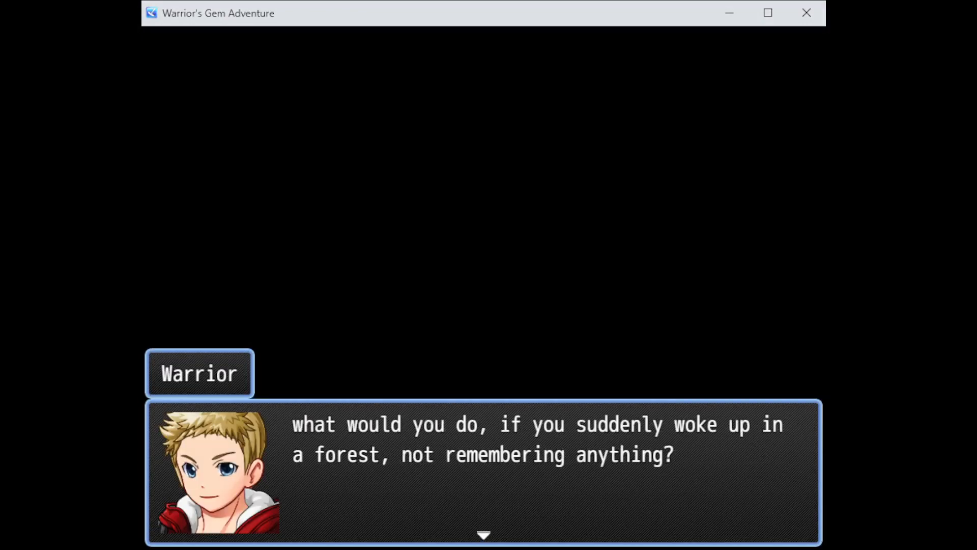
click(483, 471)
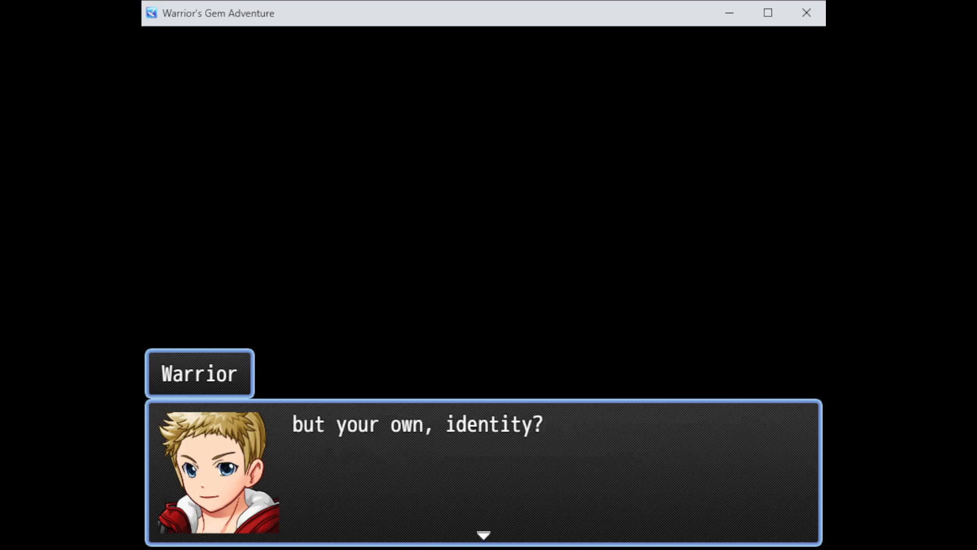
click(483, 471)
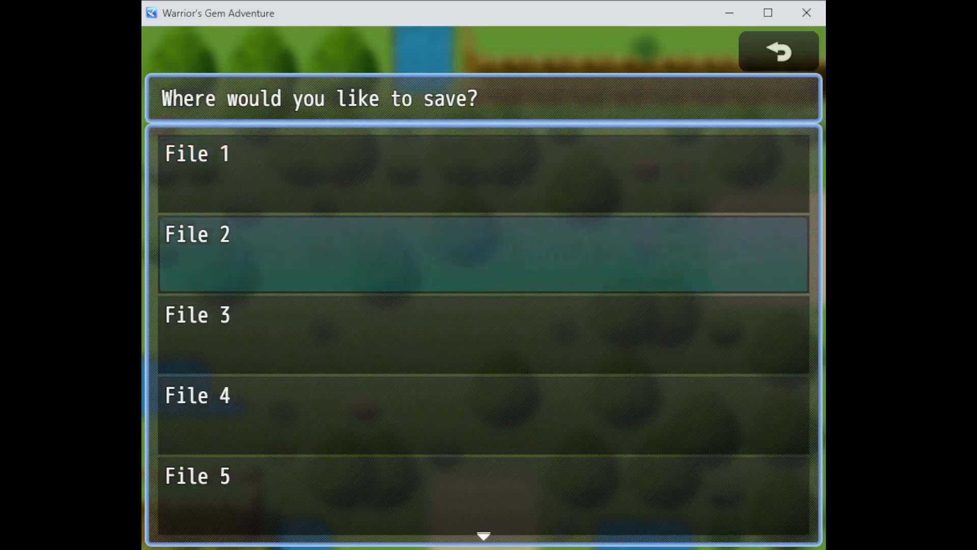
Save to File 1 and review the Illusionist achievement before returning to the forest
click(779, 51)
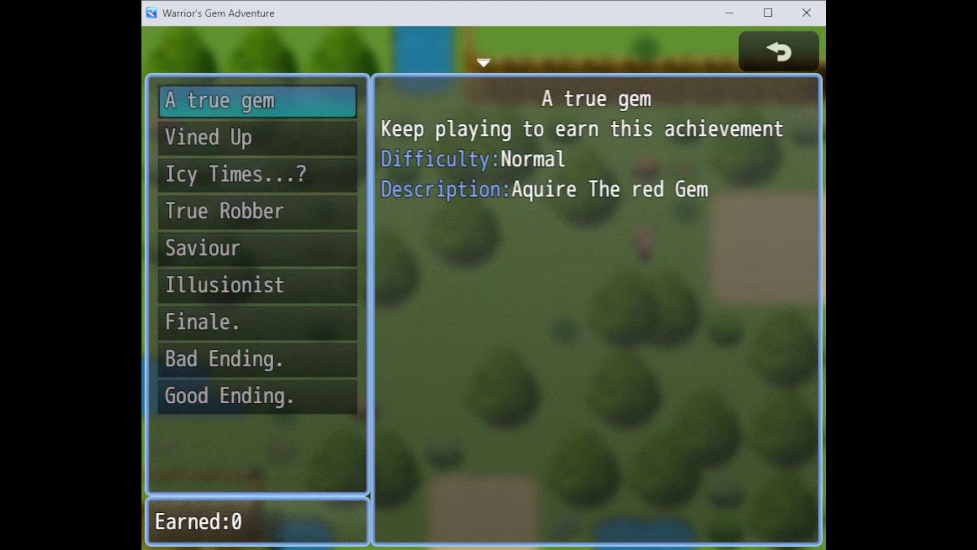
click(224, 285)
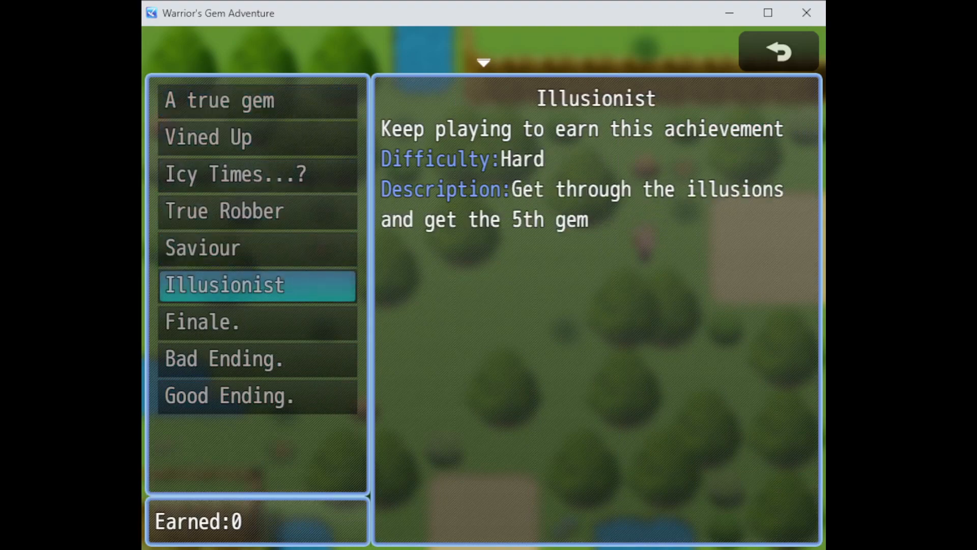
click(778, 51)
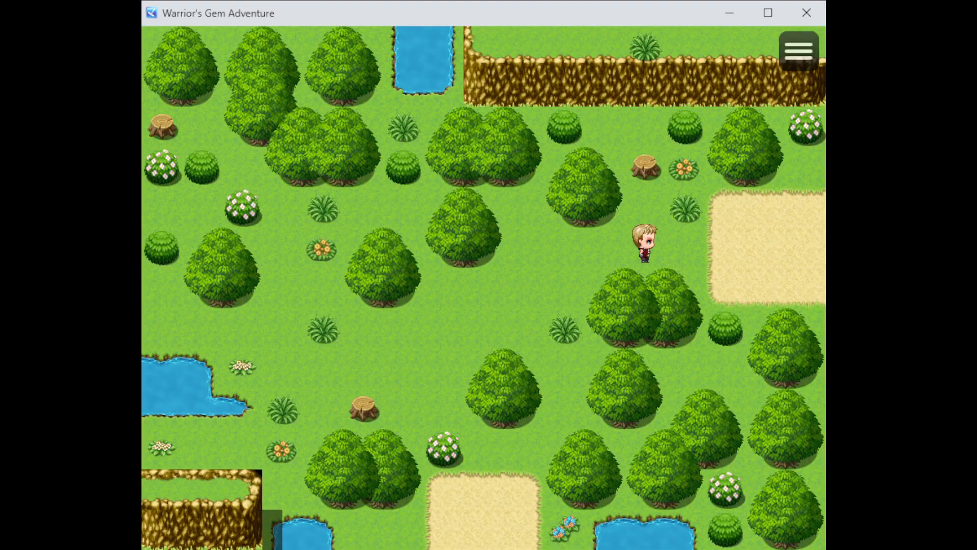
Walk the Warrior down into the next forest clearing and bring up saving again
click(799, 50)
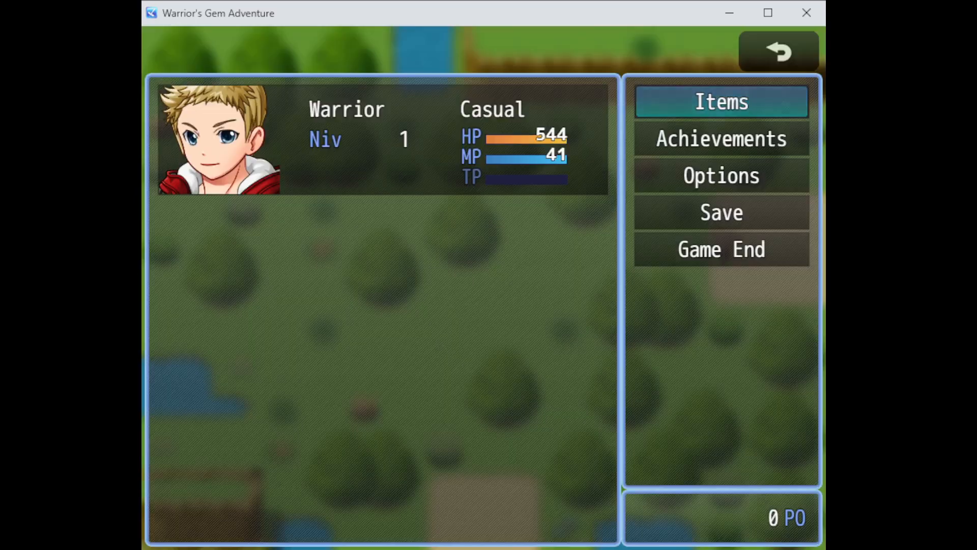
click(777, 51)
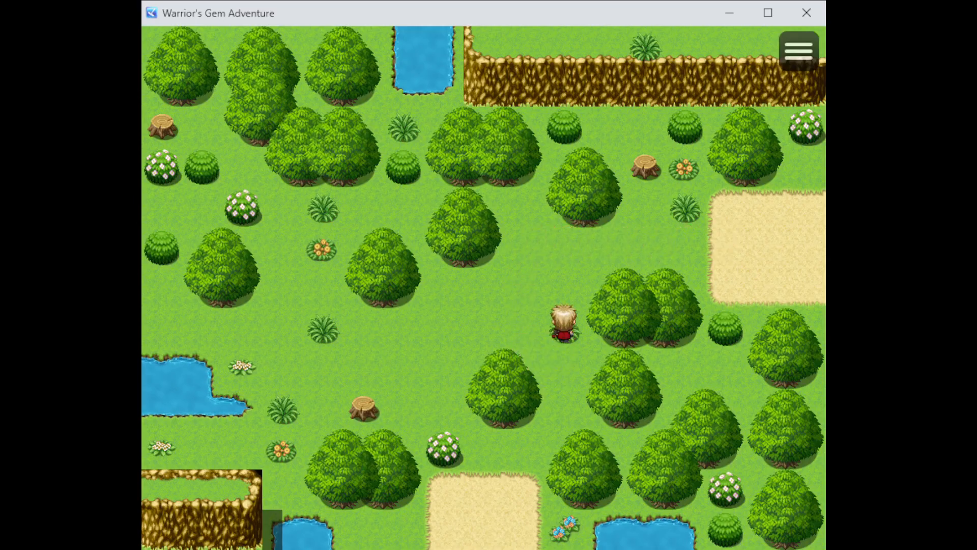
key(down)
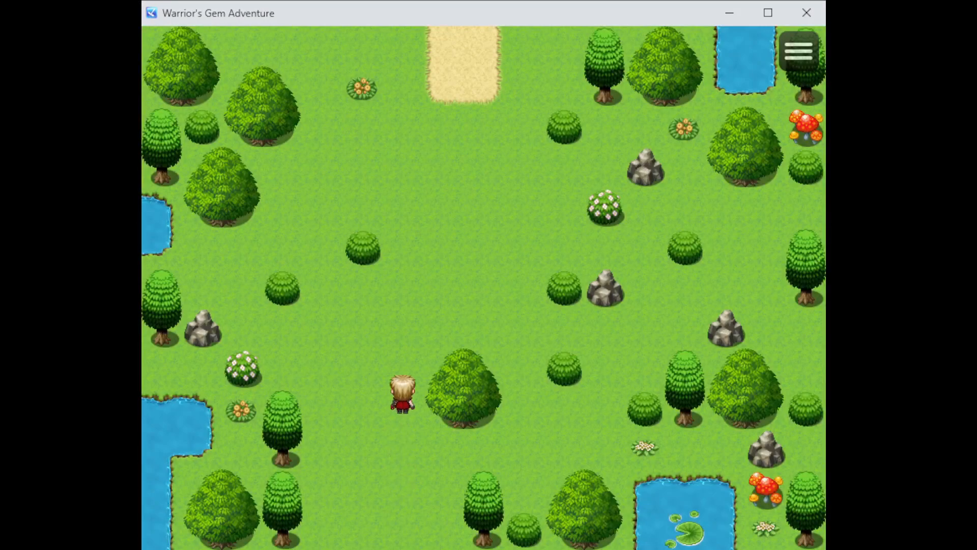
click(798, 51)
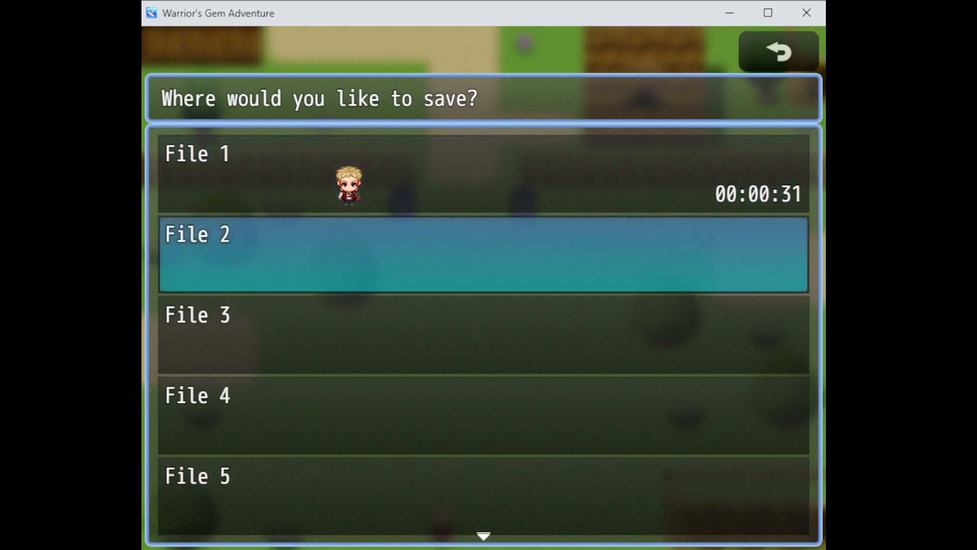
Cancel saving, walk up past the guarded fence and descend the trapdoor into the cave
click(778, 51)
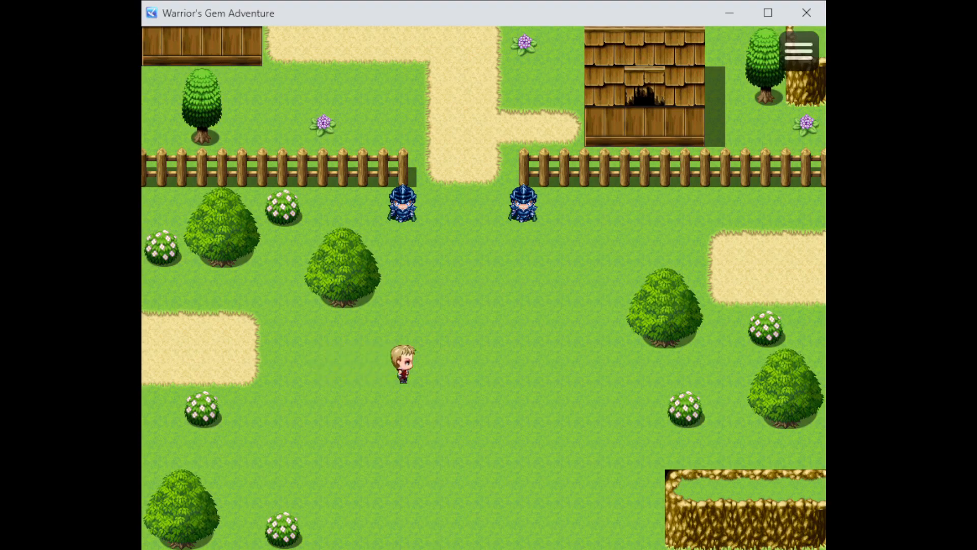
key(up)
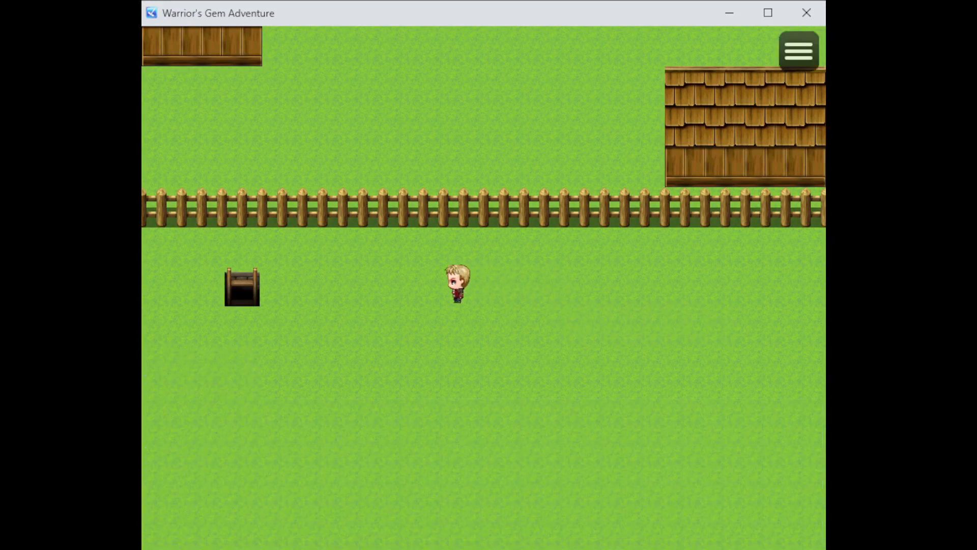
click(798, 51)
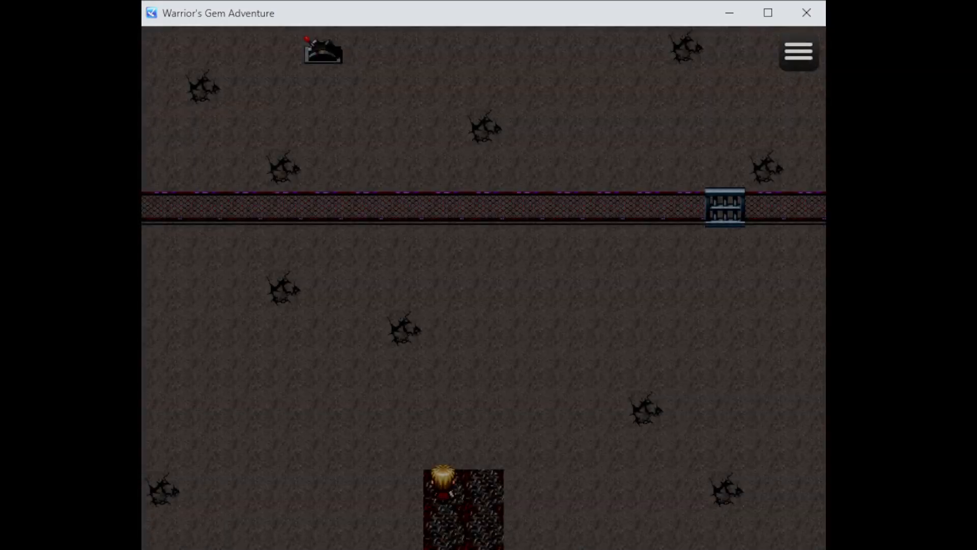
Reach the locked gate, then explore the stone maze searching for the code
key(Up)
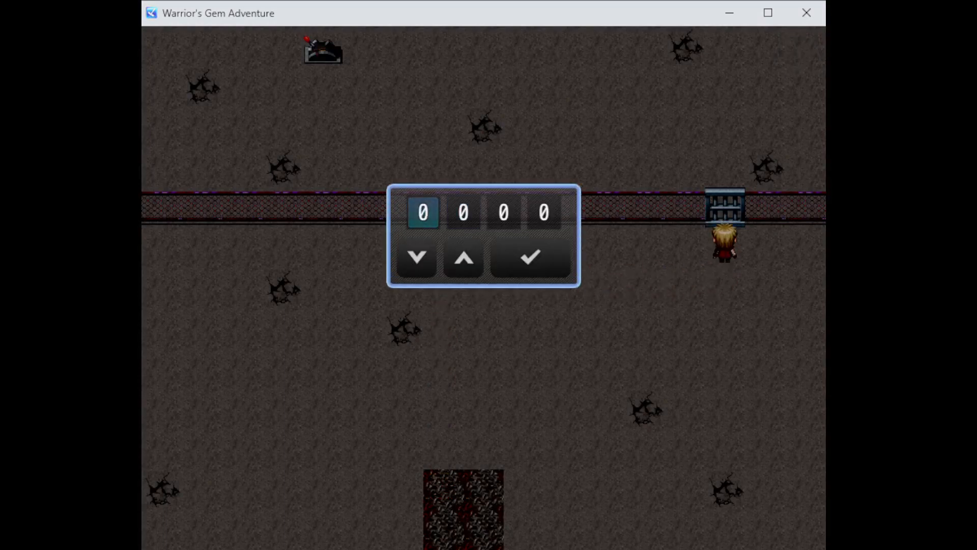
click(529, 258)
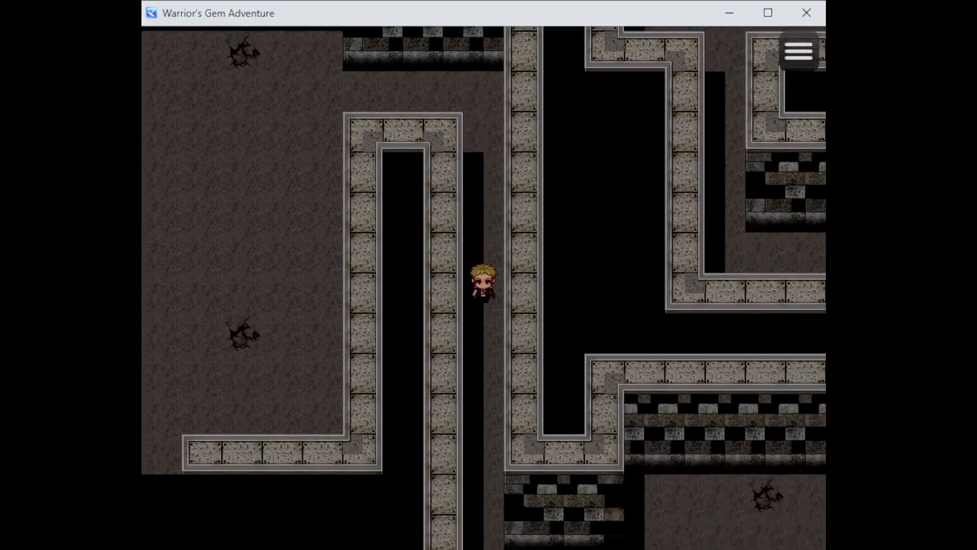
key(Down)
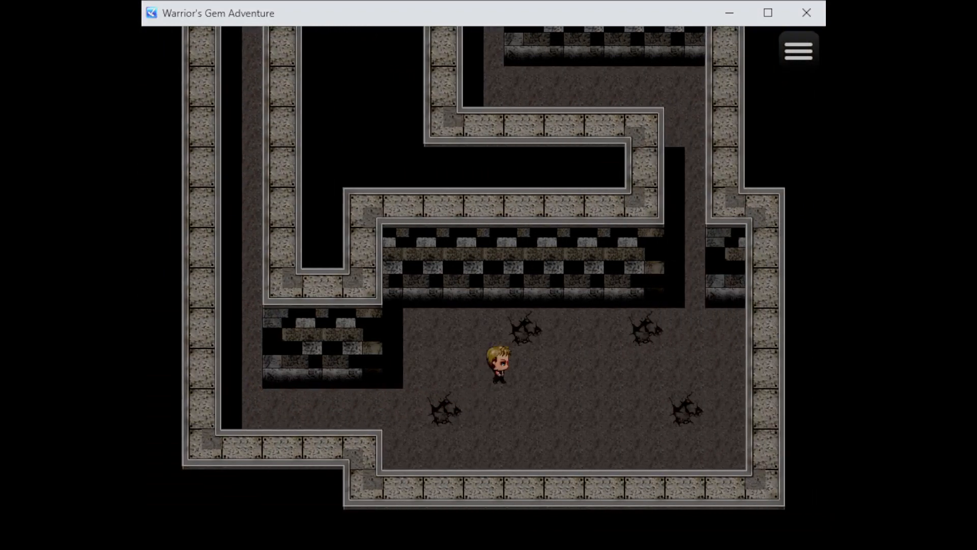
key(up)
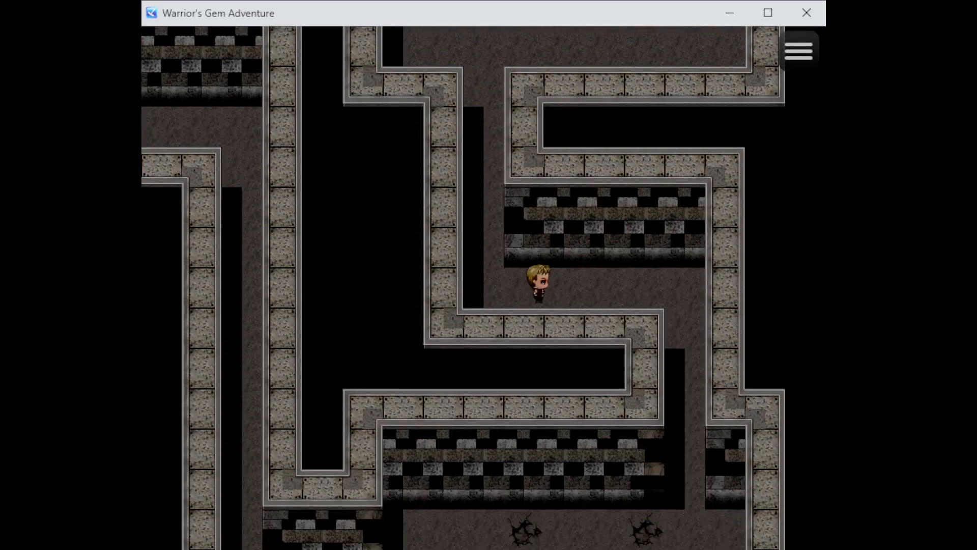
key(Down)
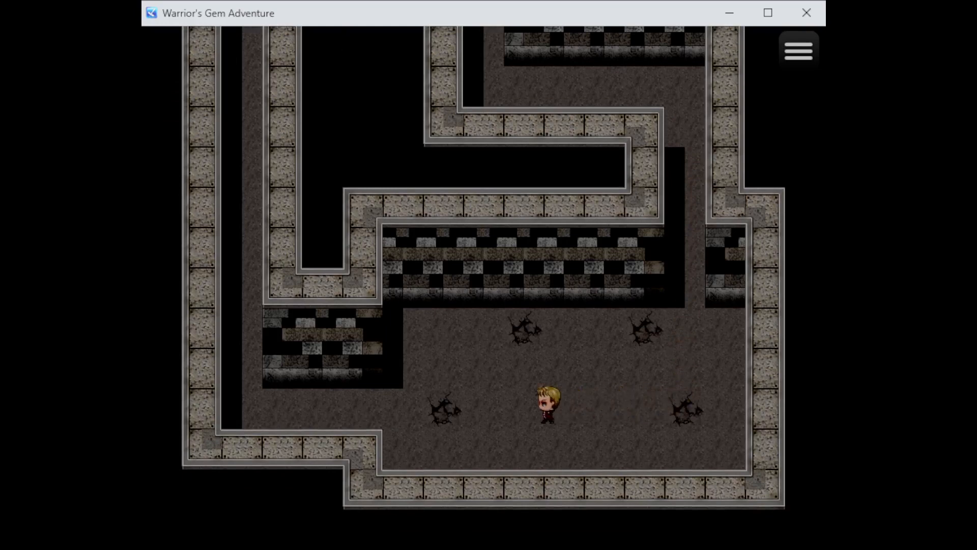
key(Up)
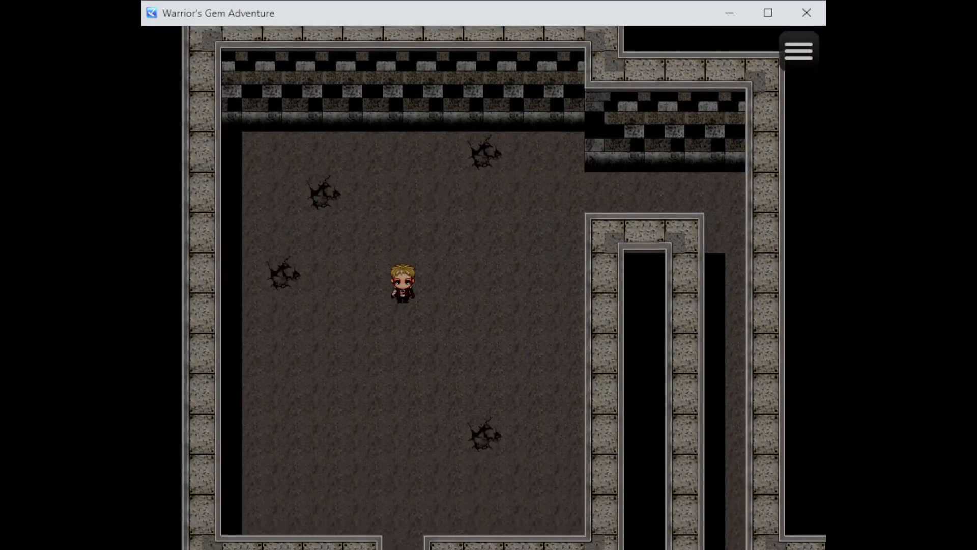
key(down)
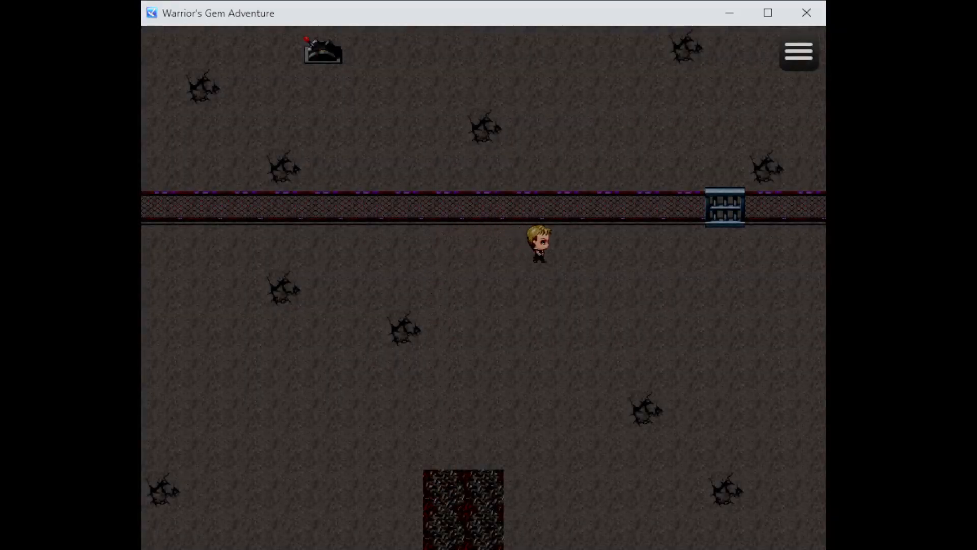
Enter code 2972 on the gate lock, take the red gem from the chest and head to the passage
click(724, 206)
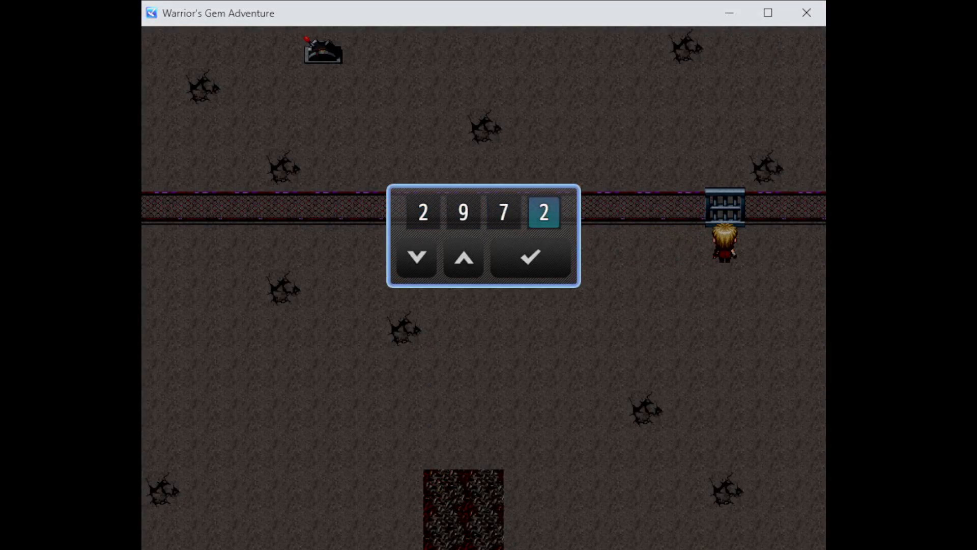
click(529, 257)
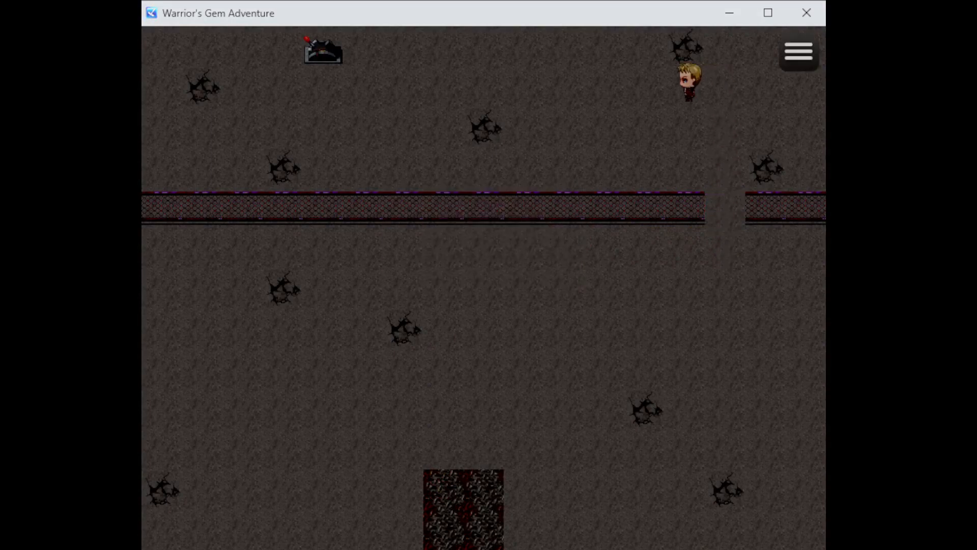
key(Left)
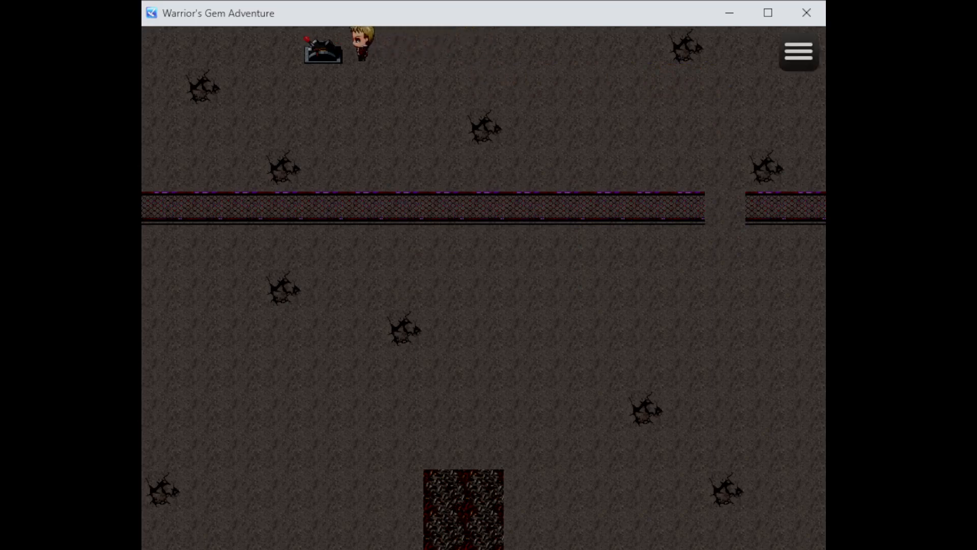
key(Right)
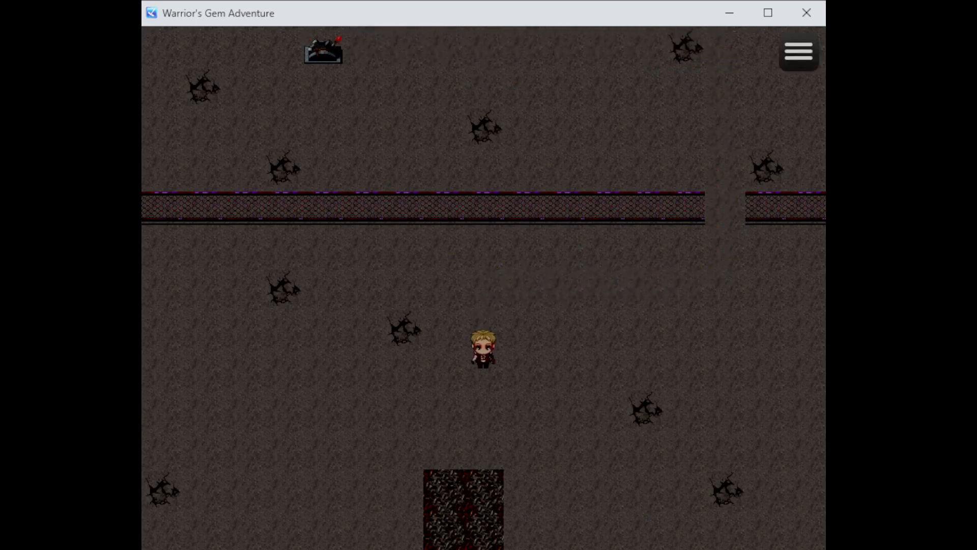
key(up)
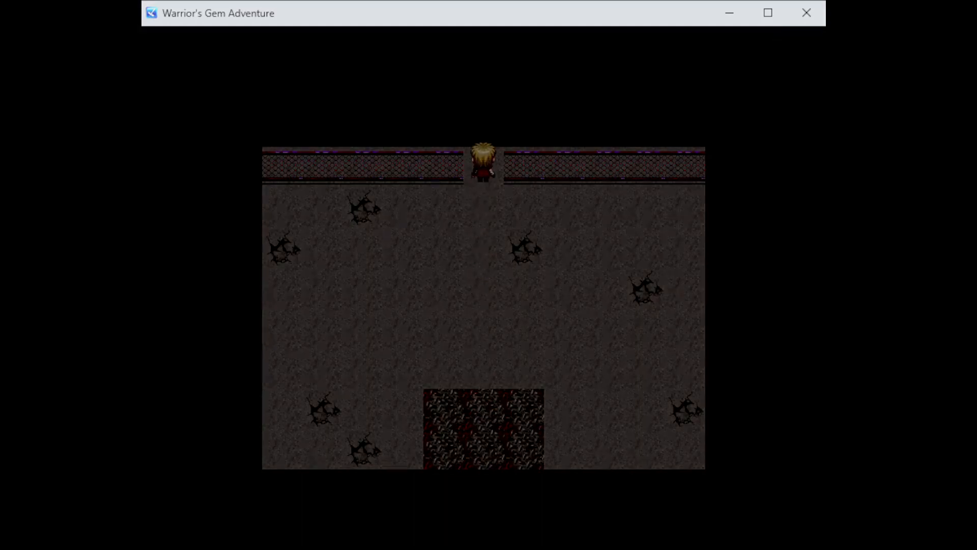
Exit the cave, tell the villager the Warrior is new here, and pass through a house
key(Down)
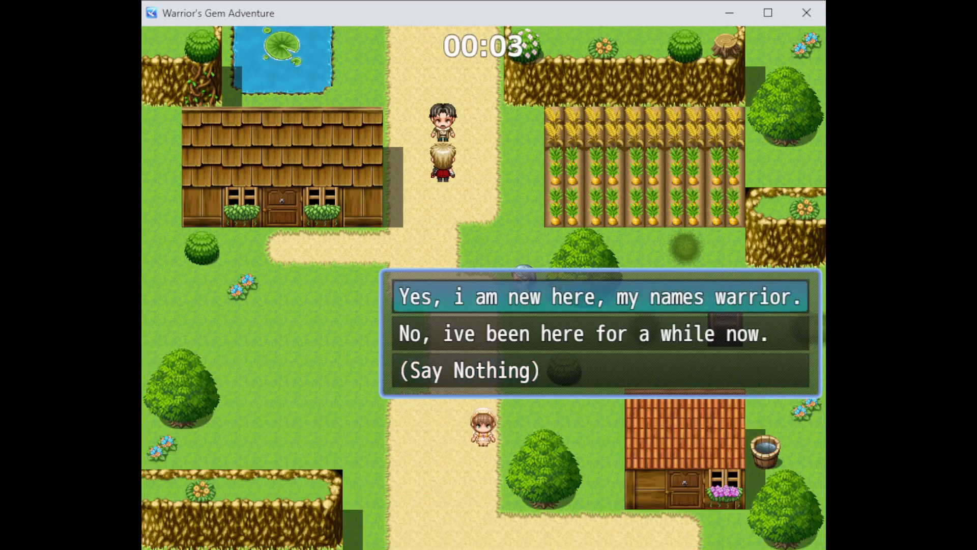
click(598, 296)
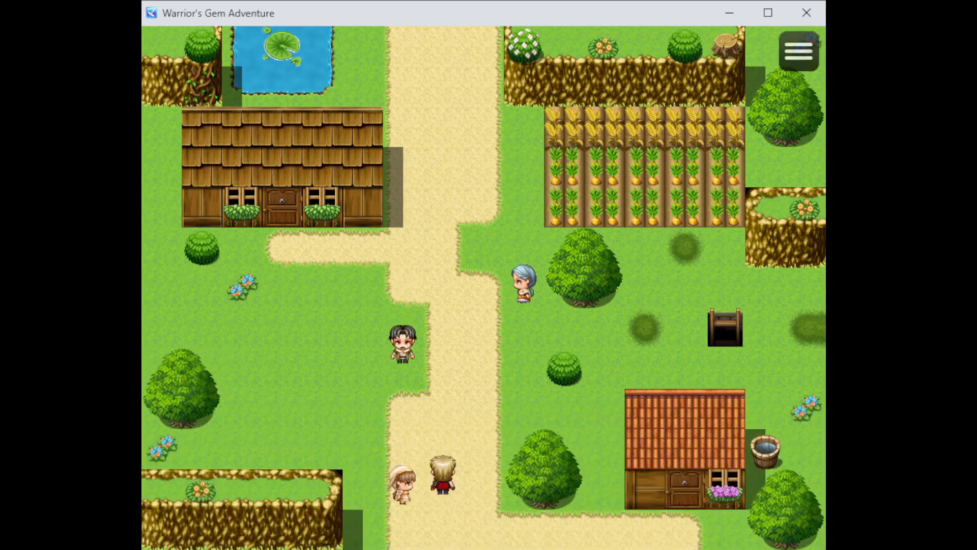
key(up)
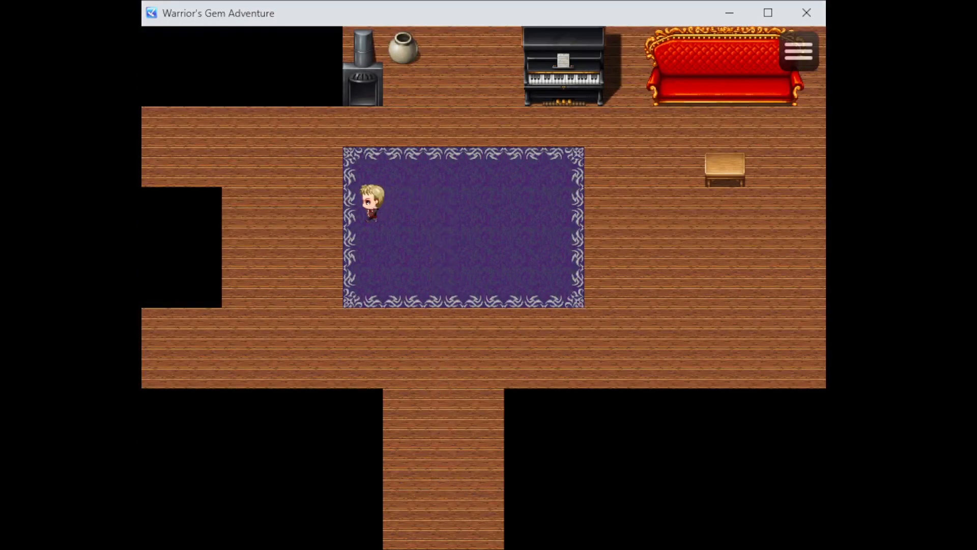
key(Down)
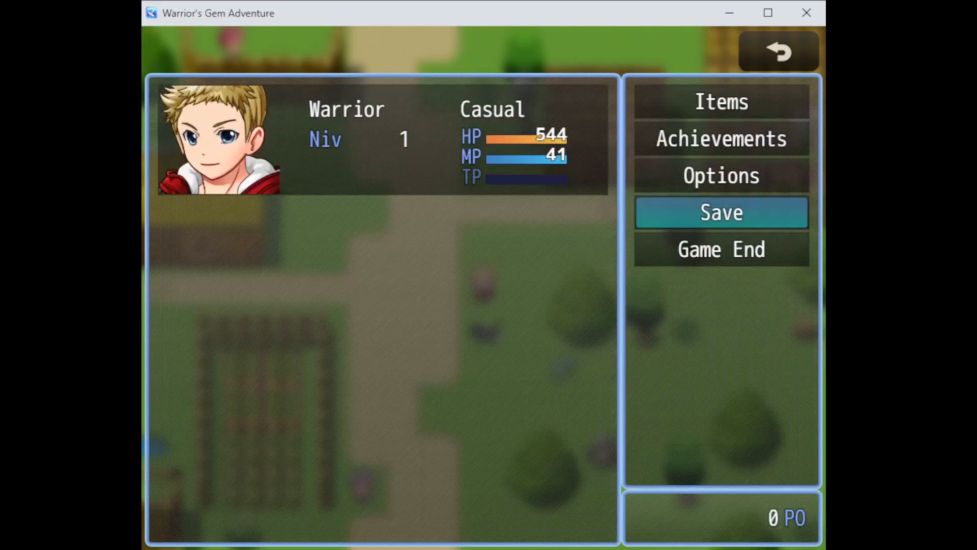
Enter the dragon-carved building's throne room and choose an option in the game menu
click(778, 51)
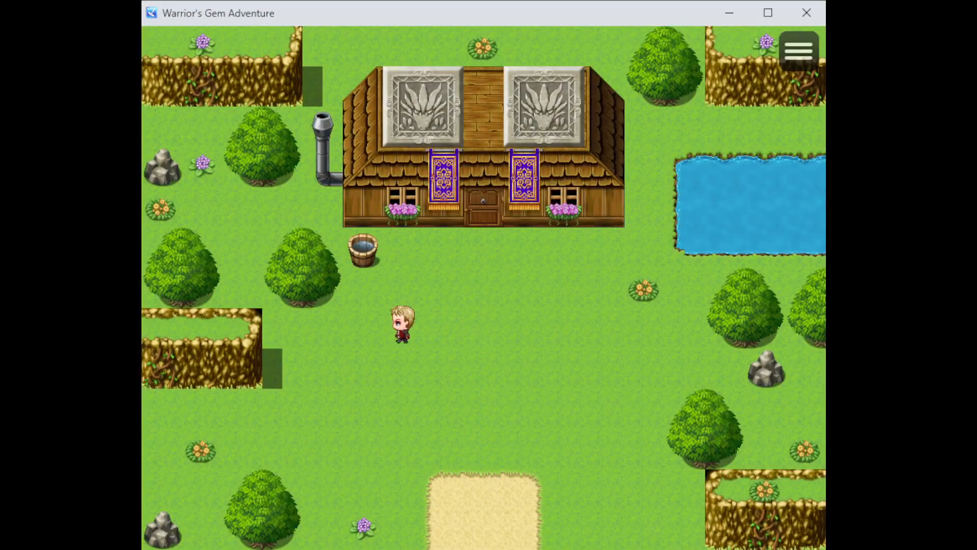
key(up)
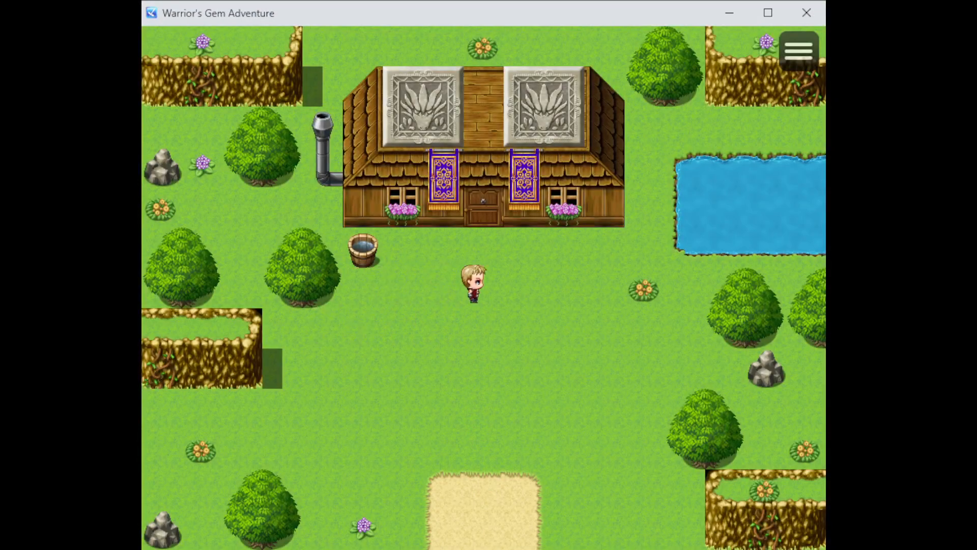
click(798, 50)
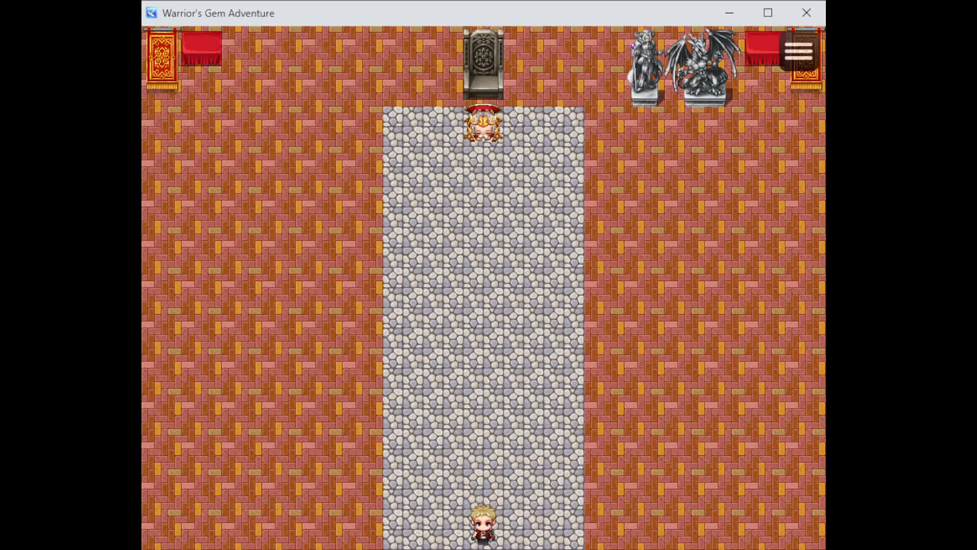
click(796, 51)
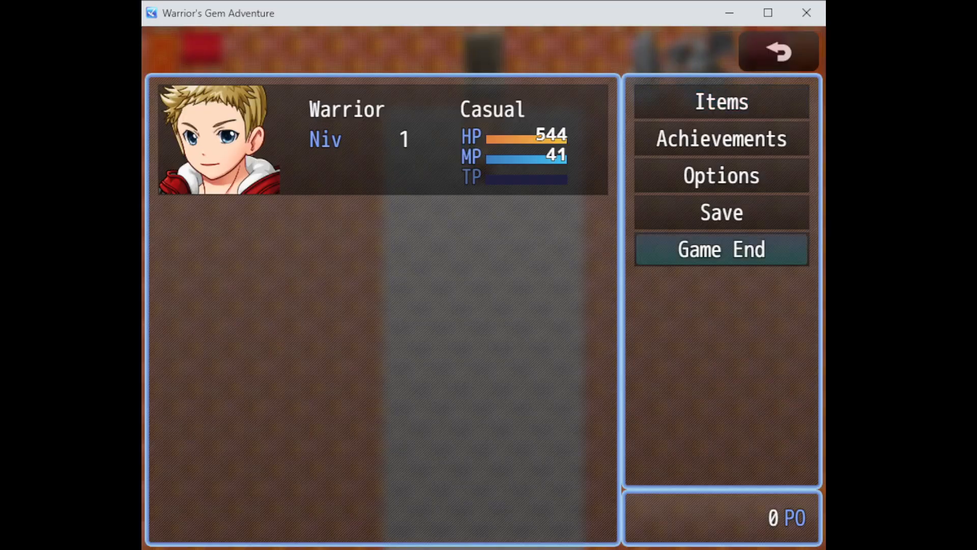
click(721, 248)
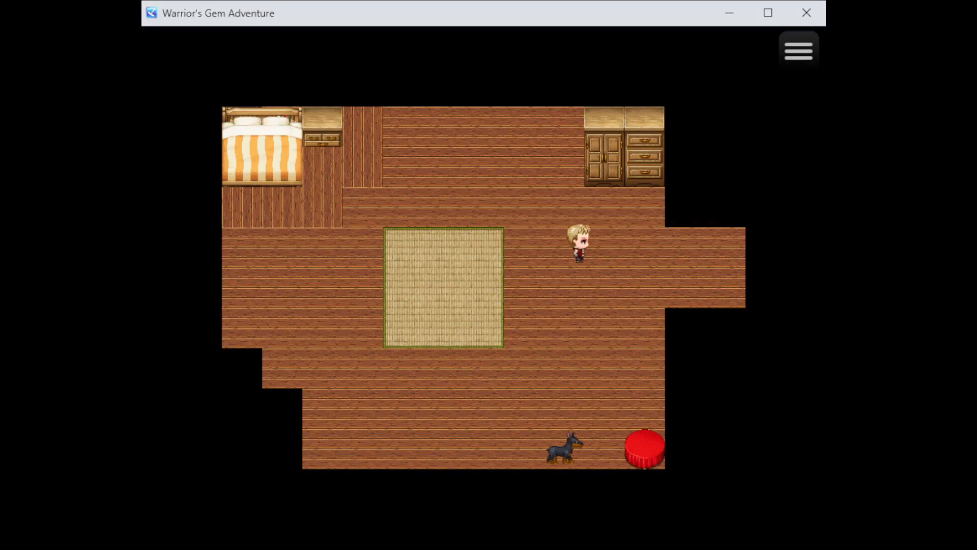
Tour the first house's bedroom and kitchen, then step out into the village
key(up)
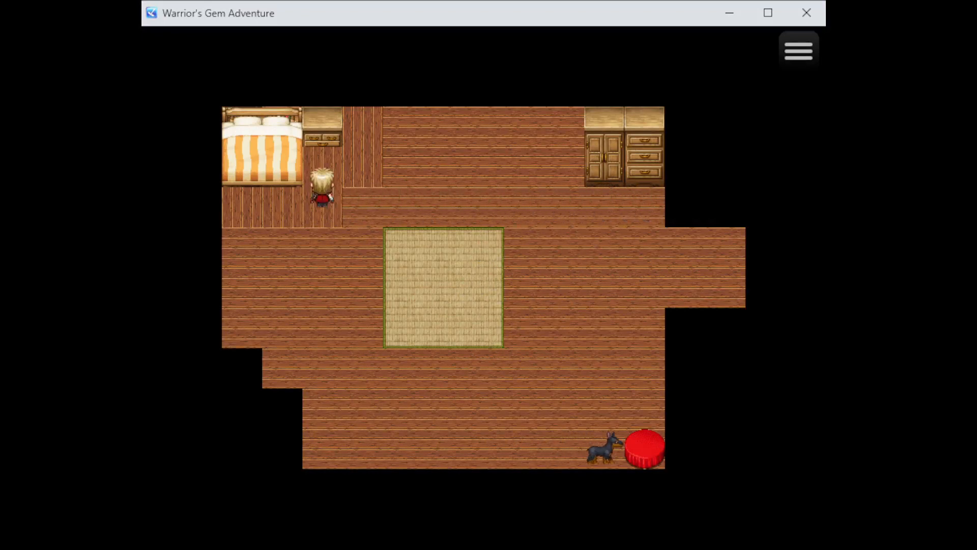
key(right)
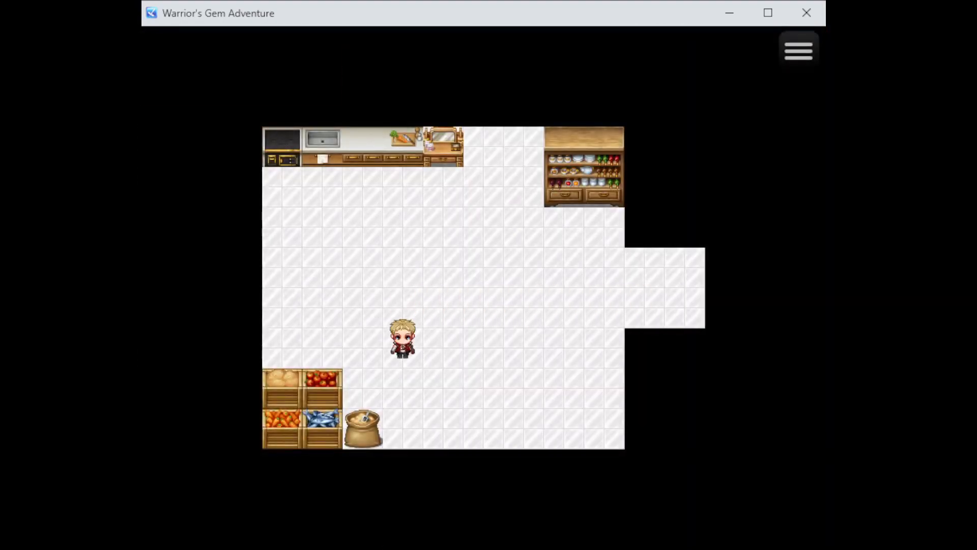
key(Up)
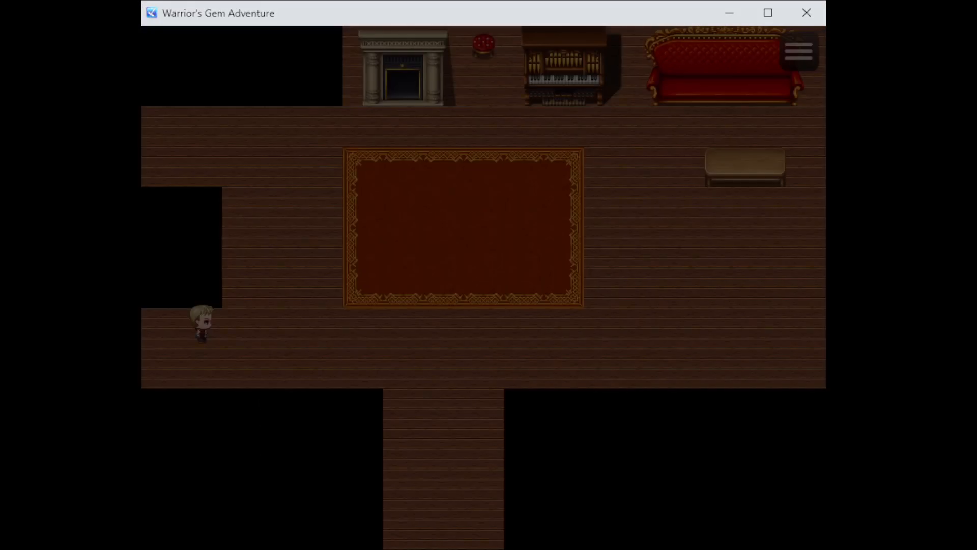
key(right)
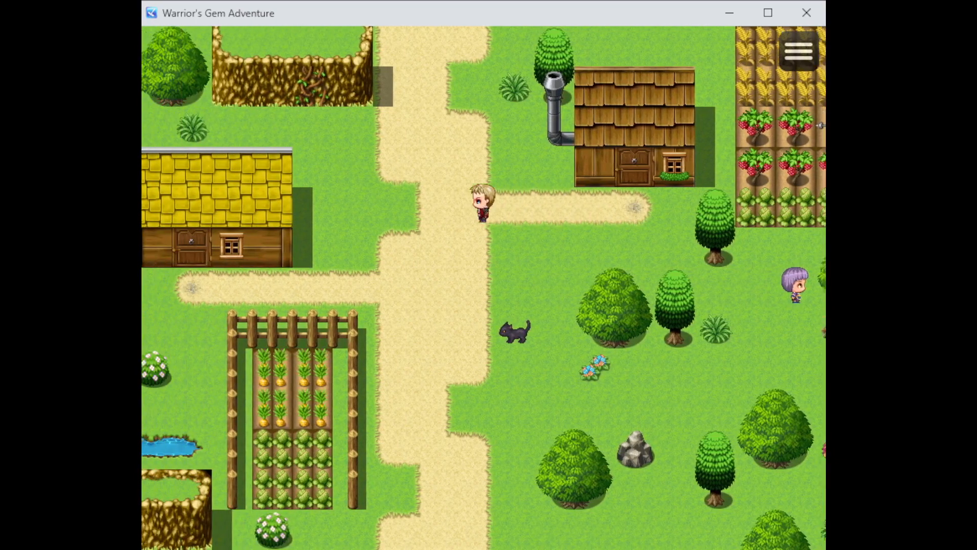
Visit a second house's blue-bed room, living room and kitchen, ending outside near the wheat field
key(Down)
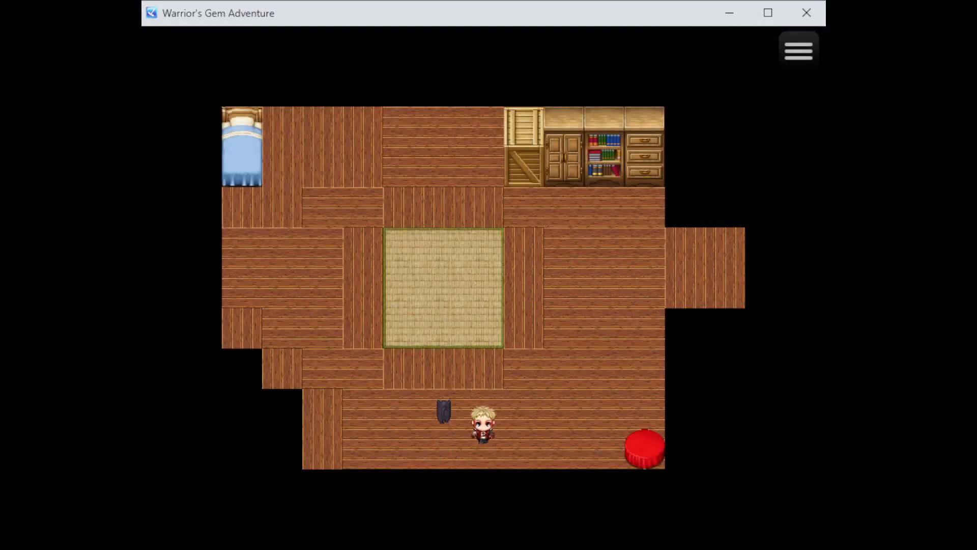
key(up)
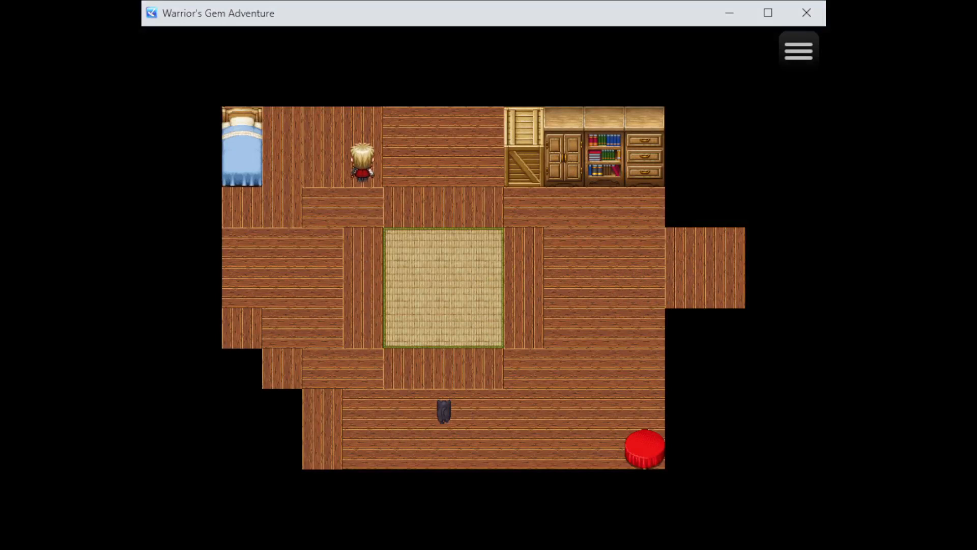
key(up)
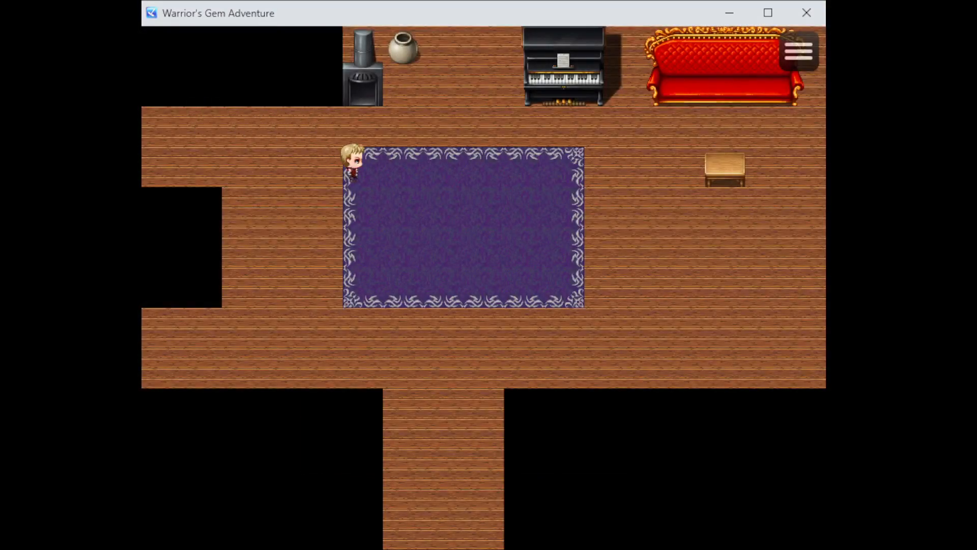
key(down)
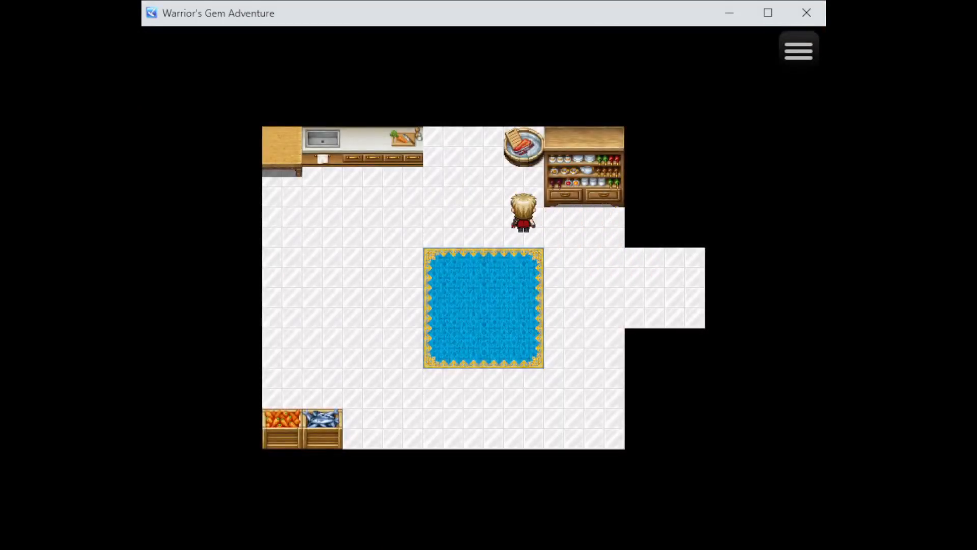
key(Left)
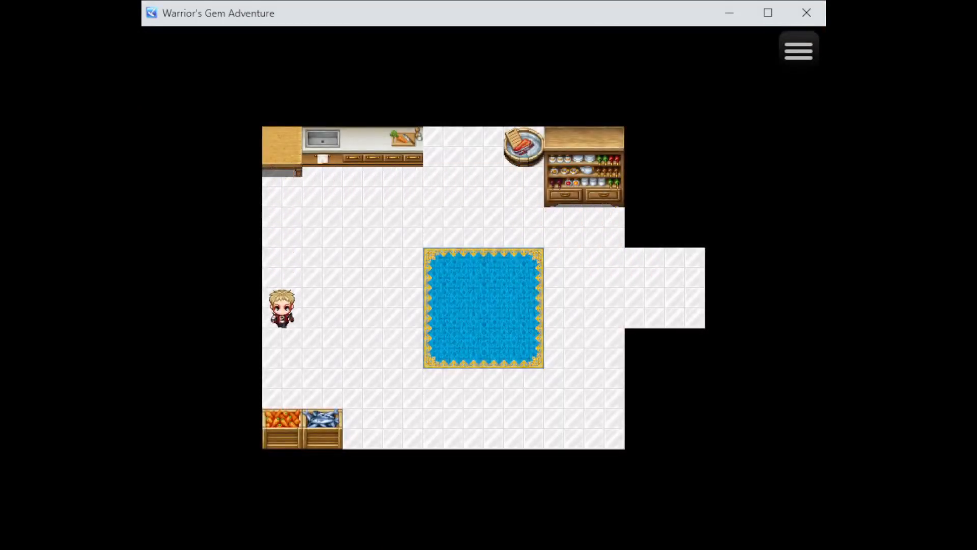
key(right)
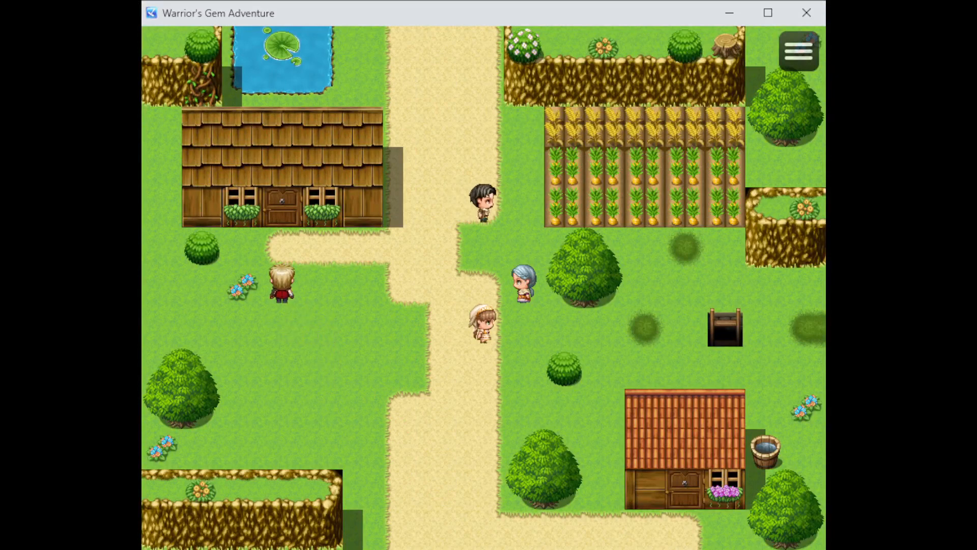
Use the game menu to get transported back into the throne room hall
key(up)
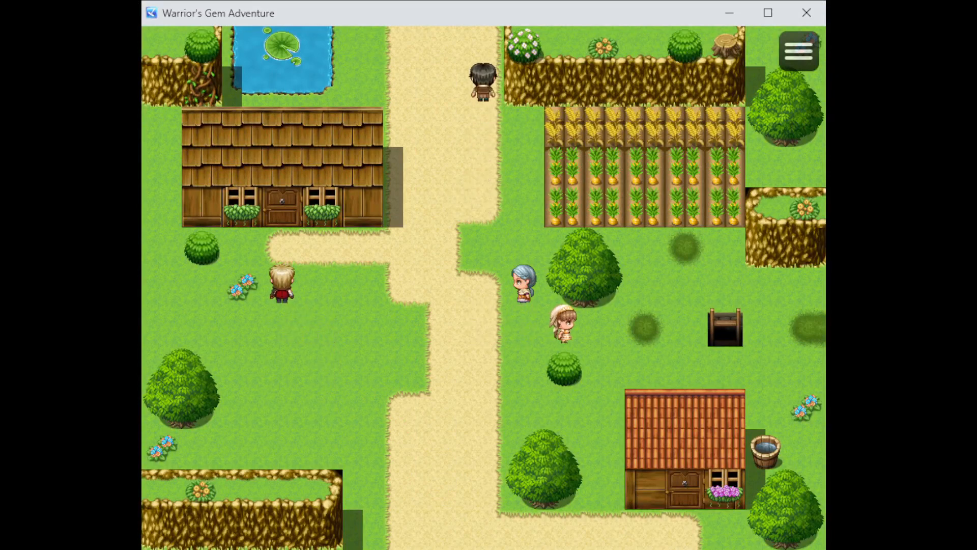
click(798, 51)
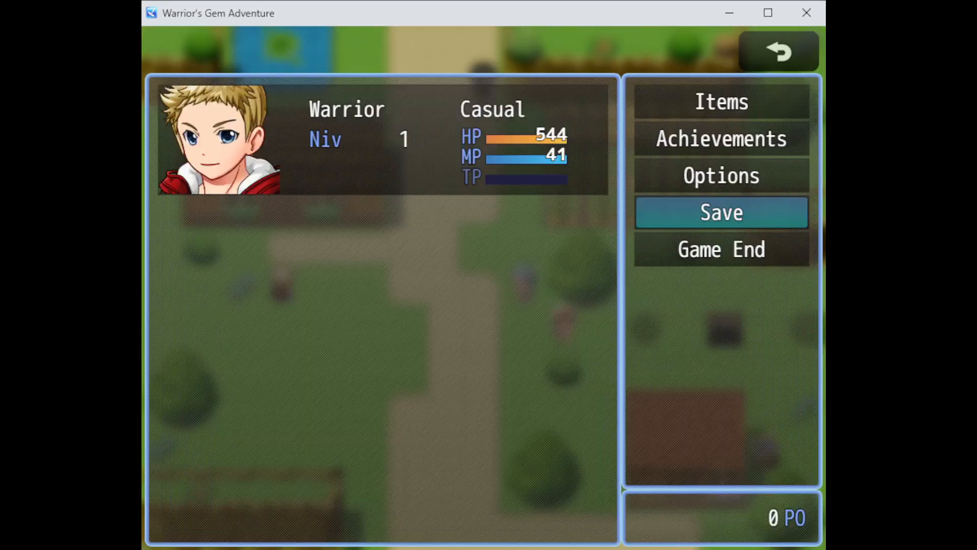
click(779, 51)
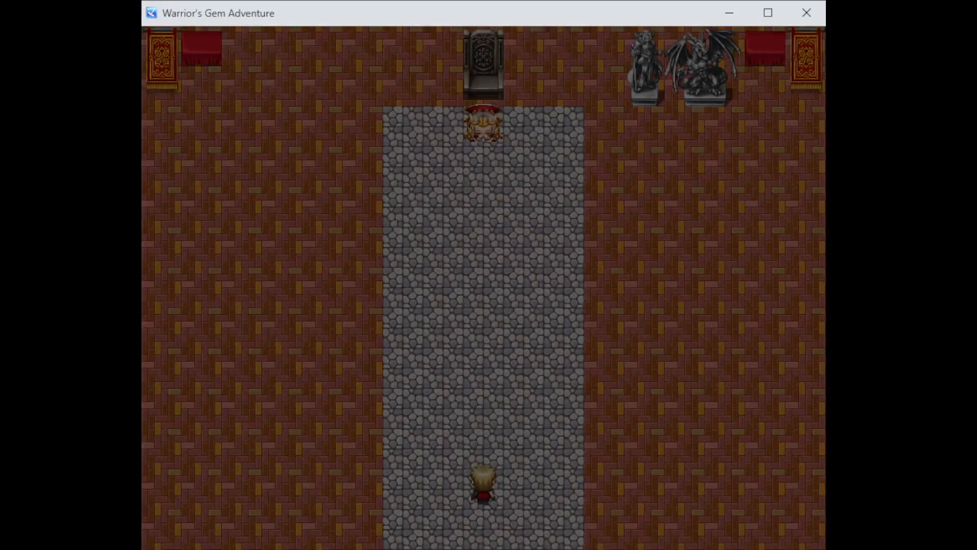
Walk up the cobblestone aisle to the Cleric at the throne, starting the scene
key(up)
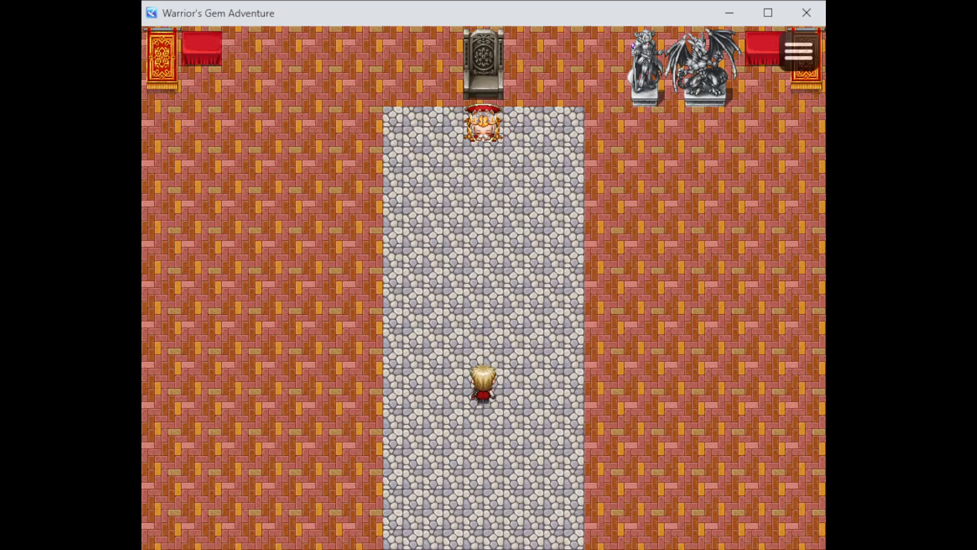
key(up)
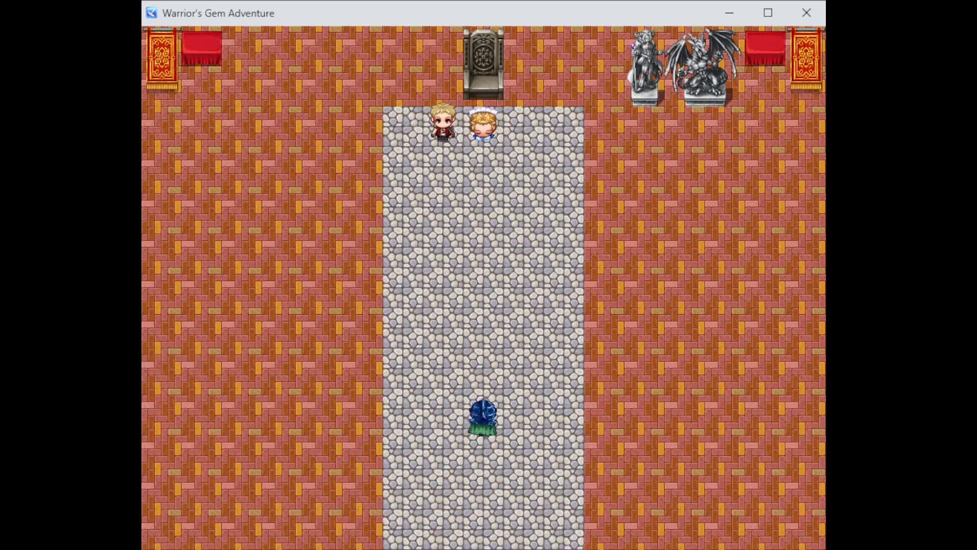
key(up)
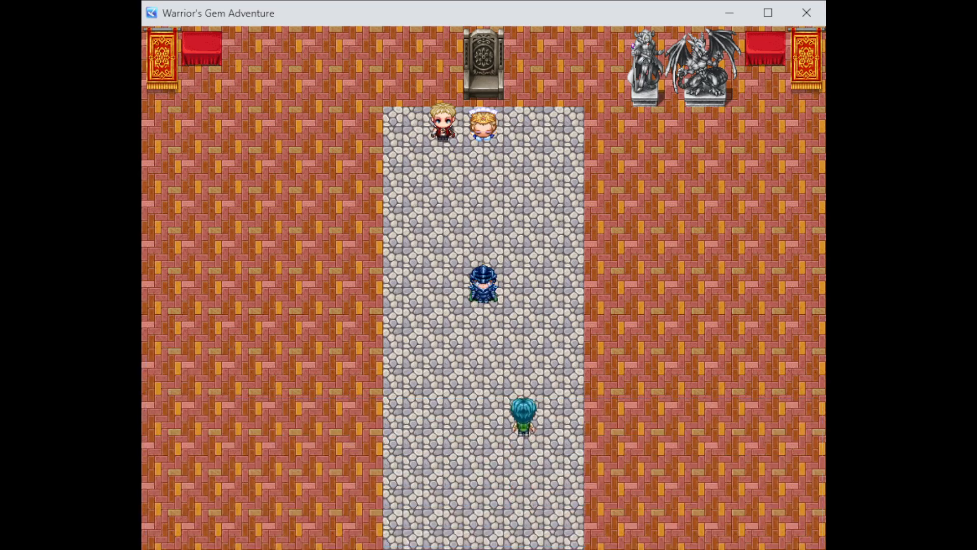
key(up)
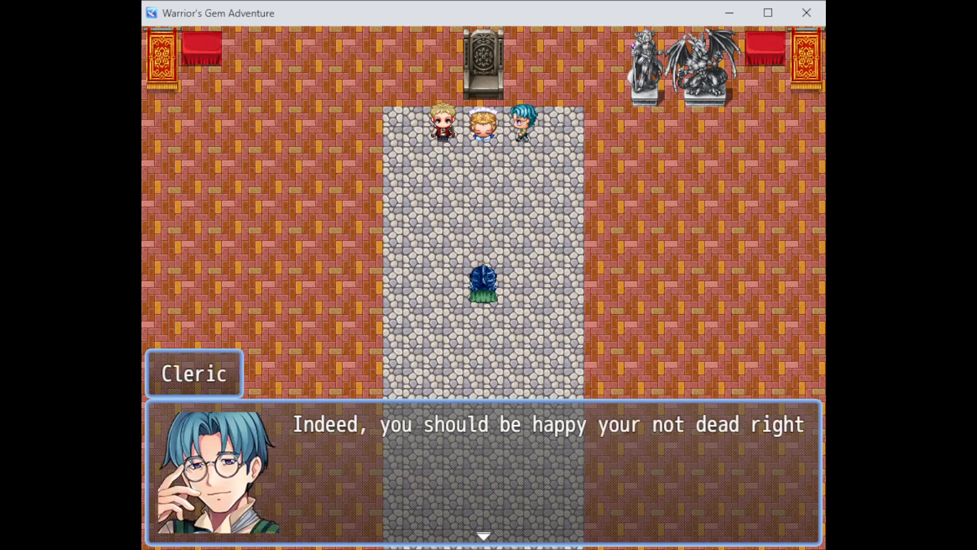
Advance the Cleric's questioning about the ladder and cave until he rules out jail
click(484, 473)
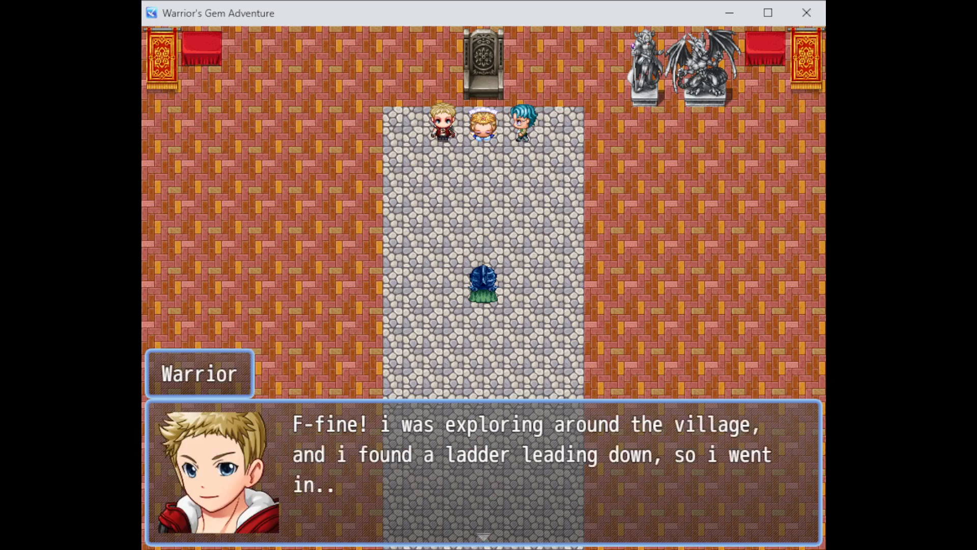
click(482, 470)
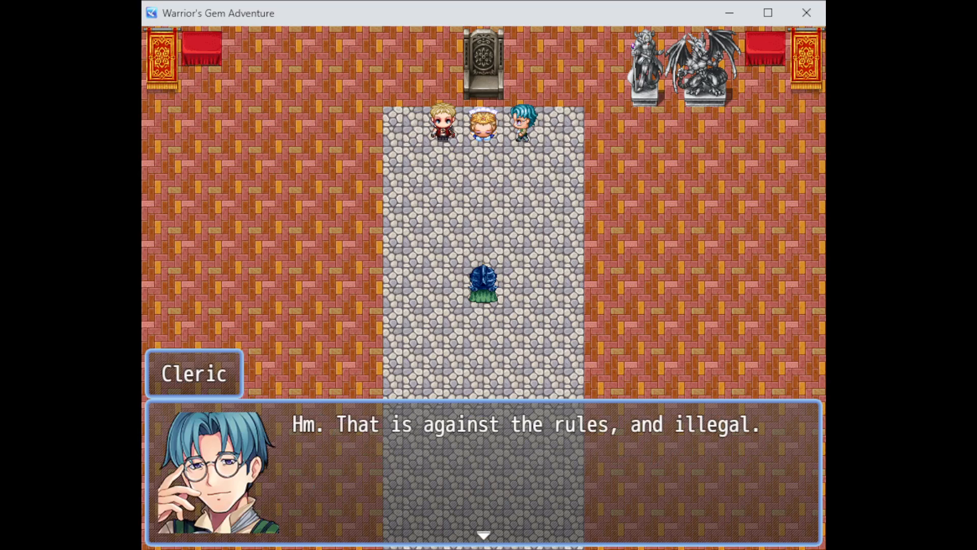
click(483, 473)
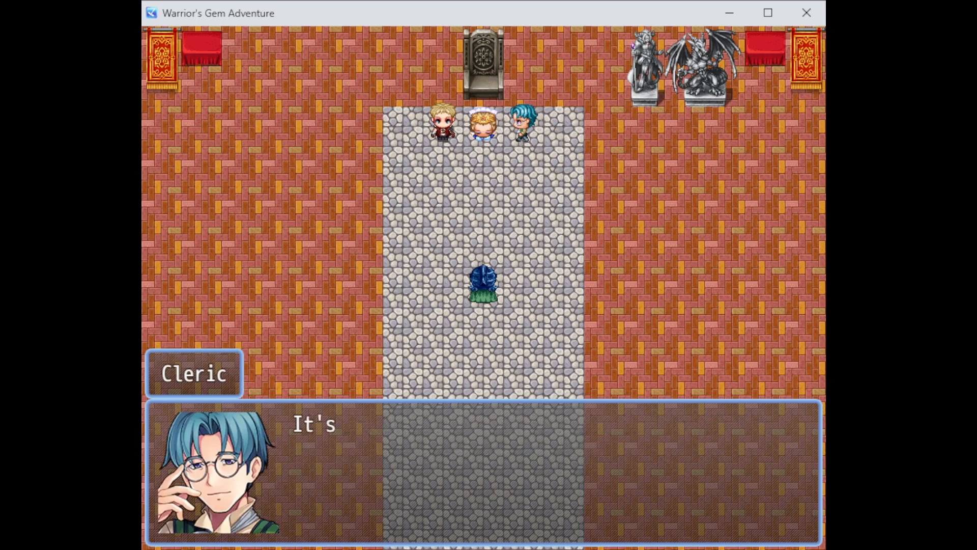
click(479, 474)
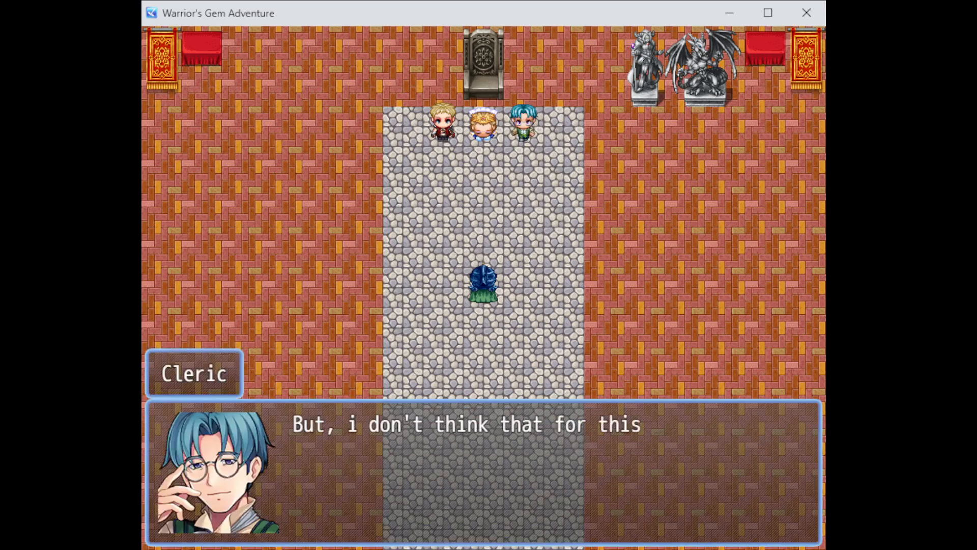
click(485, 473)
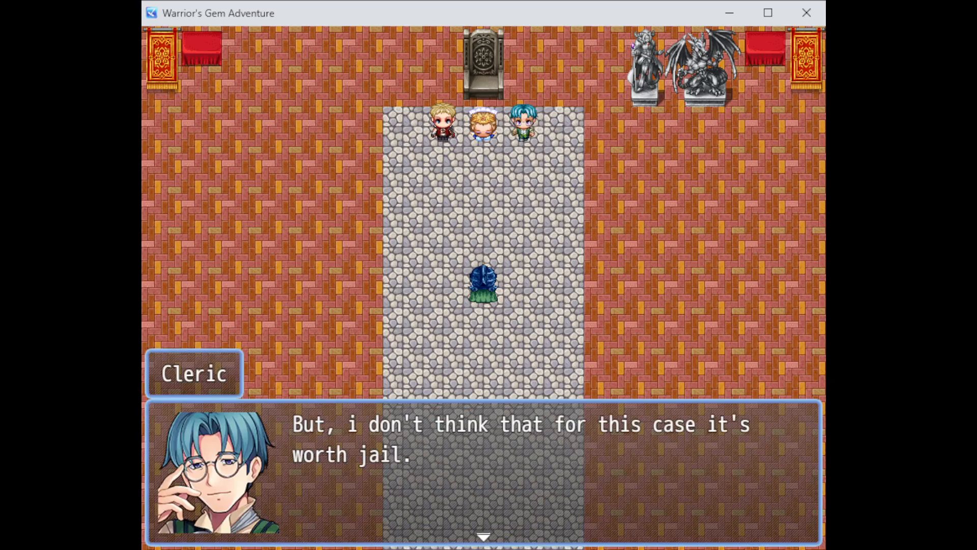
click(484, 473)
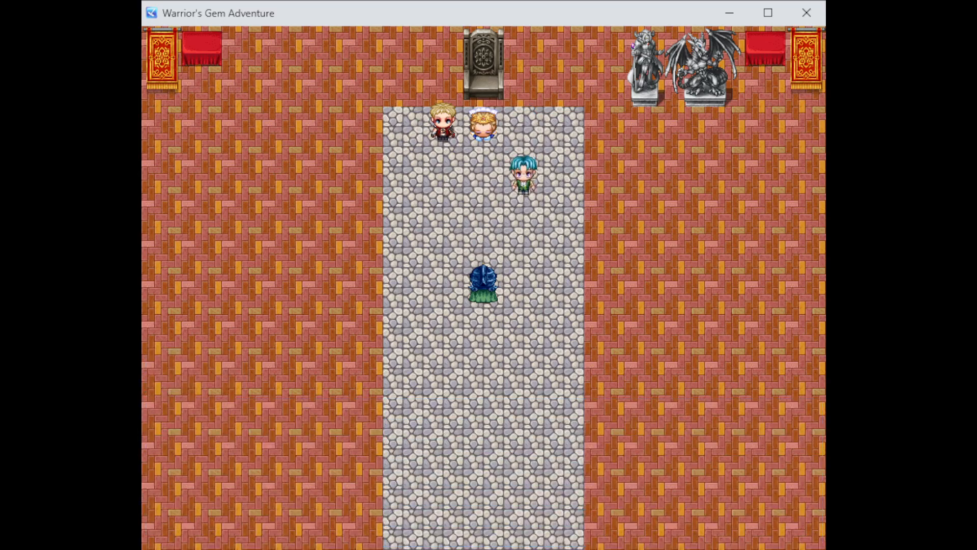
Hear the Cleric's task of finding 5 gems and answer Yes to agree
key(Down)
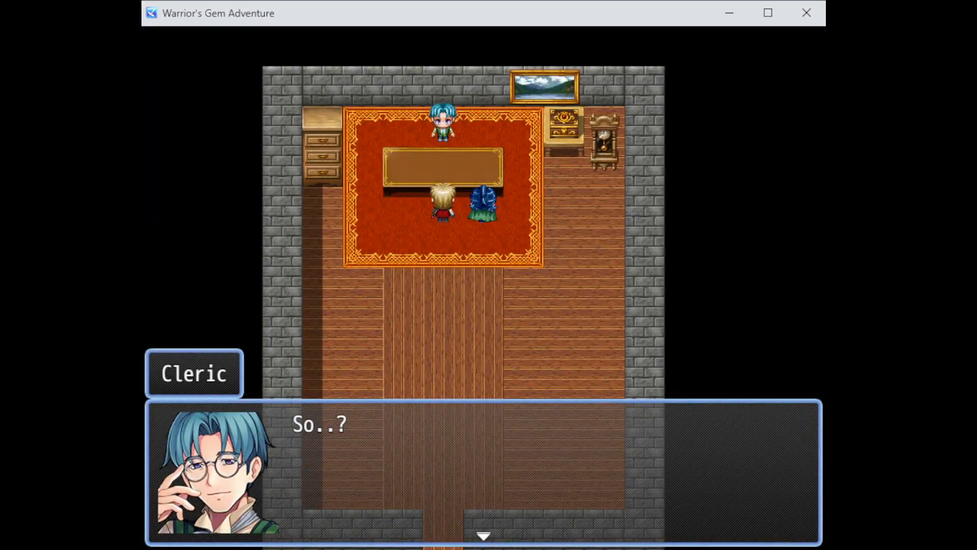
click(482, 471)
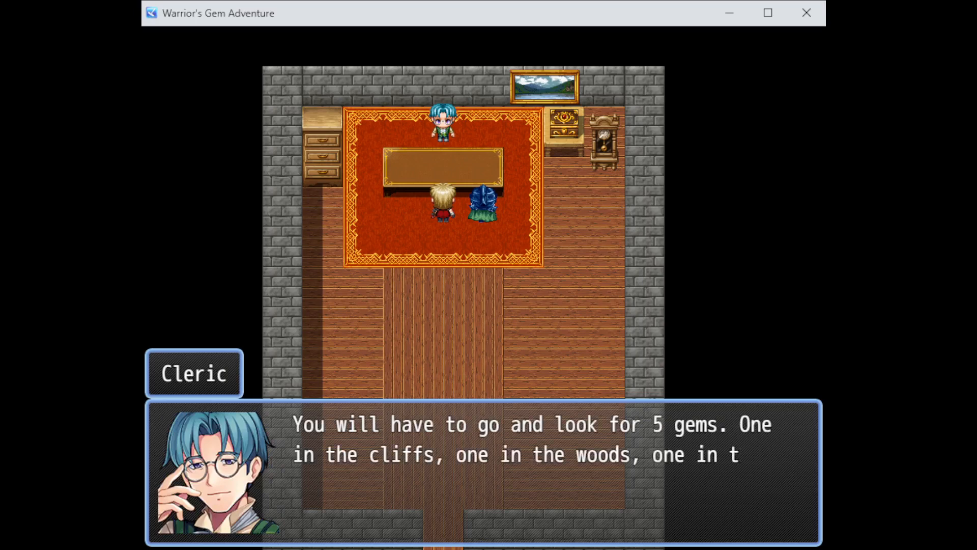
click(482, 472)
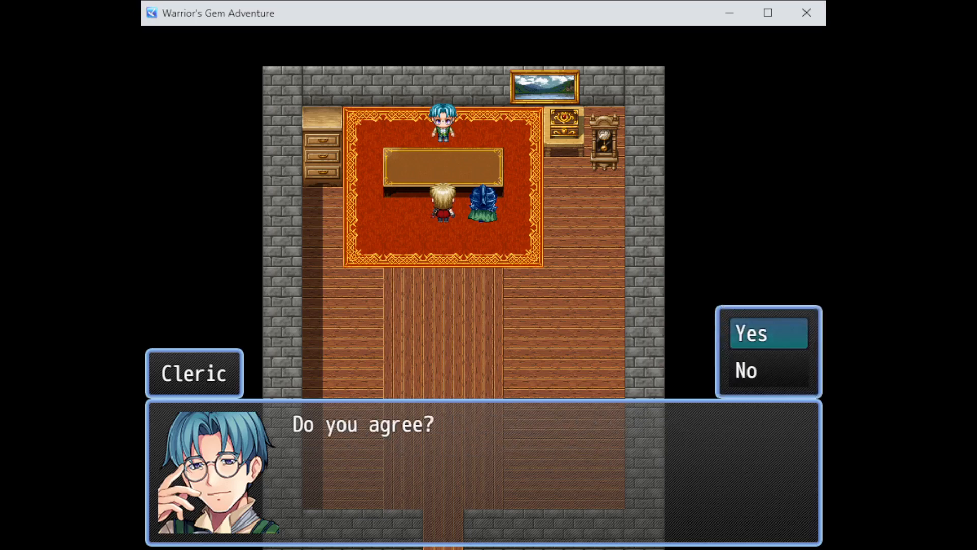
click(767, 333)
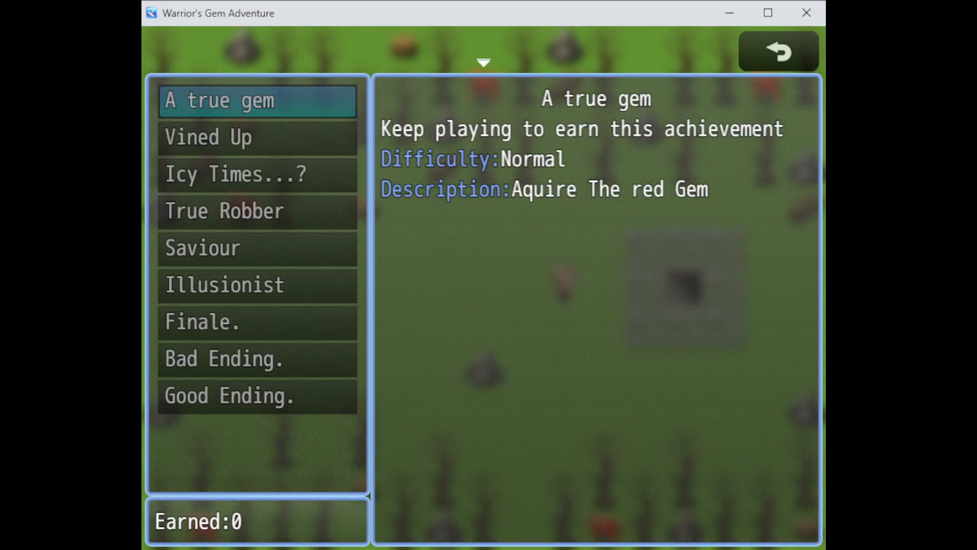
Read the requirements for the Vined Up, Icy Times...? and True Robber achievements
click(257, 359)
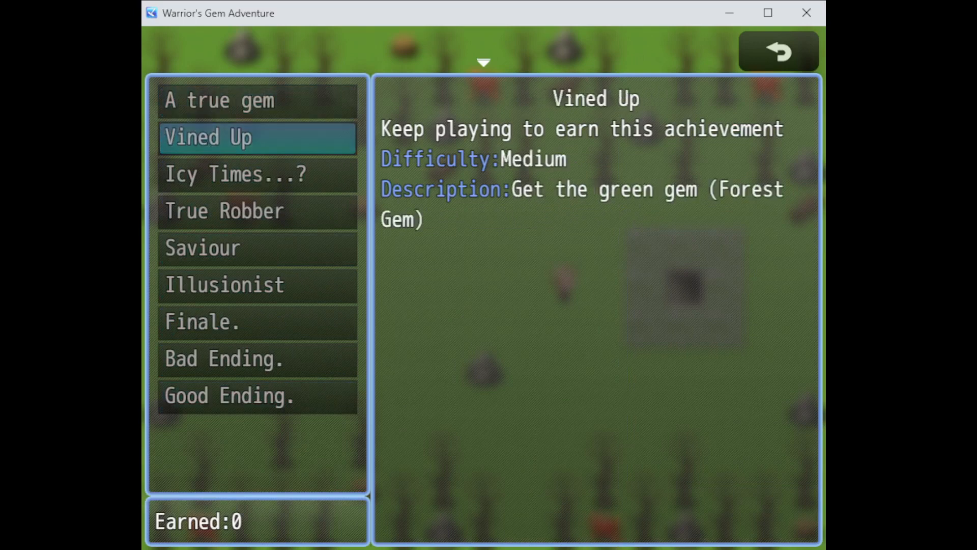
click(235, 174)
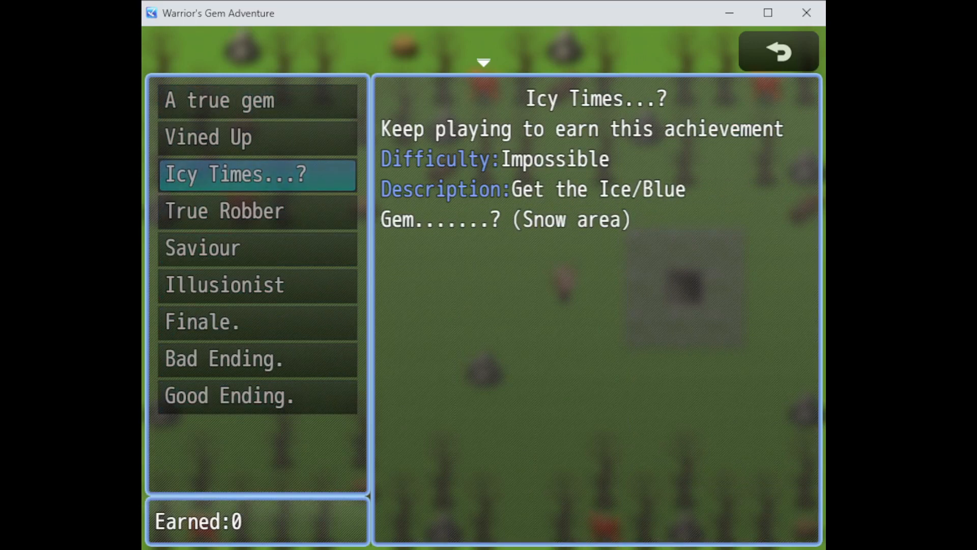
click(256, 211)
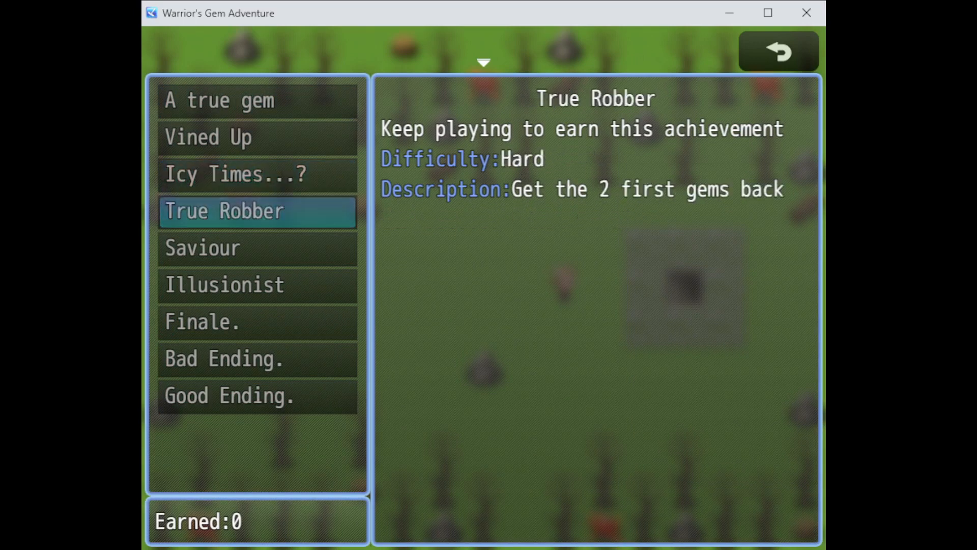
Leave the achievements list and close the menu to resume play by the prison cells
click(778, 51)
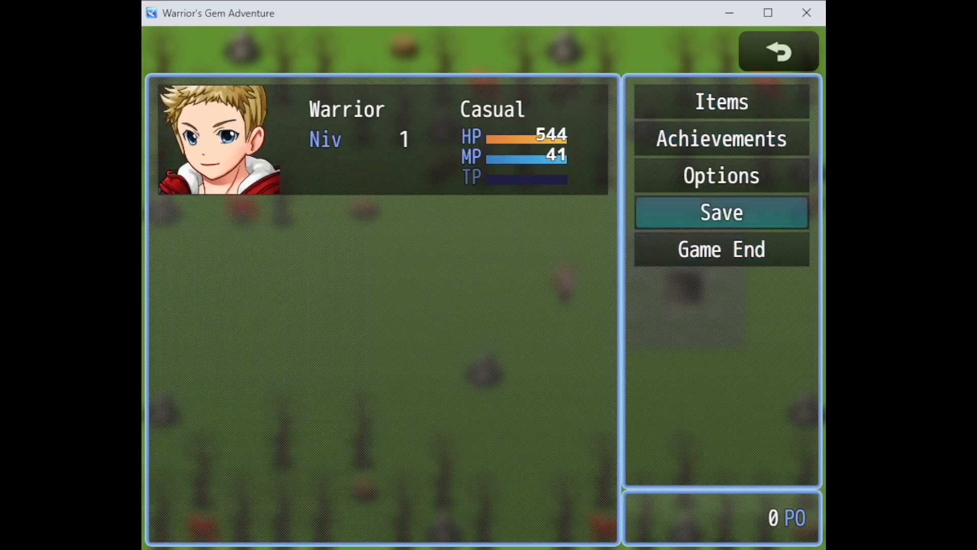
click(777, 51)
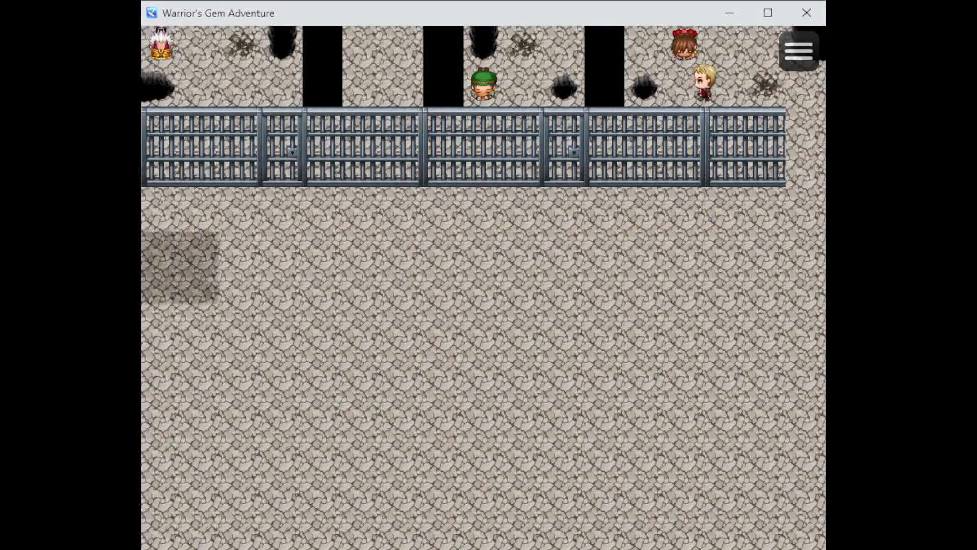
Walk past the cell bars into the next cave area and view the Lantern in Key Items
key(Left)
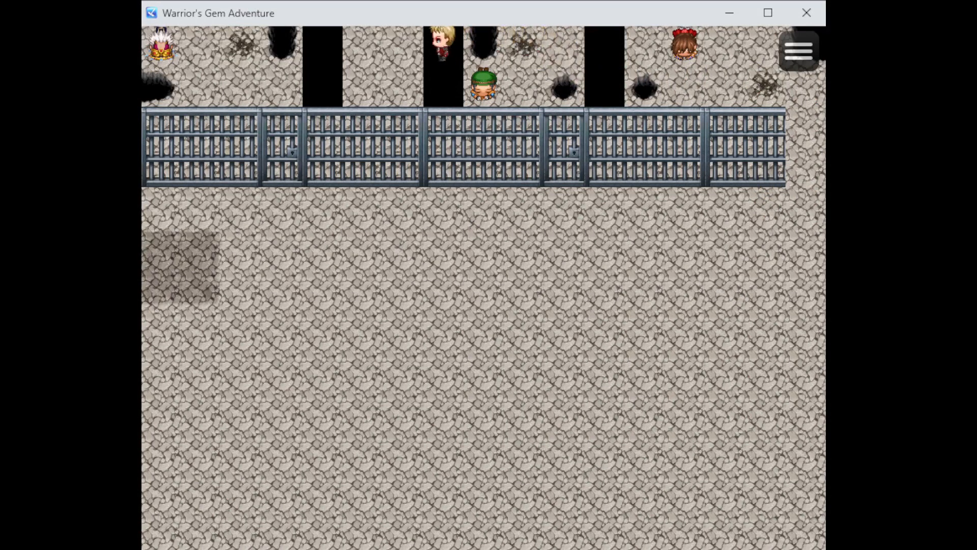
key(Left)
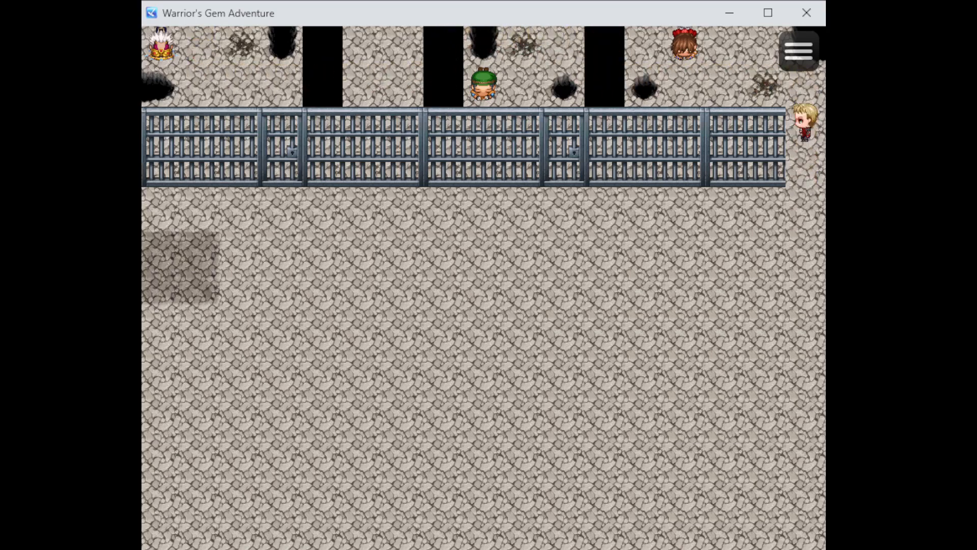
key(Down)
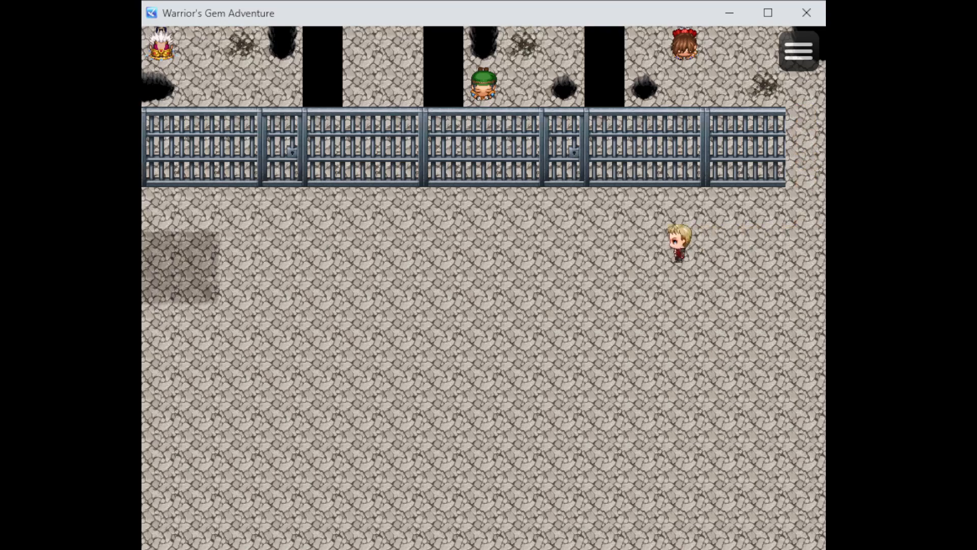
key(left)
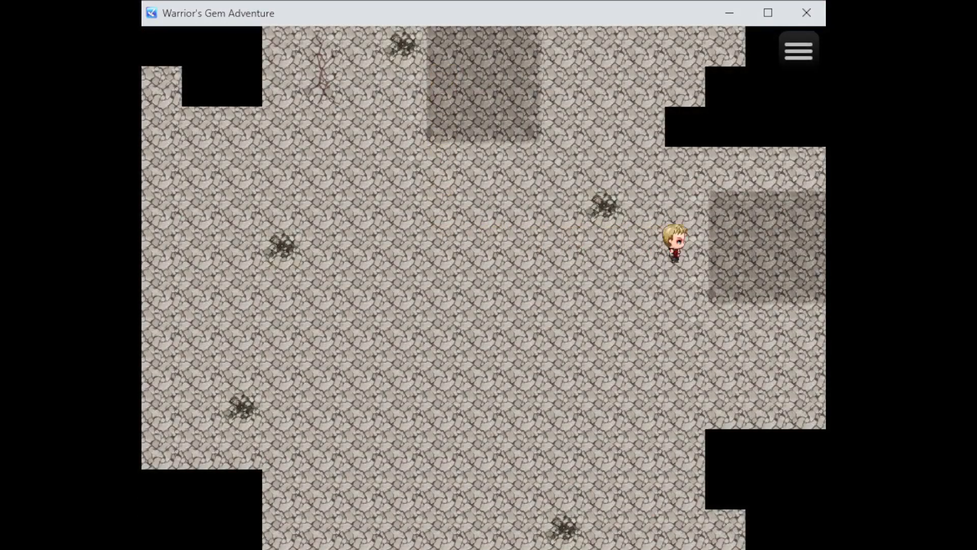
click(797, 48)
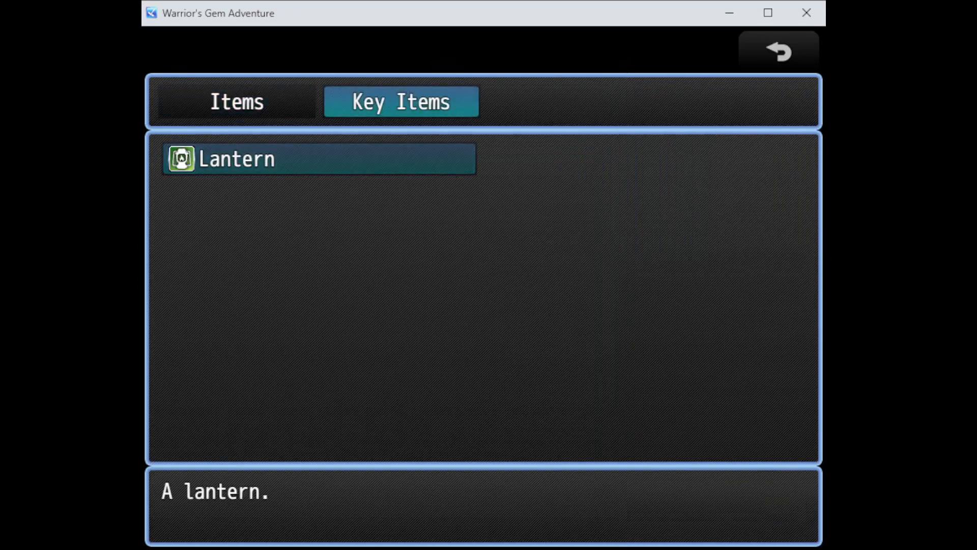
Close the items and walk up to the stone tablet, then east past the ore carts
click(778, 51)
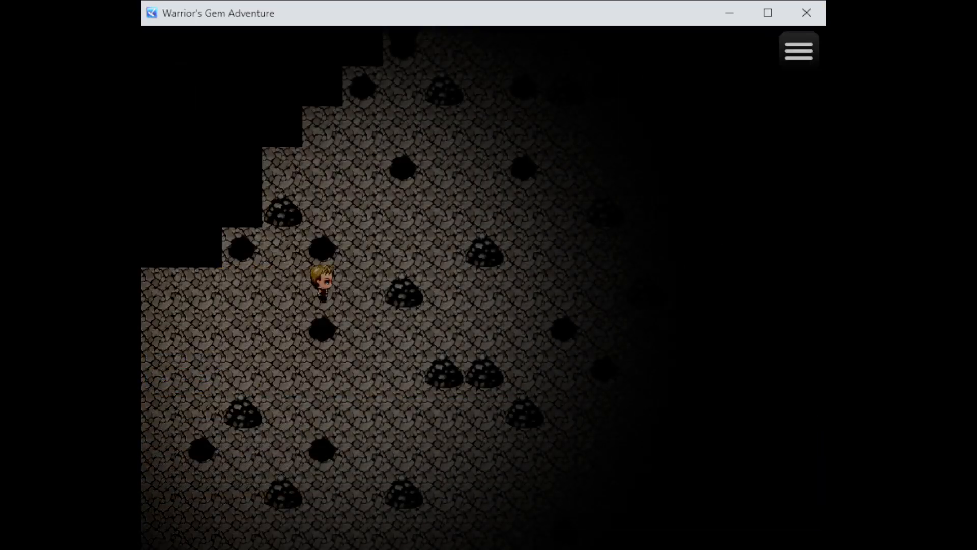
key(up)
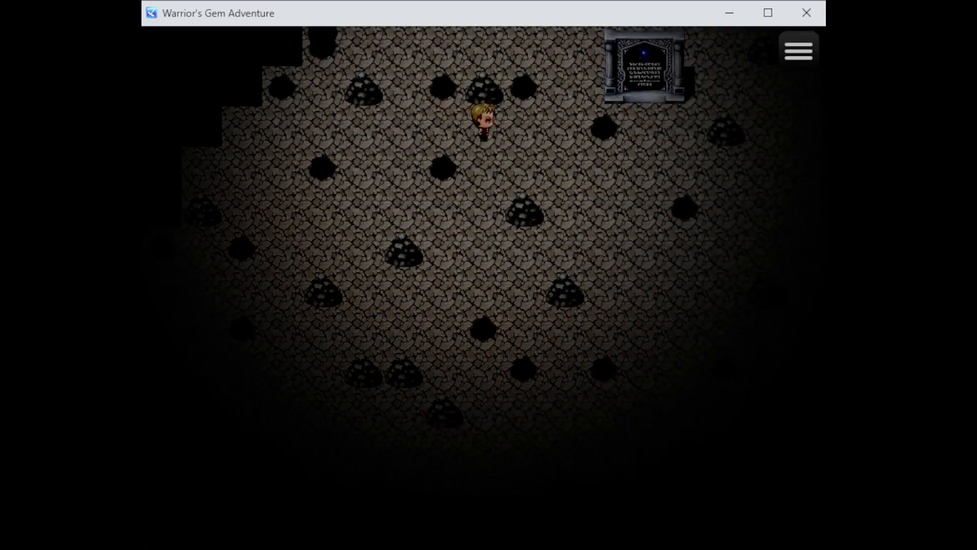
key(up)
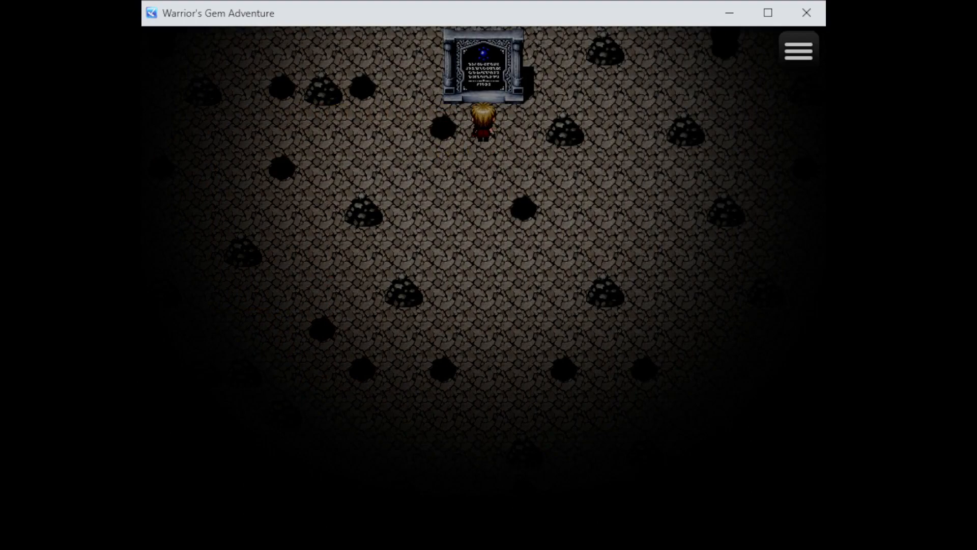
key(down)
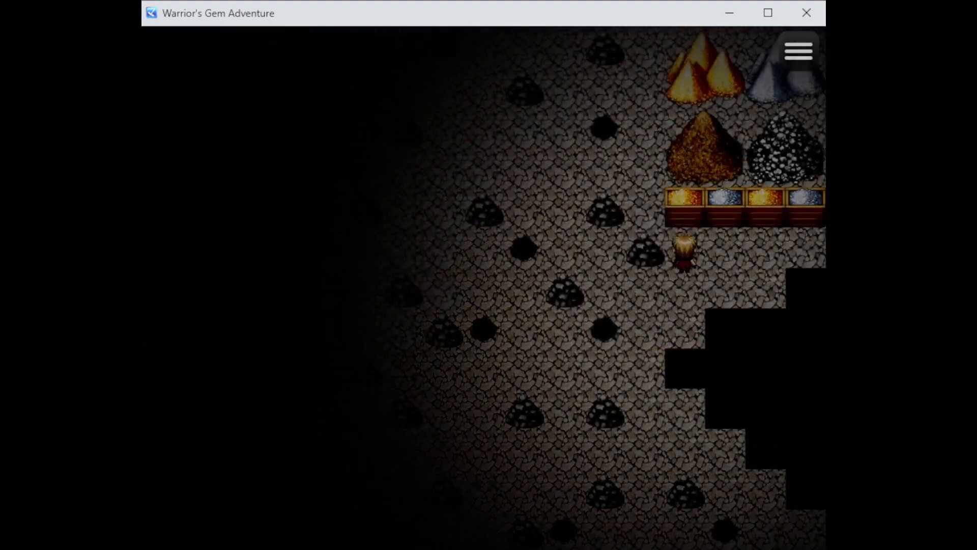
key(up)
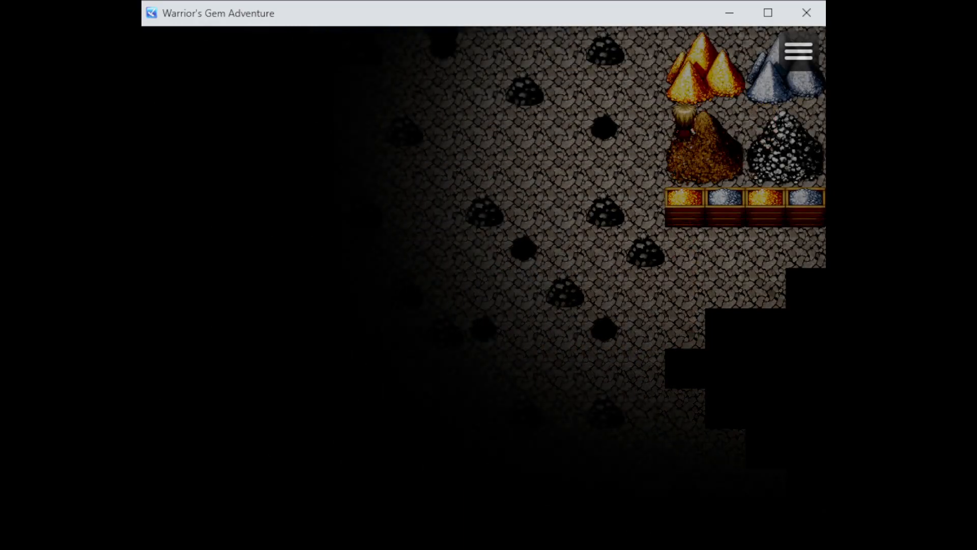
Head south along the east wall through the dark chambers and out the bottom exit
key(Down)
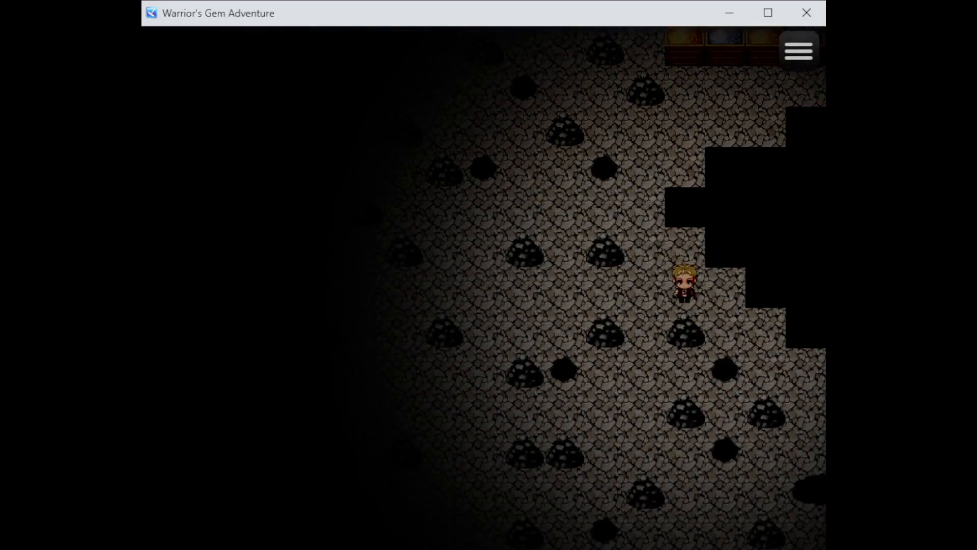
key(Left)
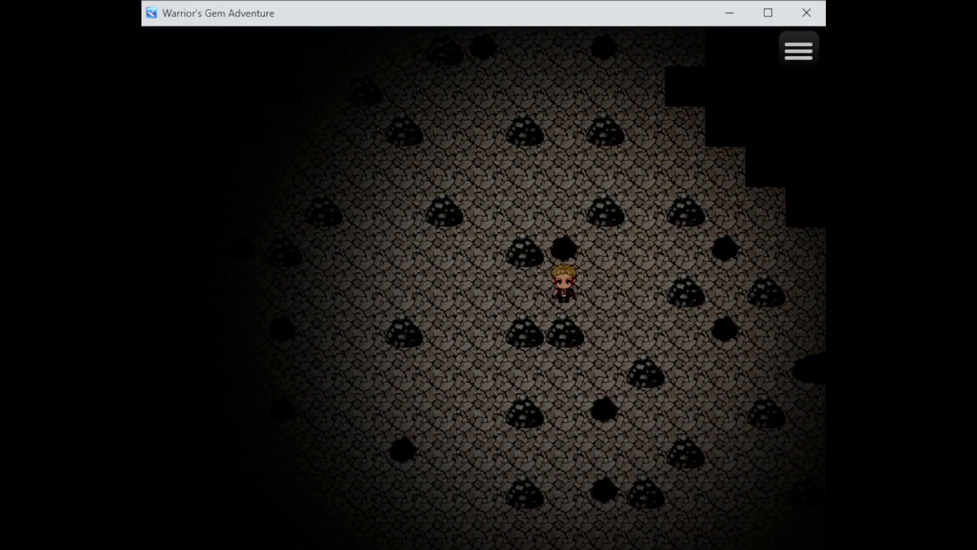
key(Up)
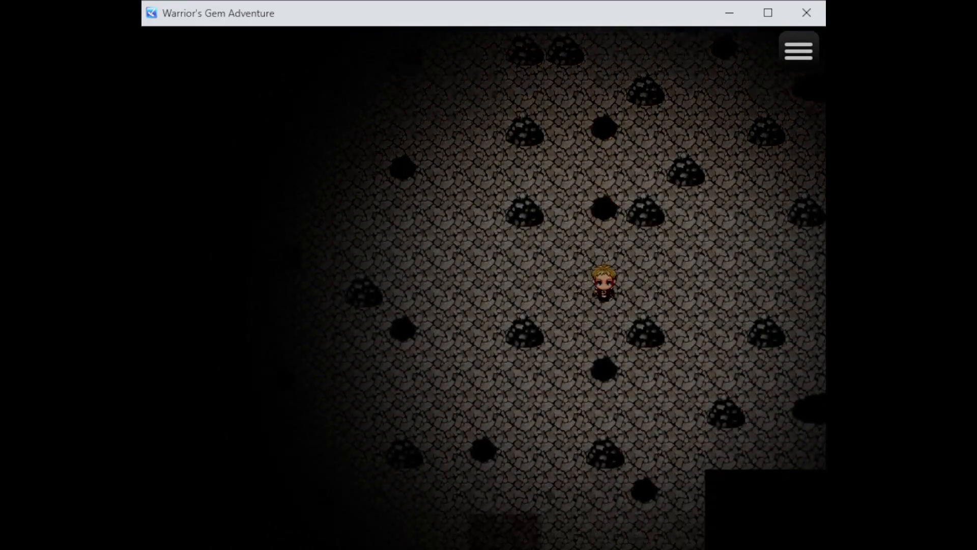
key(down)
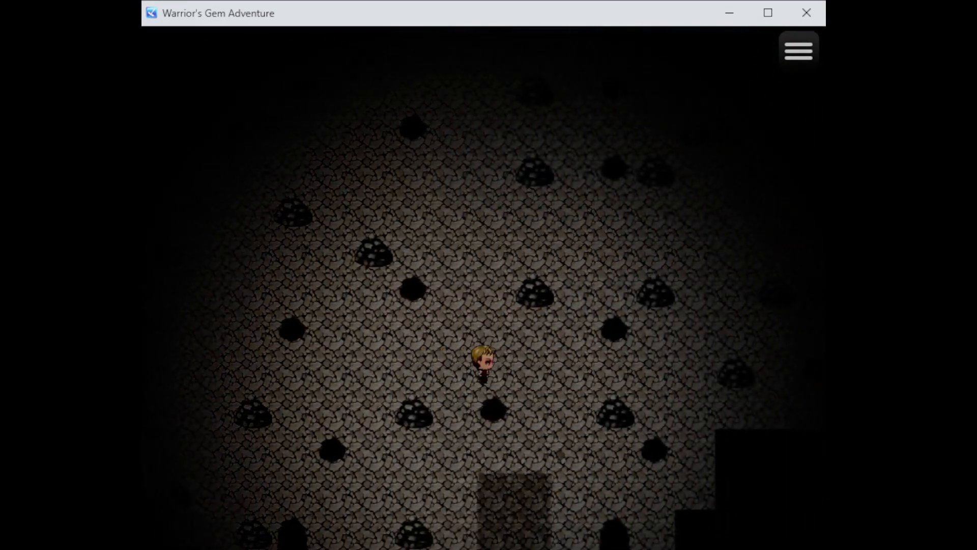
key(up)
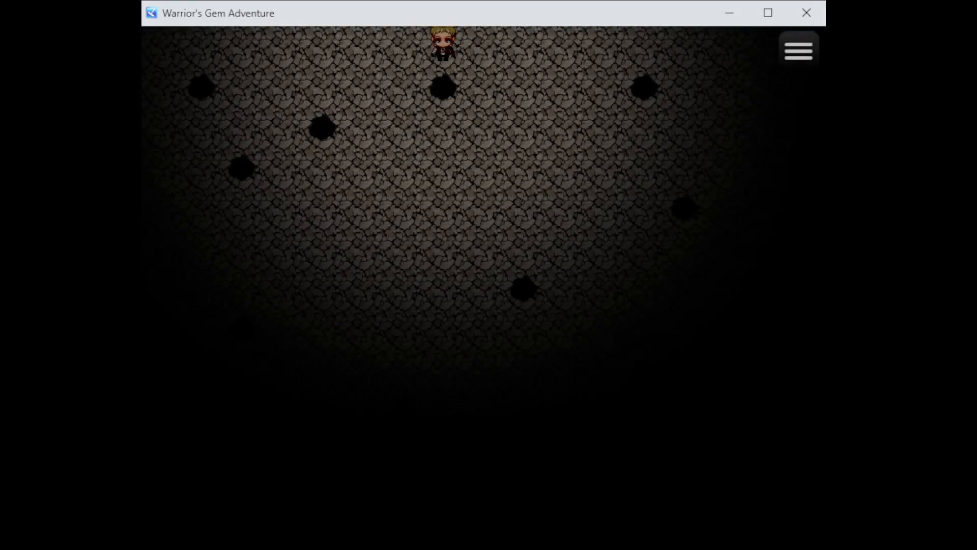
key(down)
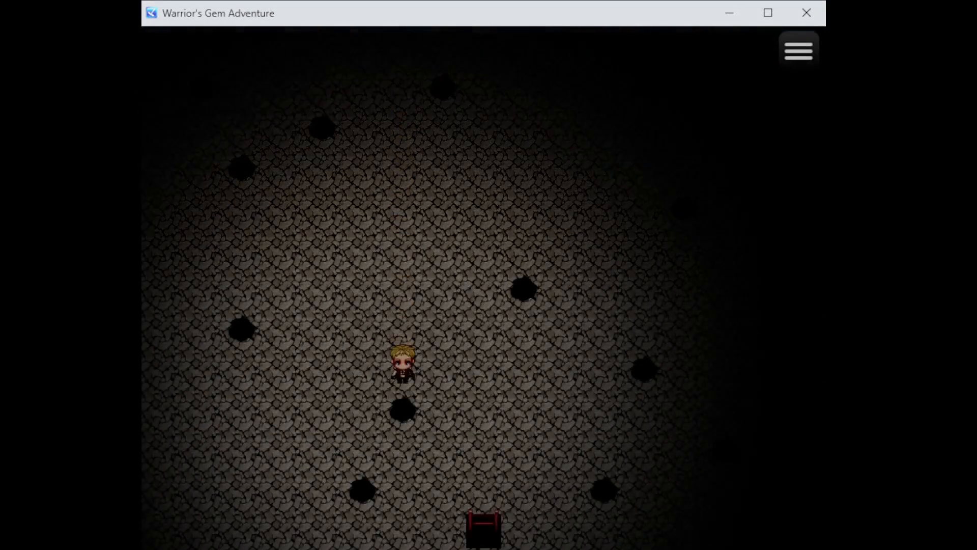
key(Down)
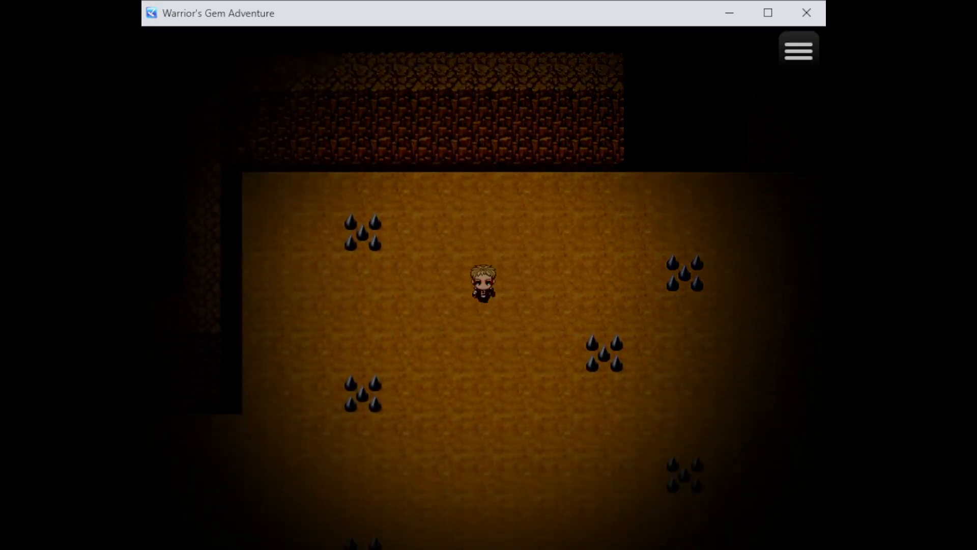
Walk up the orange cave corridor, briefly checking the game menu along the way
key(Up)
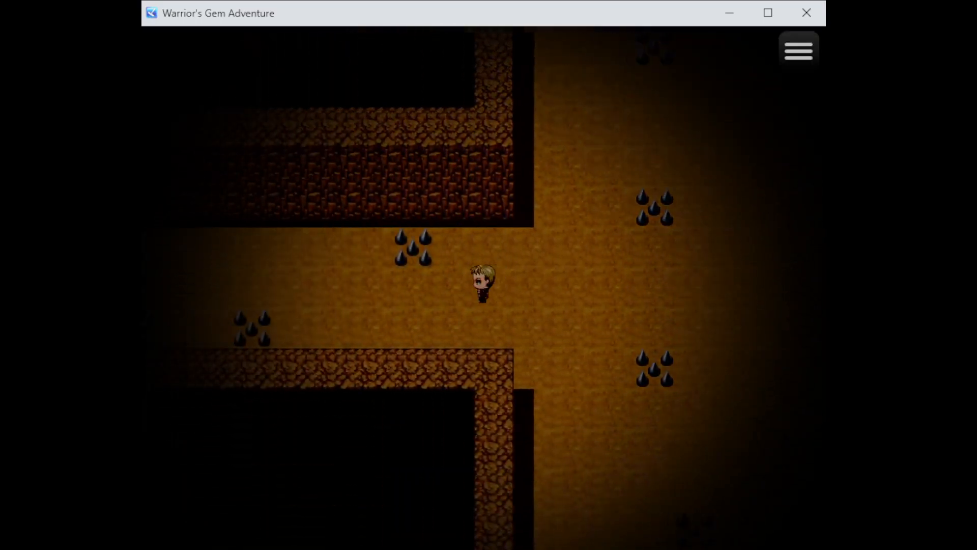
click(797, 49)
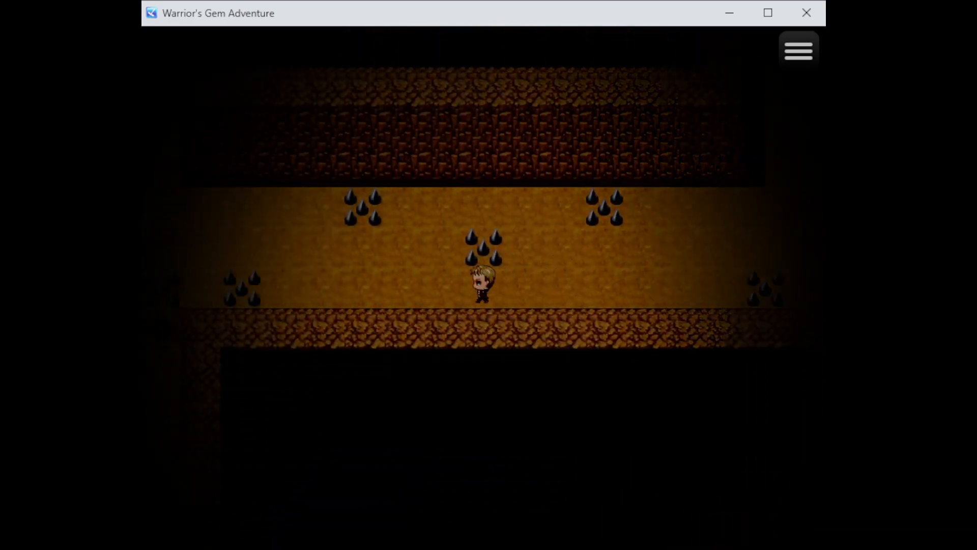
click(798, 49)
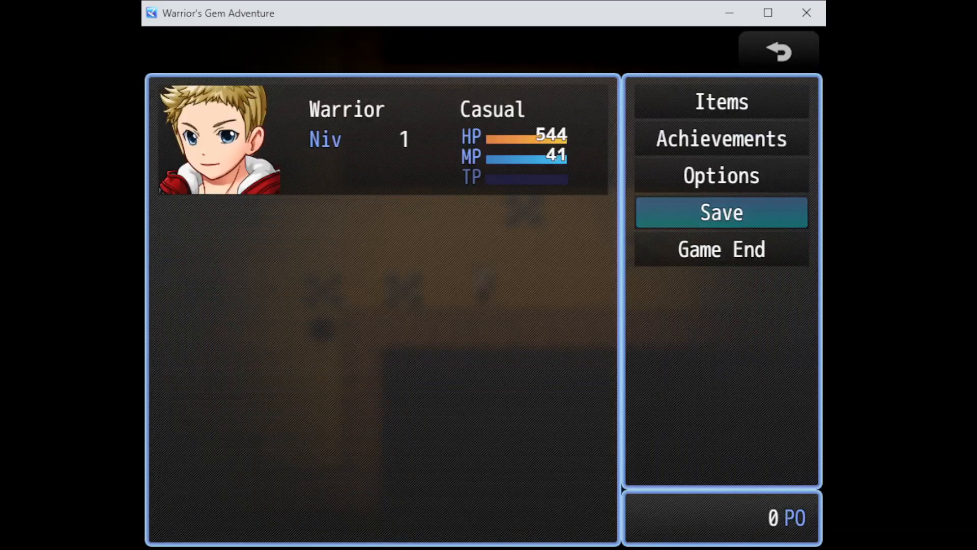
click(778, 51)
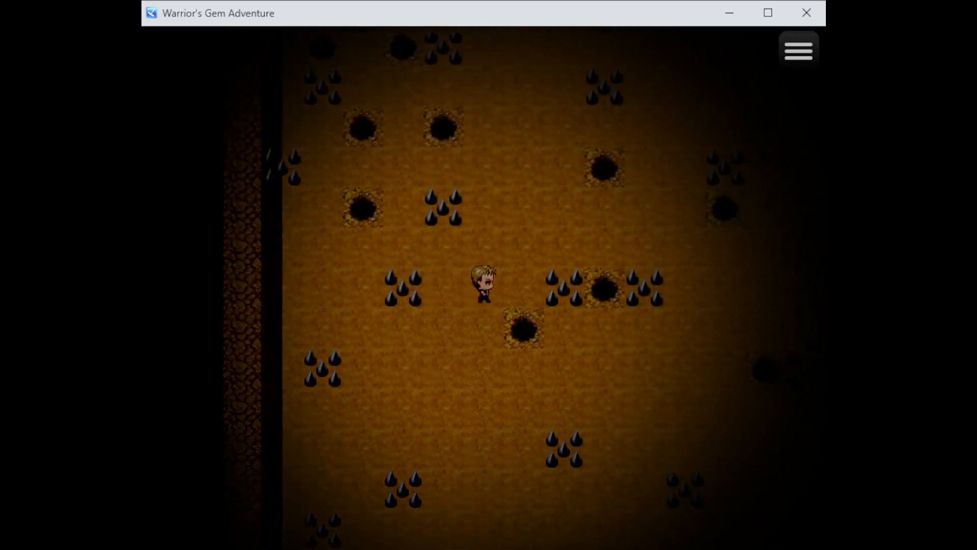
Walk north between the spike traps and up the narrow passage into the next spiked room
key(up)
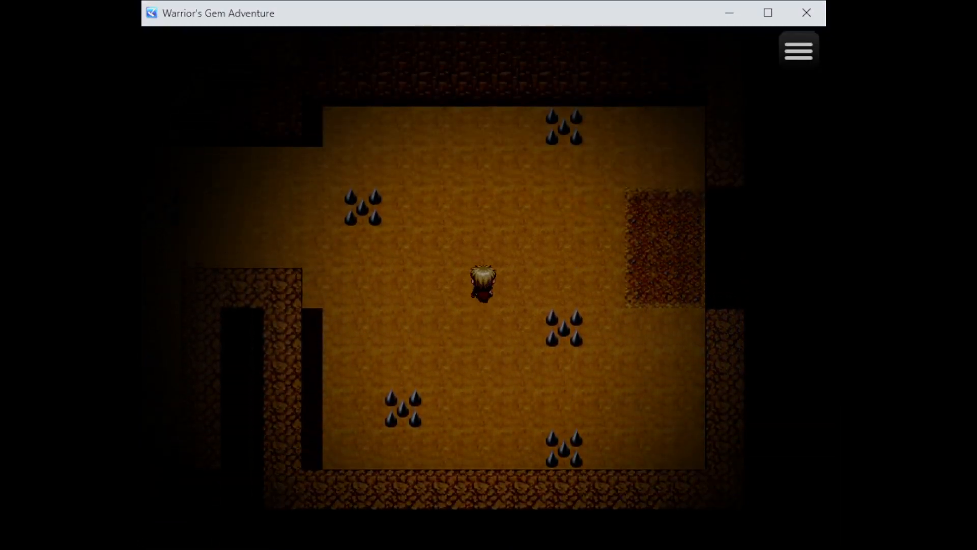
key(Up)
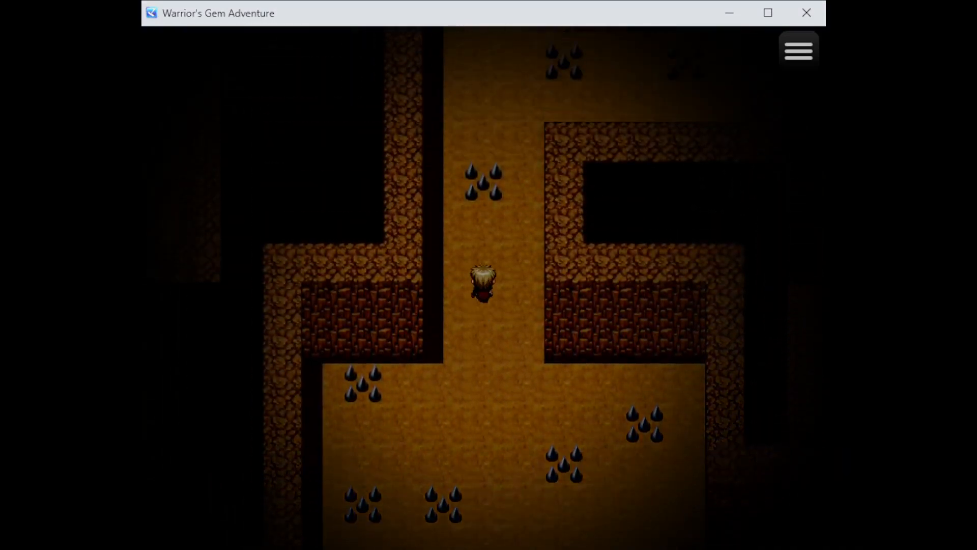
key(right)
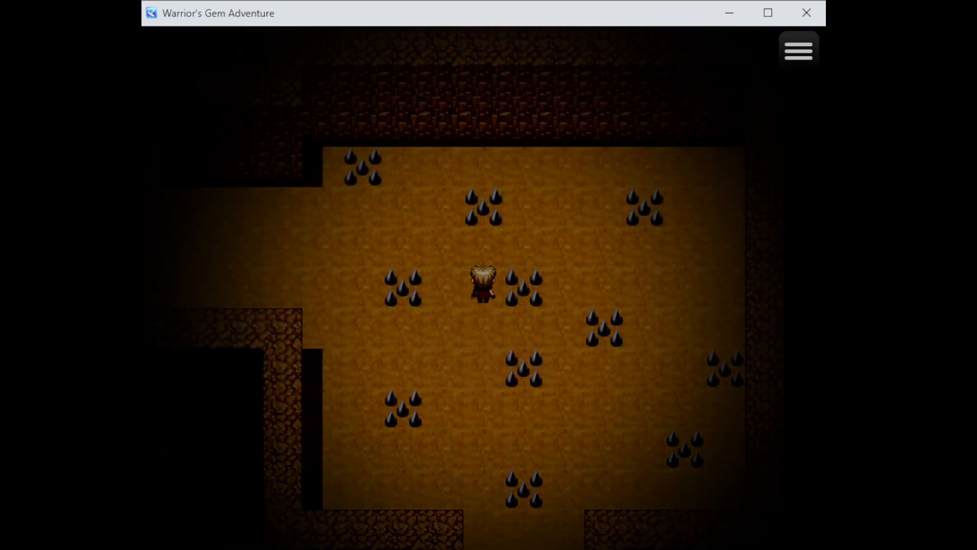
key(up)
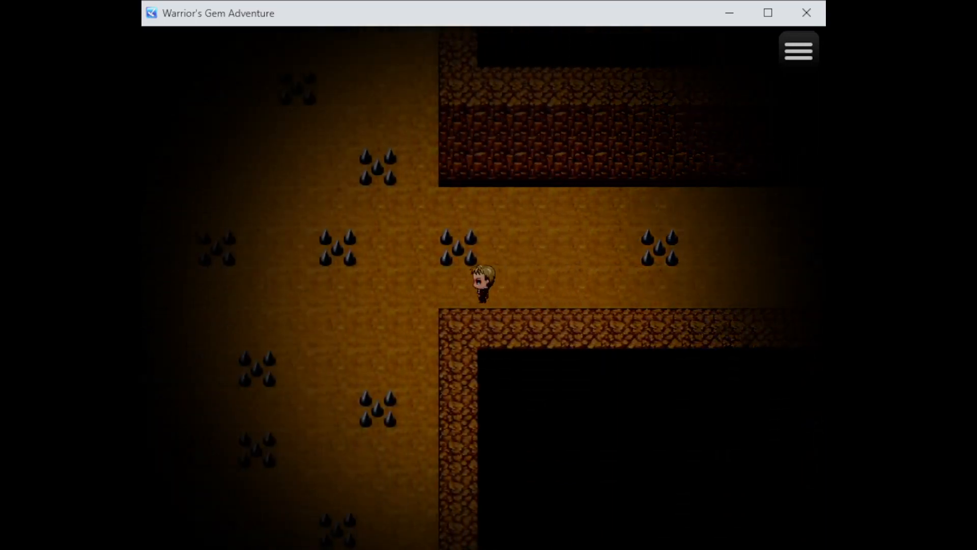
Follow the side corridor into the large spiked chamber and cross between its traps
key(Down)
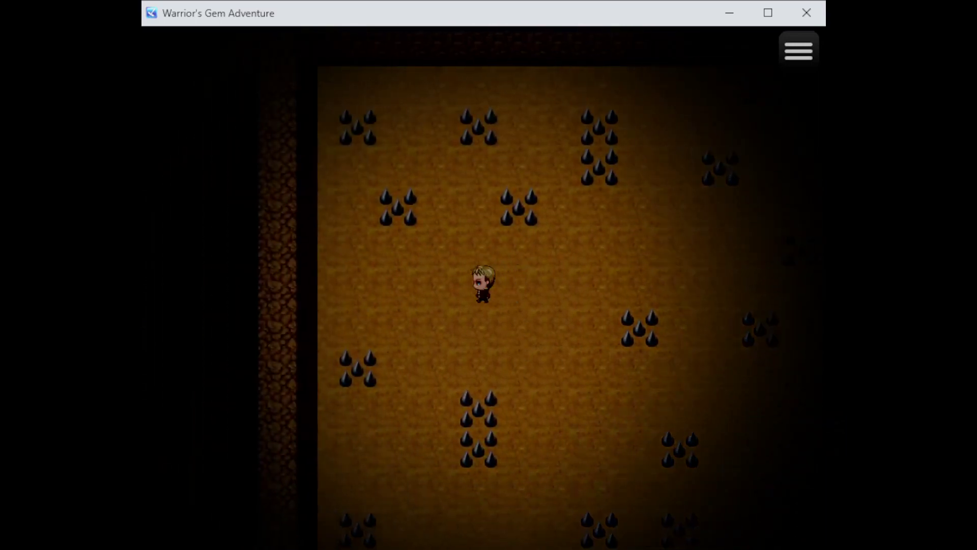
key(up)
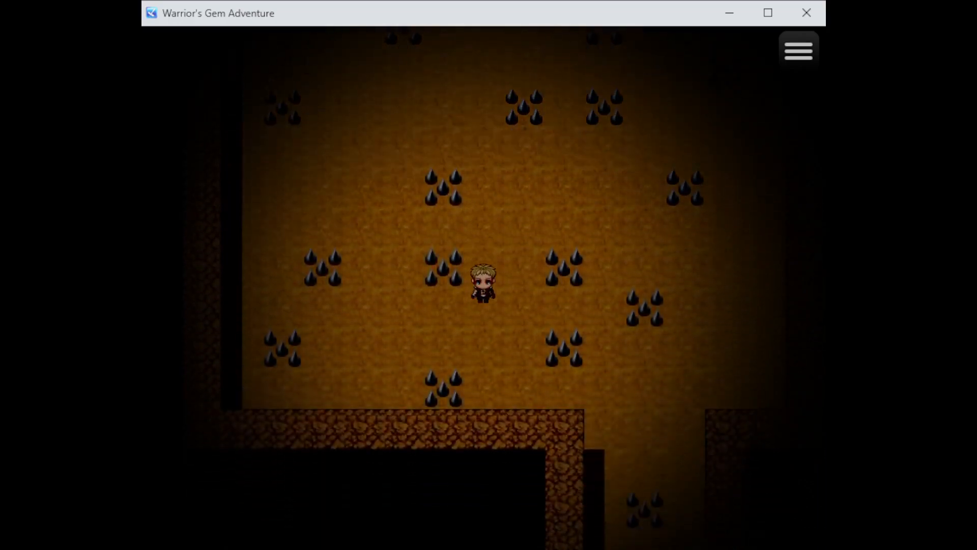
key(Down)
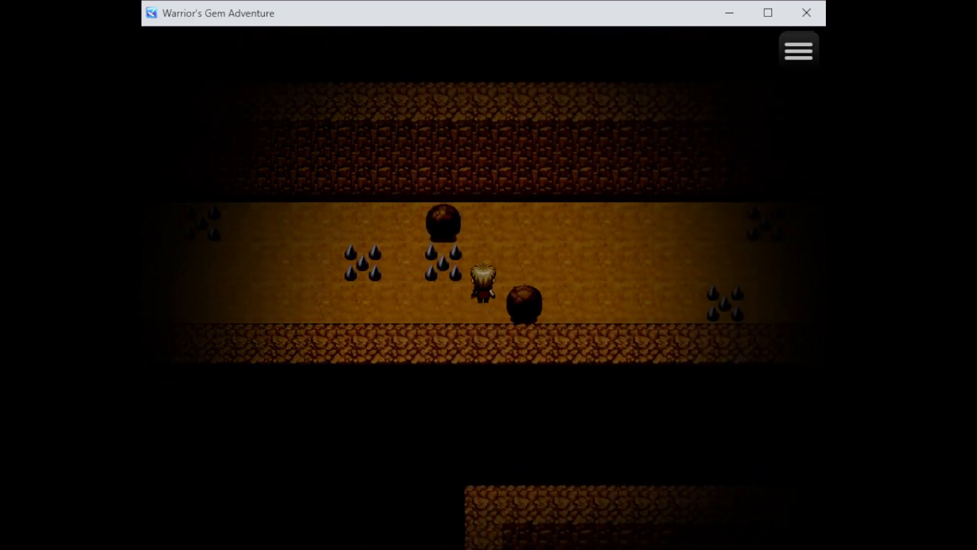
Walk past the boulders along the corridor to the spiked junction above a blocked passage
click(797, 49)
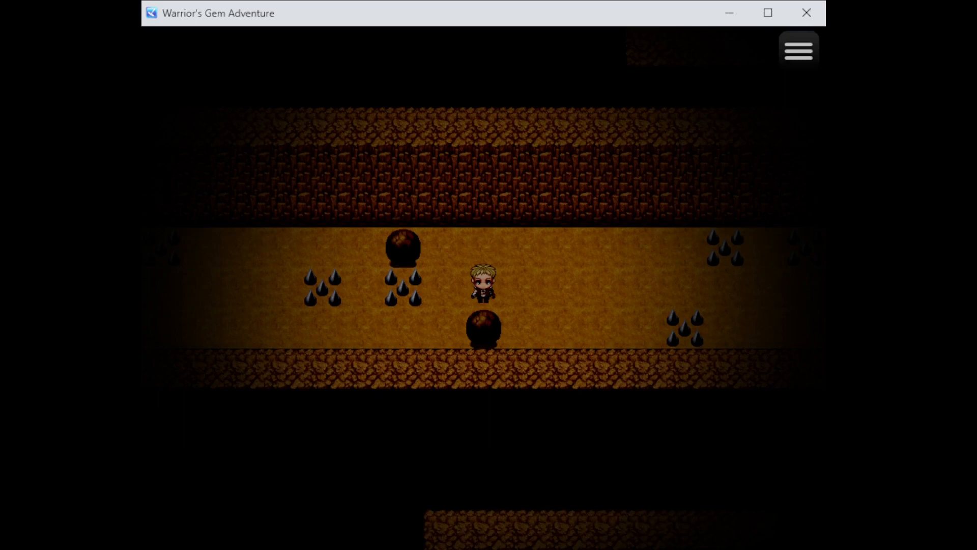
key(up)
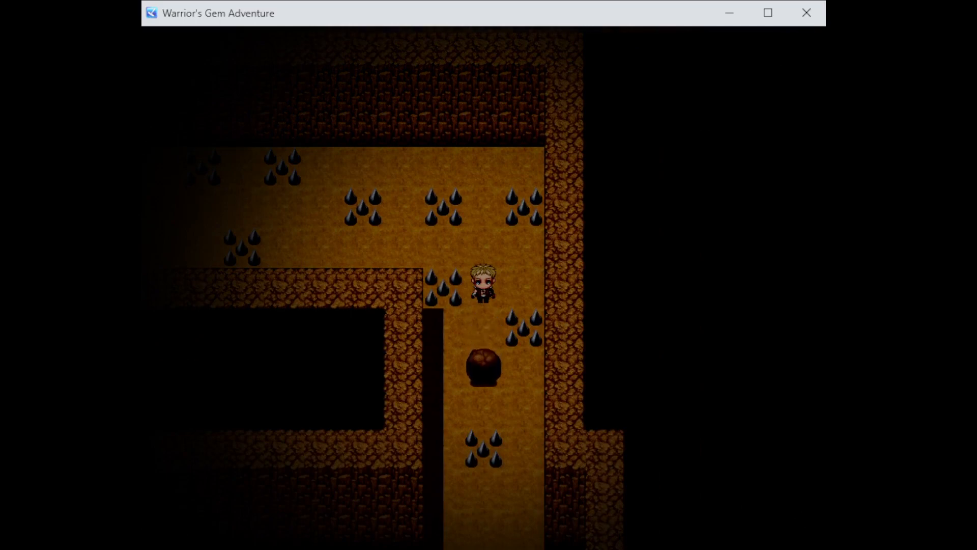
Weave the warrior through the boulder-filled cavern into the wide spiked chamber beyond
key(down)
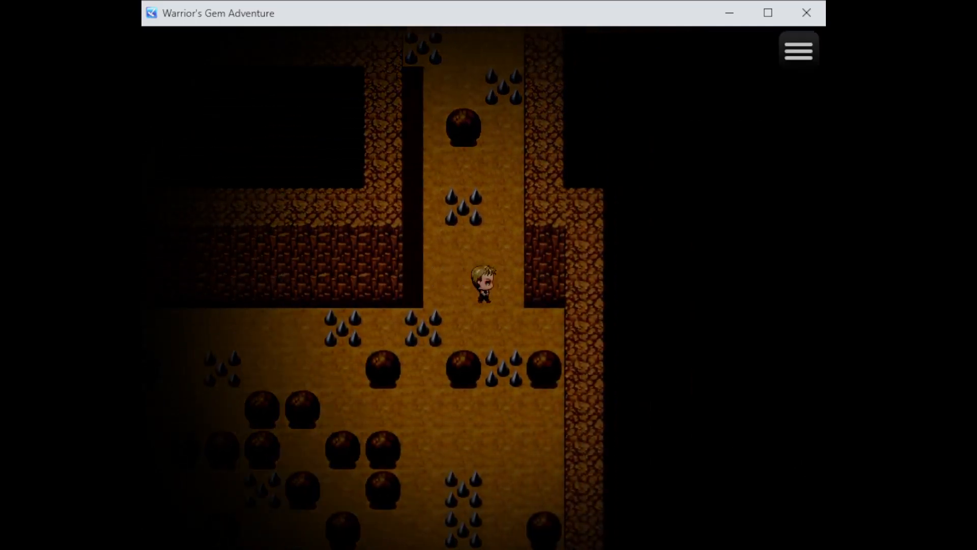
key(down)
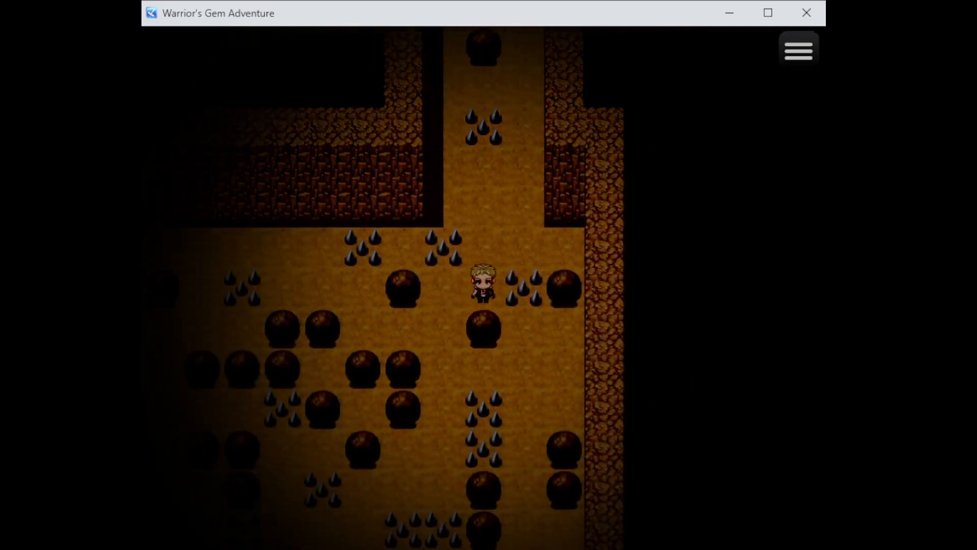
key(Left)
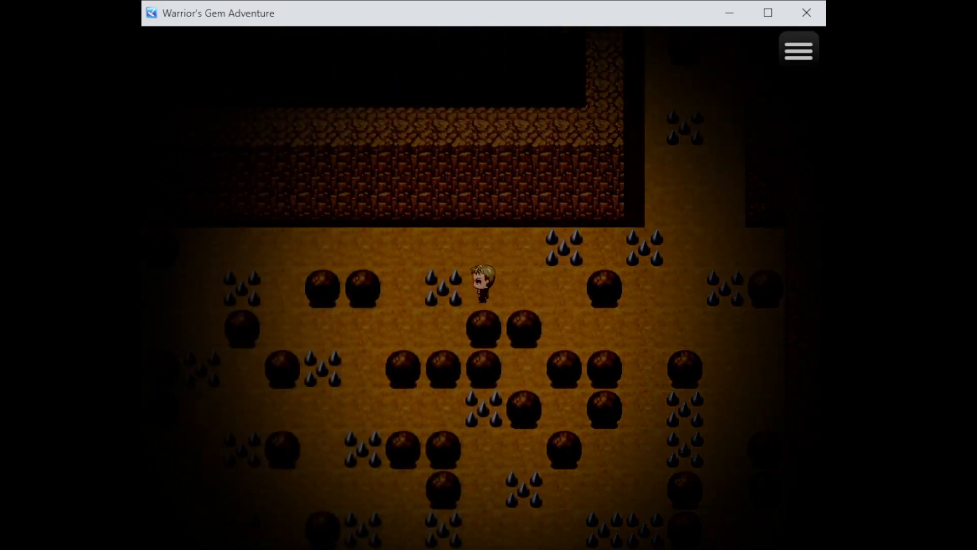
key(up)
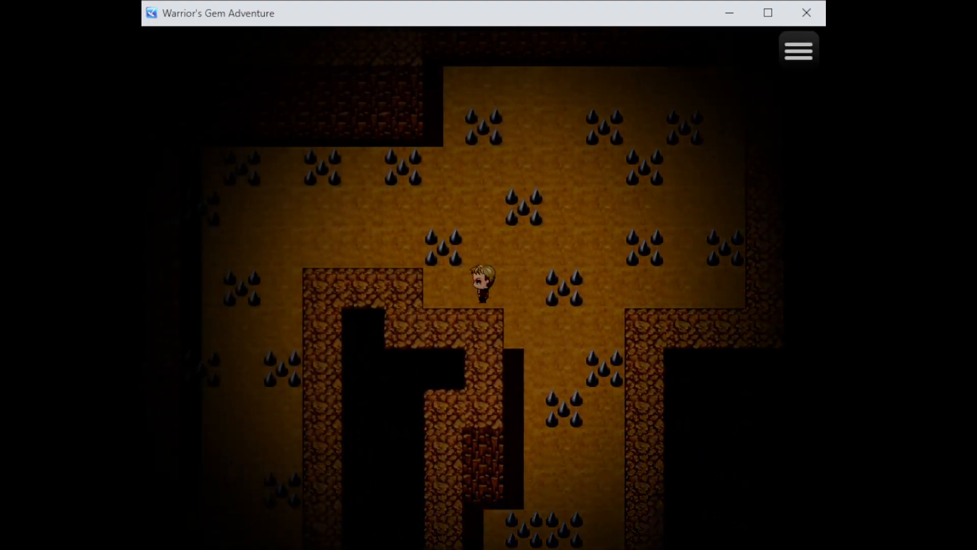
Walk through the next spiked room and down its side passage to the narrow southern corridor
key(up)
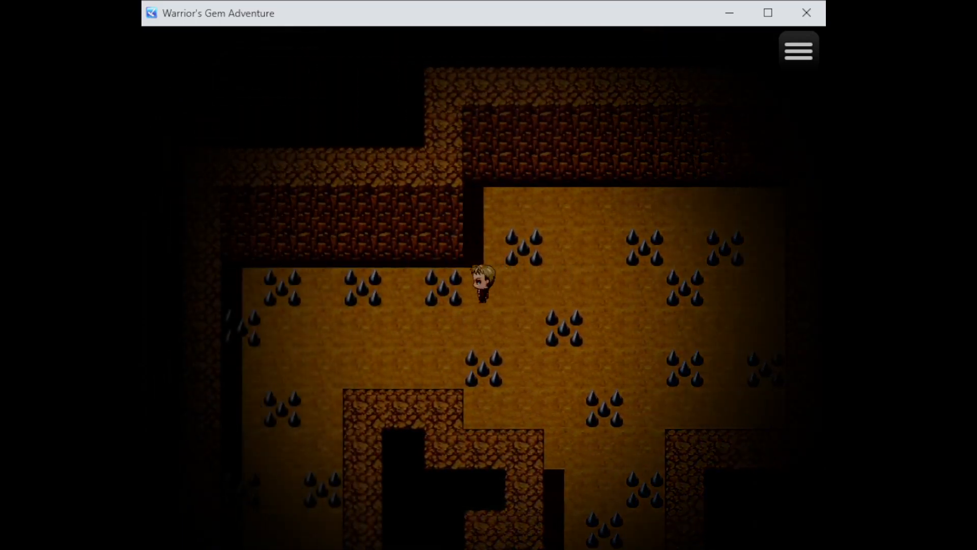
key(Down)
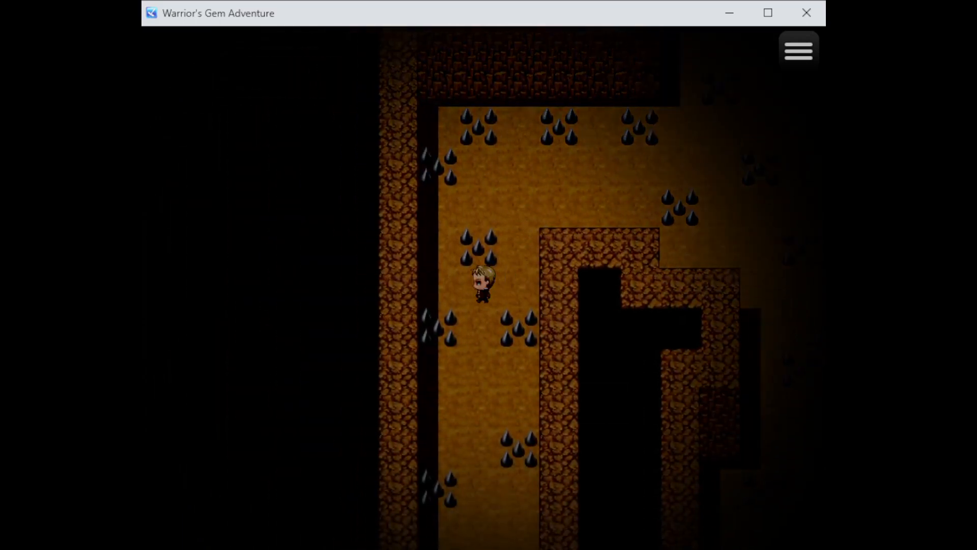
key(Right)
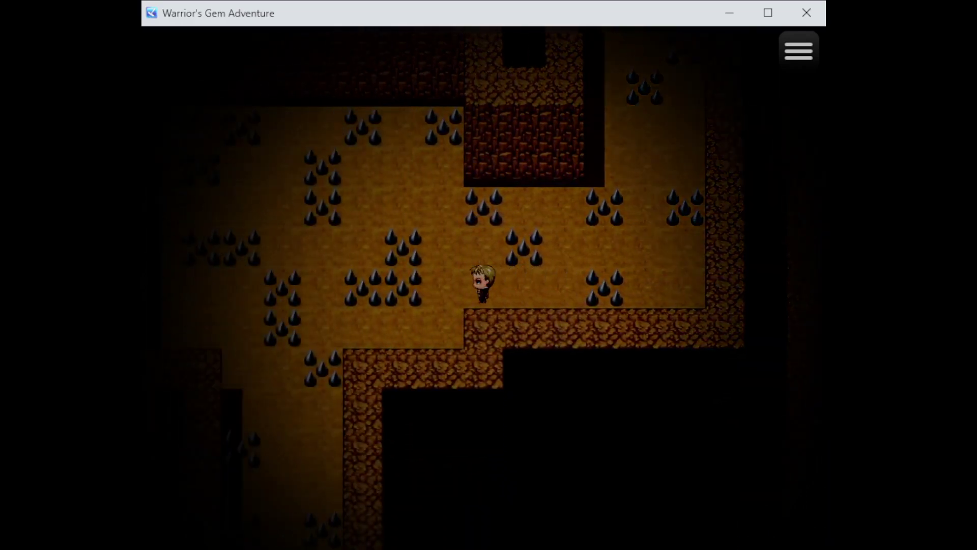
key(Up)
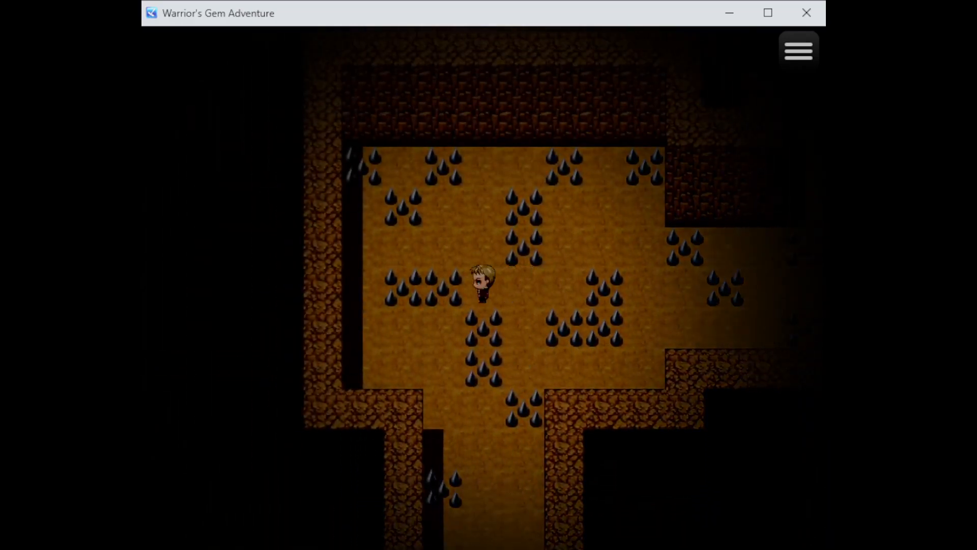
key(Down)
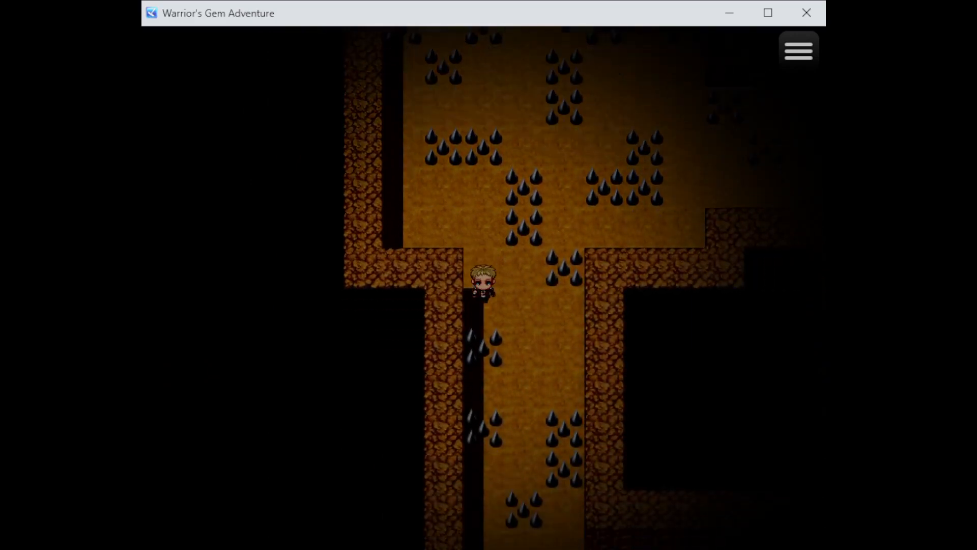
key(down)
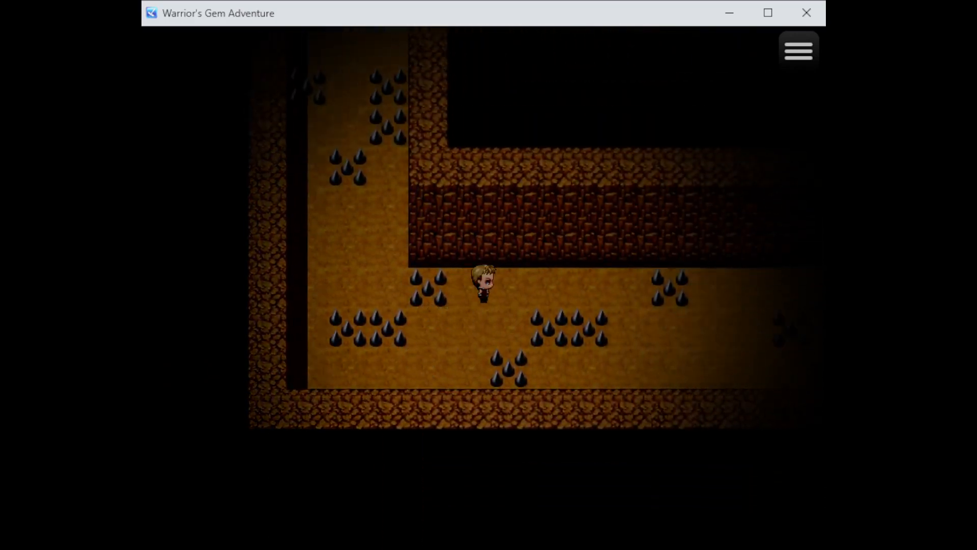
Follow the long corridor into the wide spiked chamber and up the winding passage north
key(up)
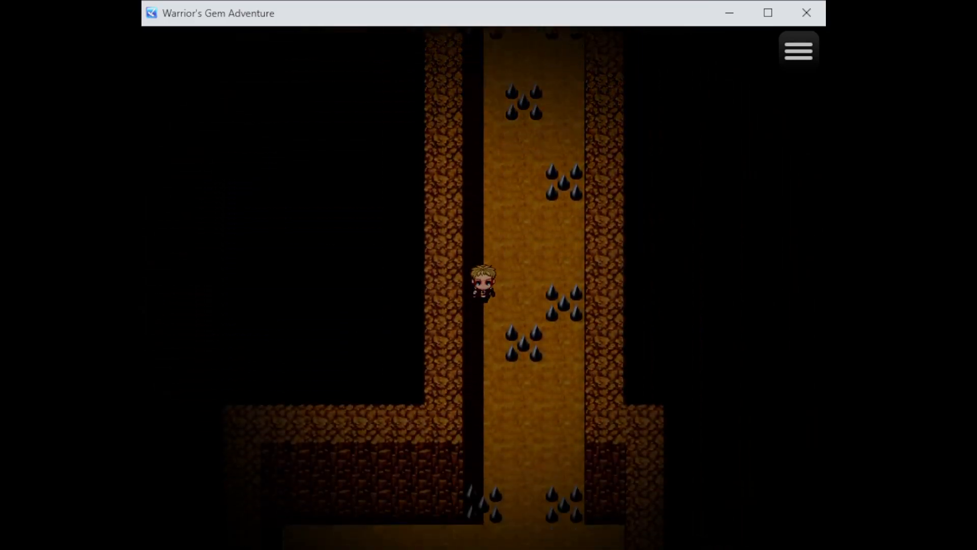
key(Right)
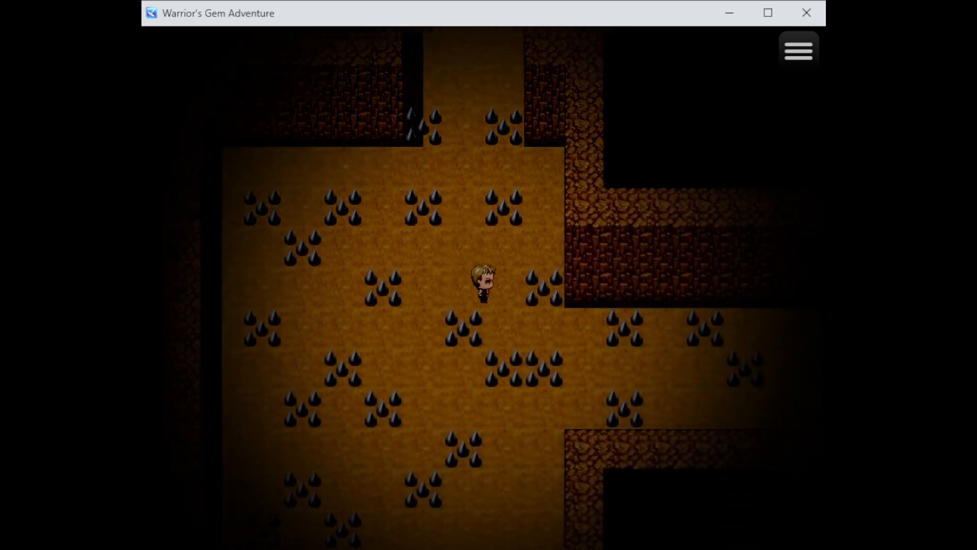
key(up)
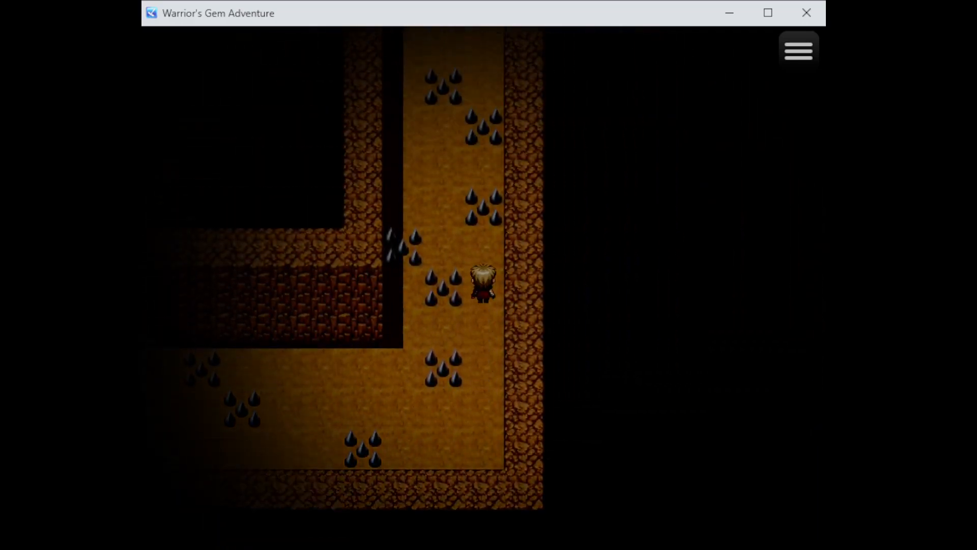
key(up)
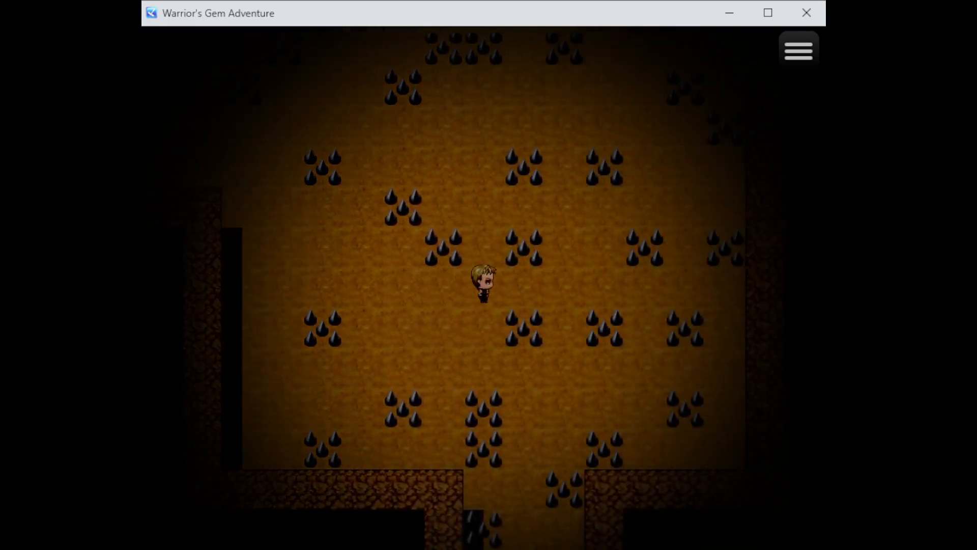
key(down)
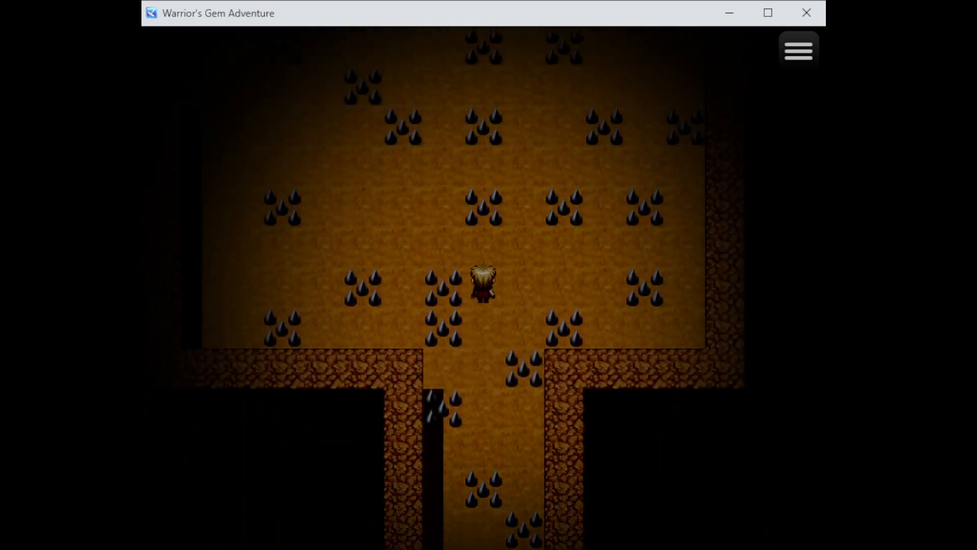
key(Up)
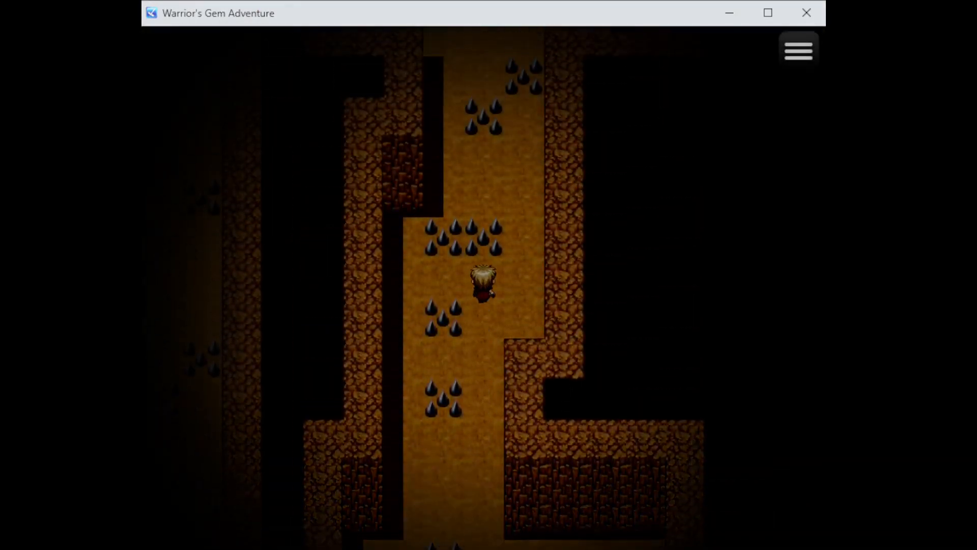
key(up)
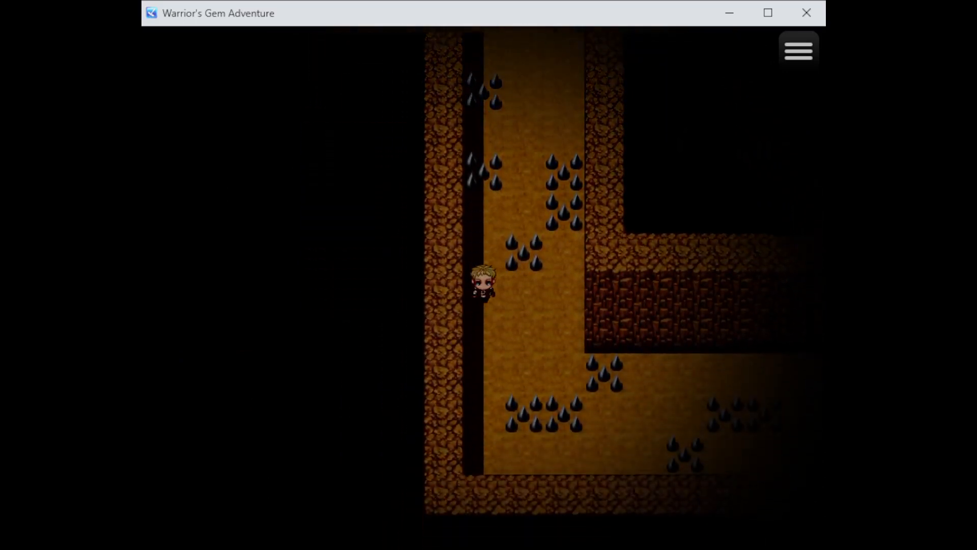
Check the warrior's status in the game menu and return to the spiked corridor
click(797, 49)
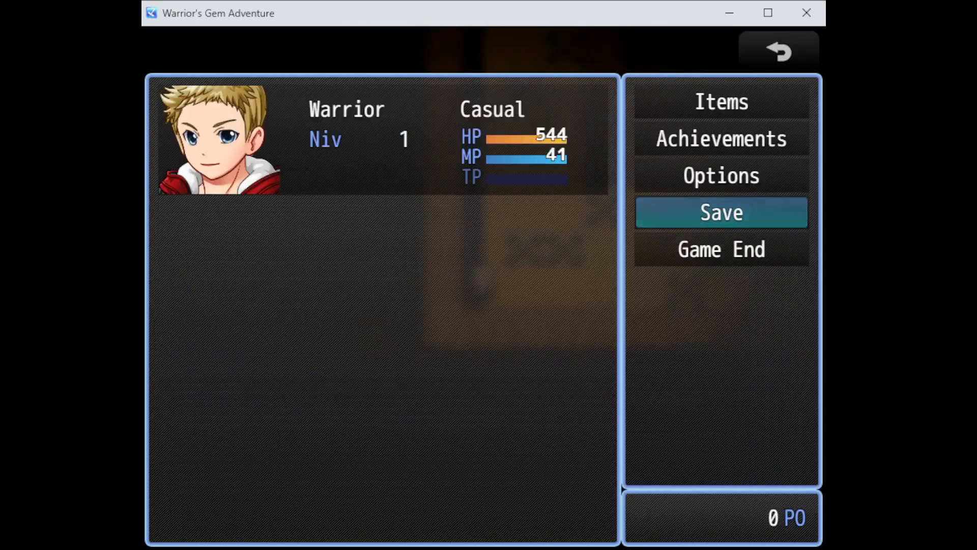
click(778, 51)
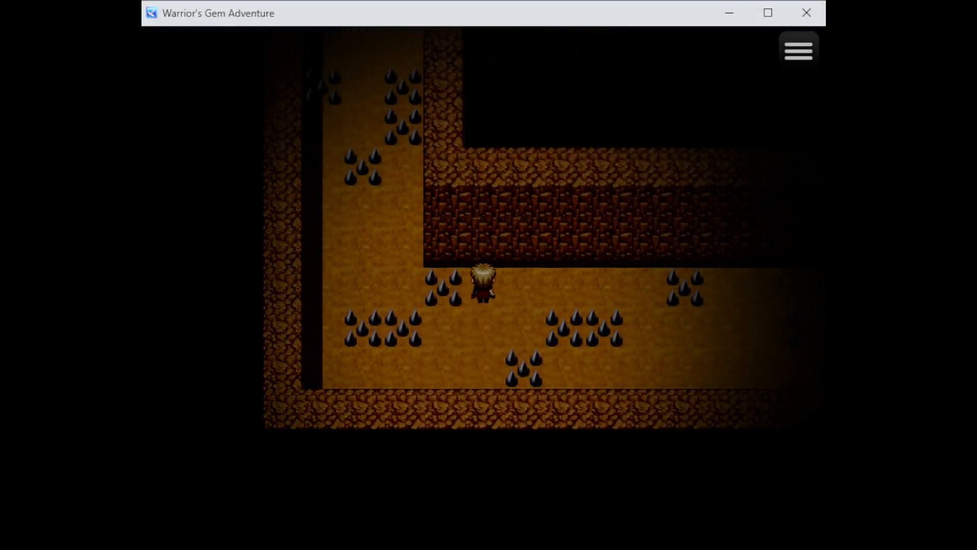
Walk through the spiked rooms into the large cavern and explore its floor to the north wall
key(down)
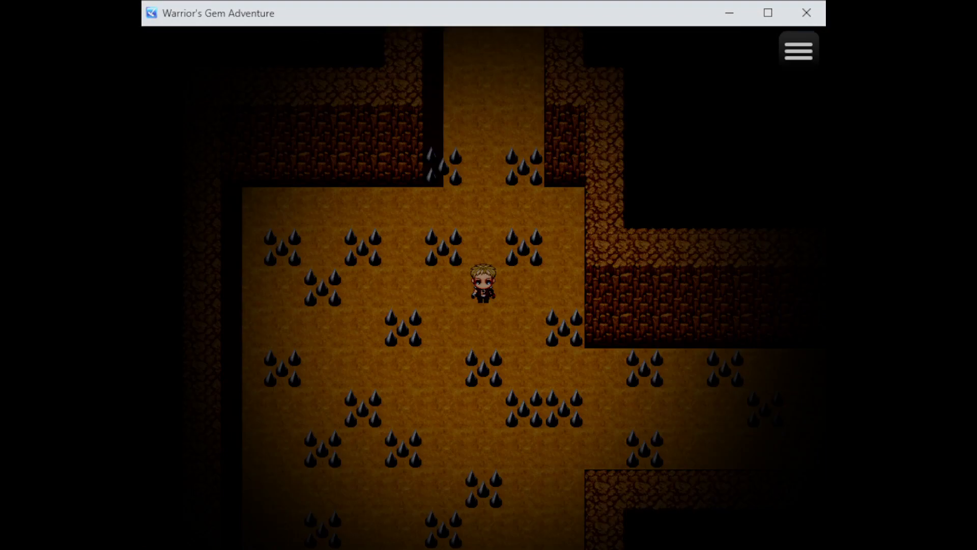
key(Up)
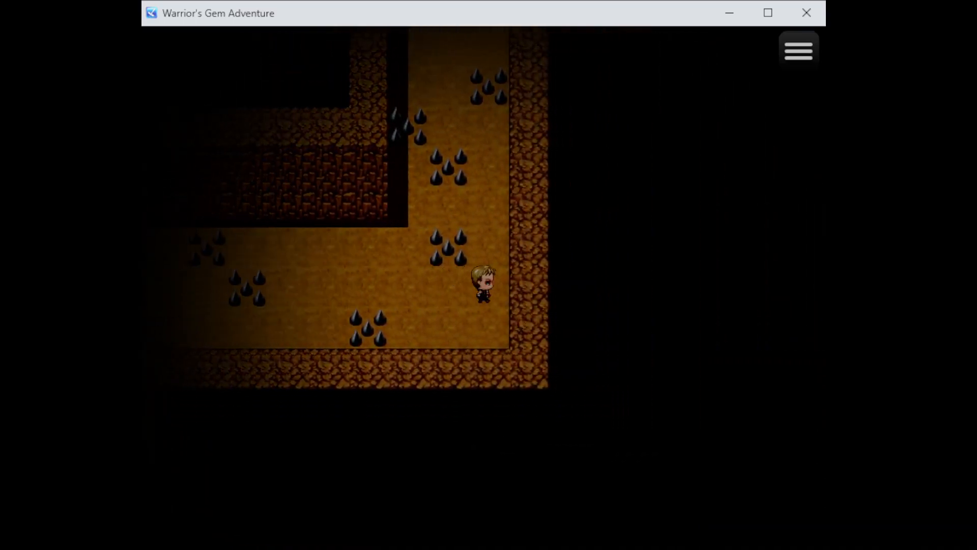
key(up)
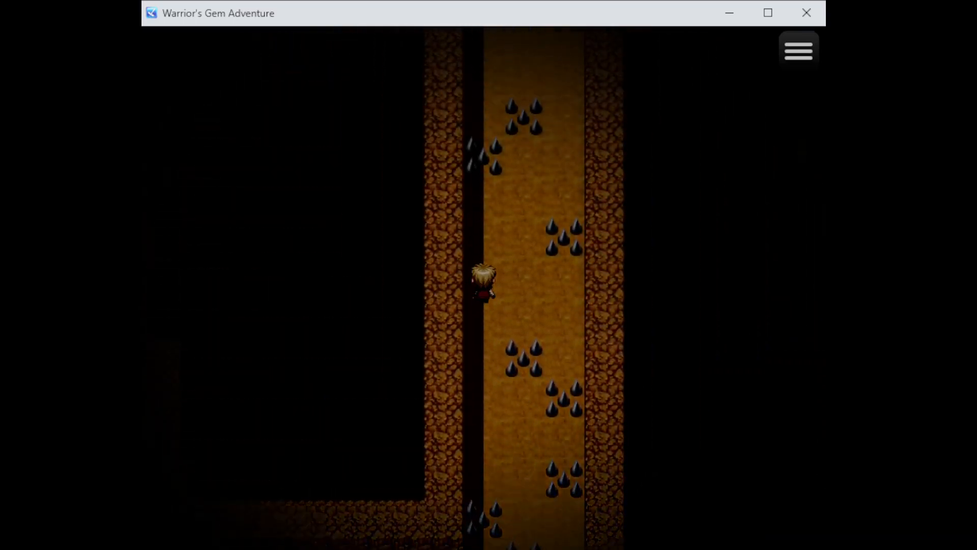
key(up)
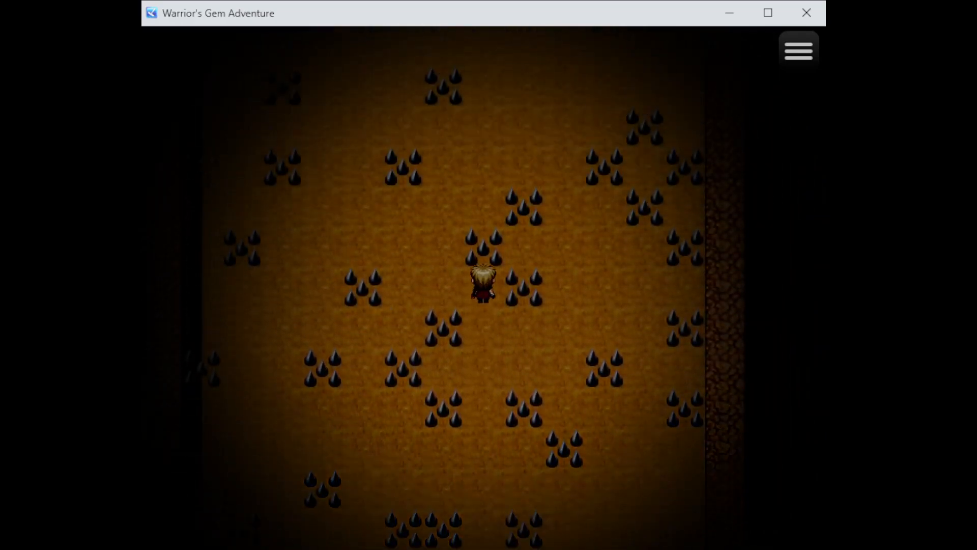
key(up)
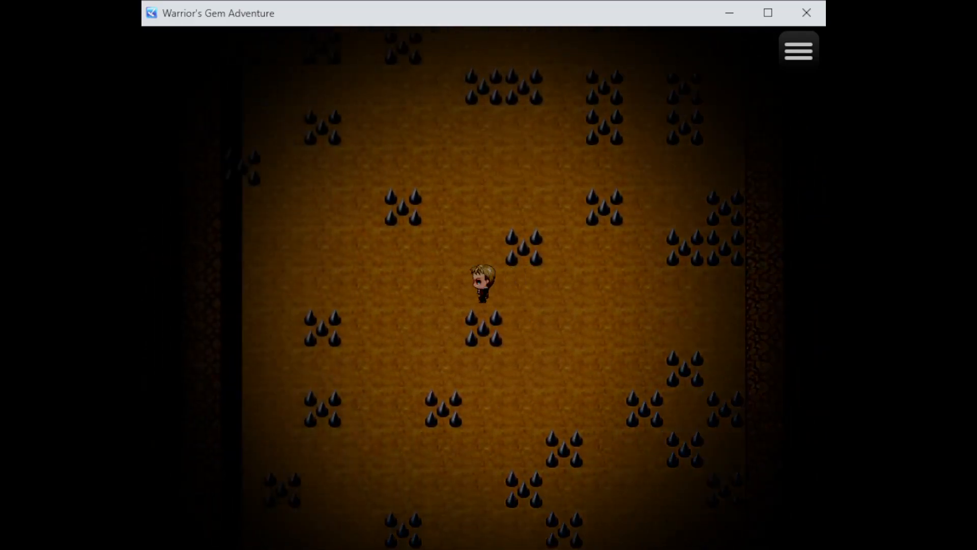
key(Up)
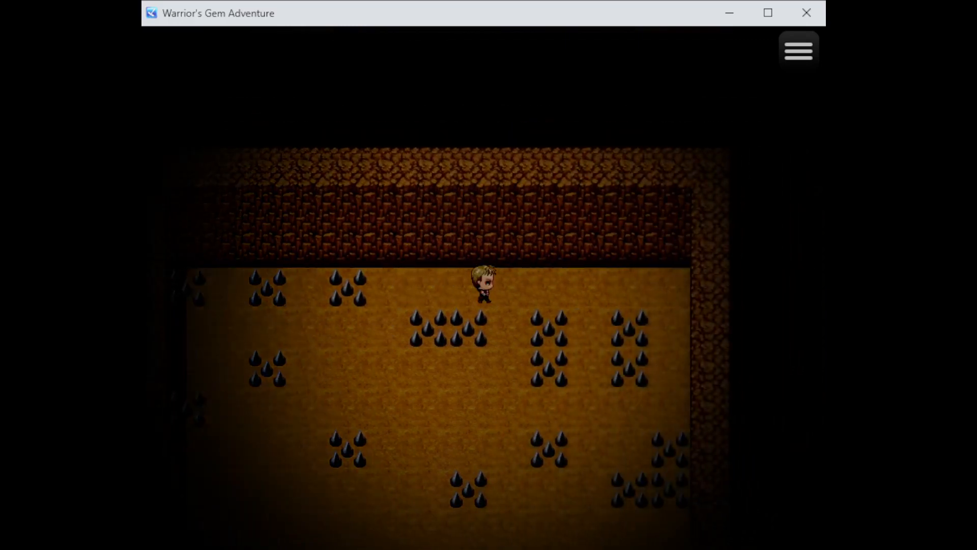
click(797, 49)
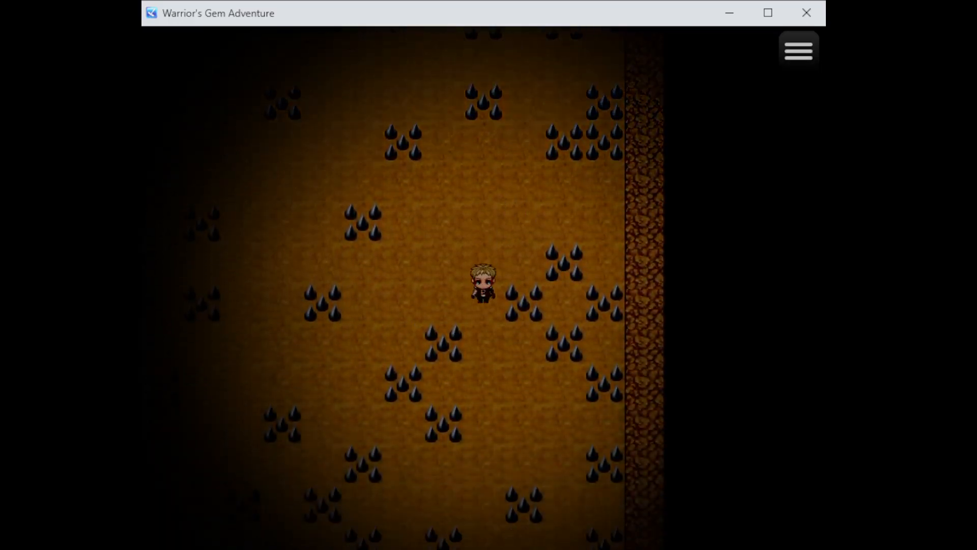
key(up)
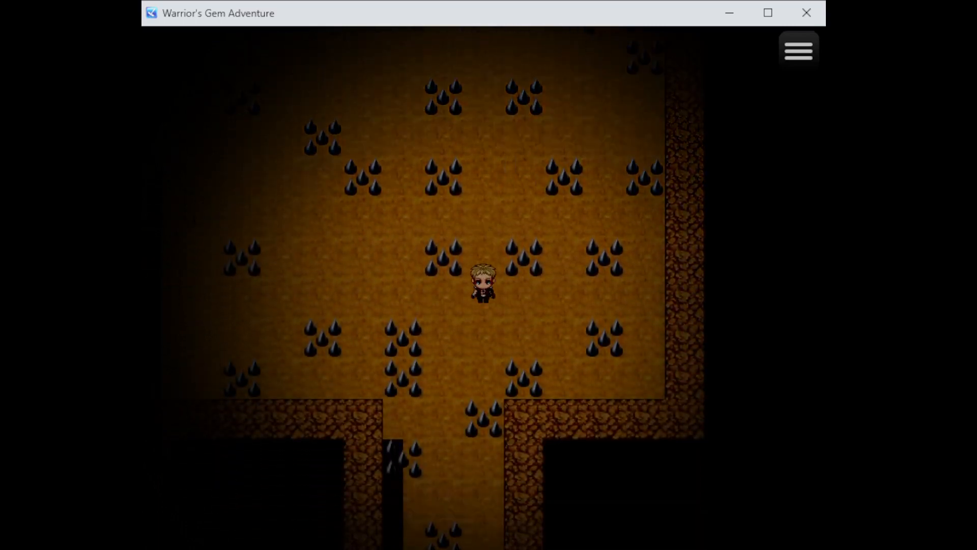
Leave the cavern by the narrow south passage and cross the next spiked room to the corridors
key(Down)
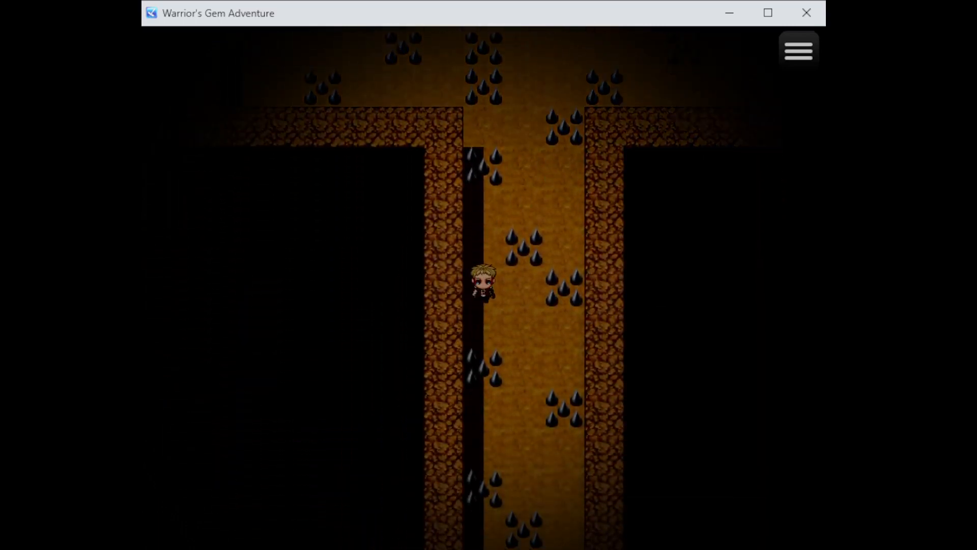
key(Up)
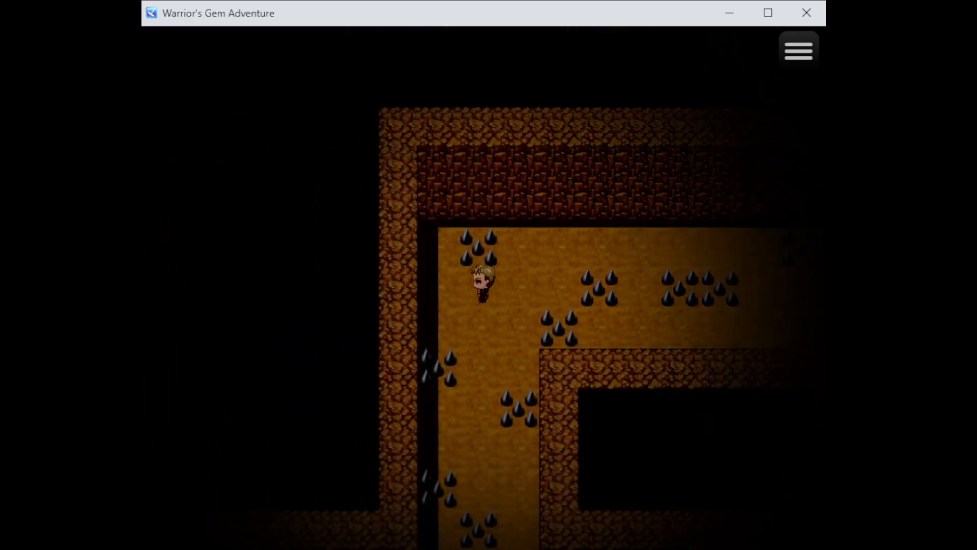
key(Down)
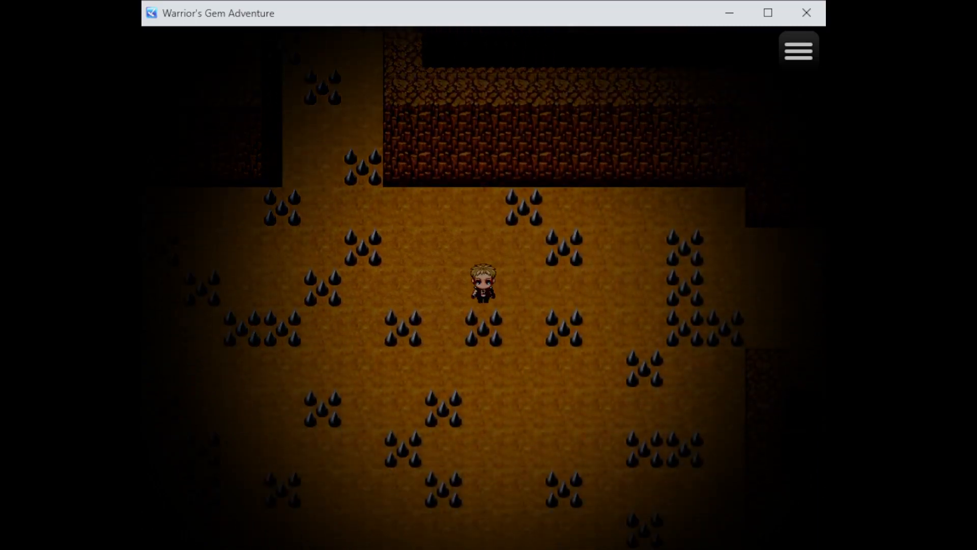
key(up)
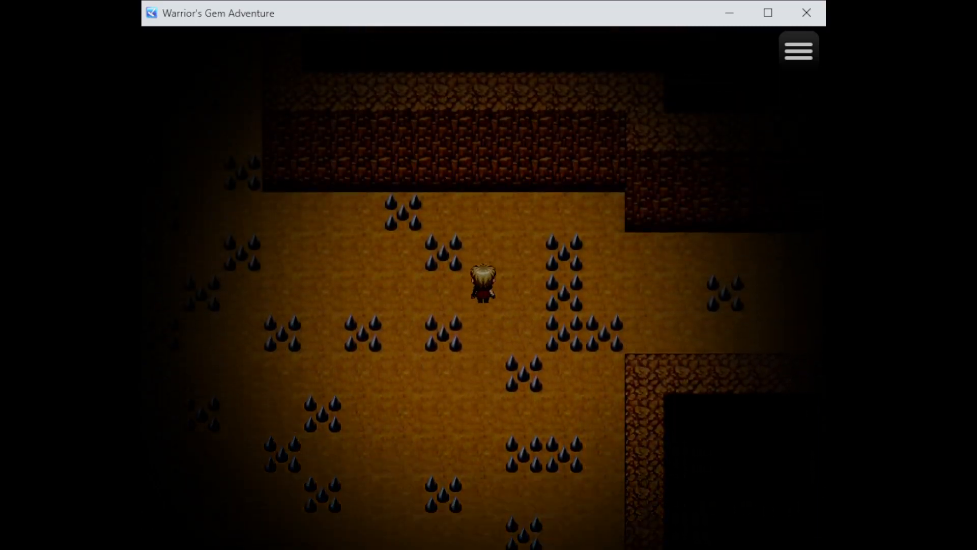
key(Up)
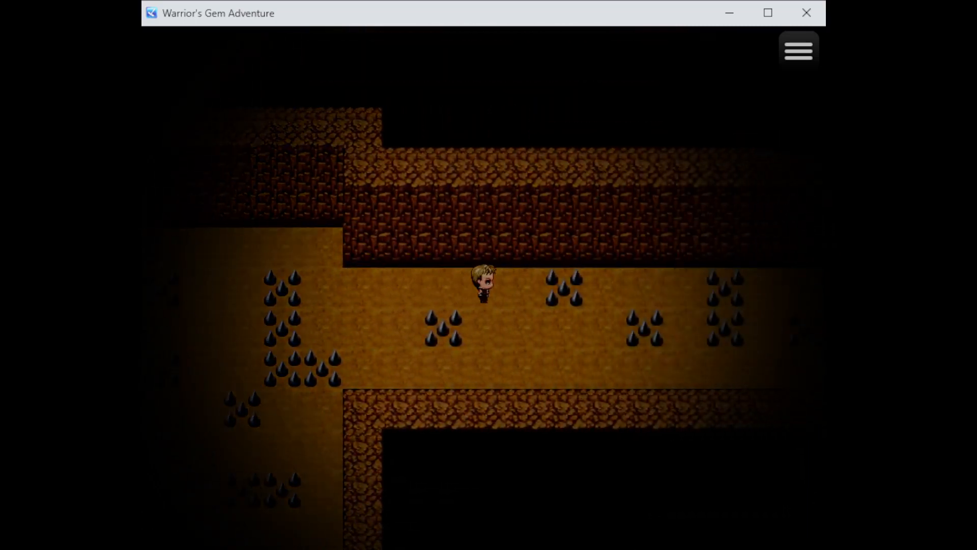
key(Down)
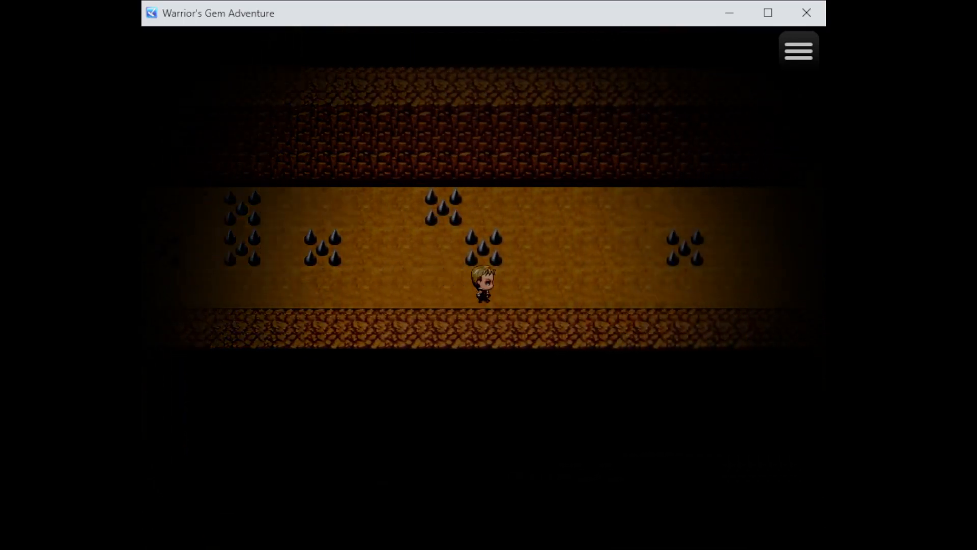
key(Up)
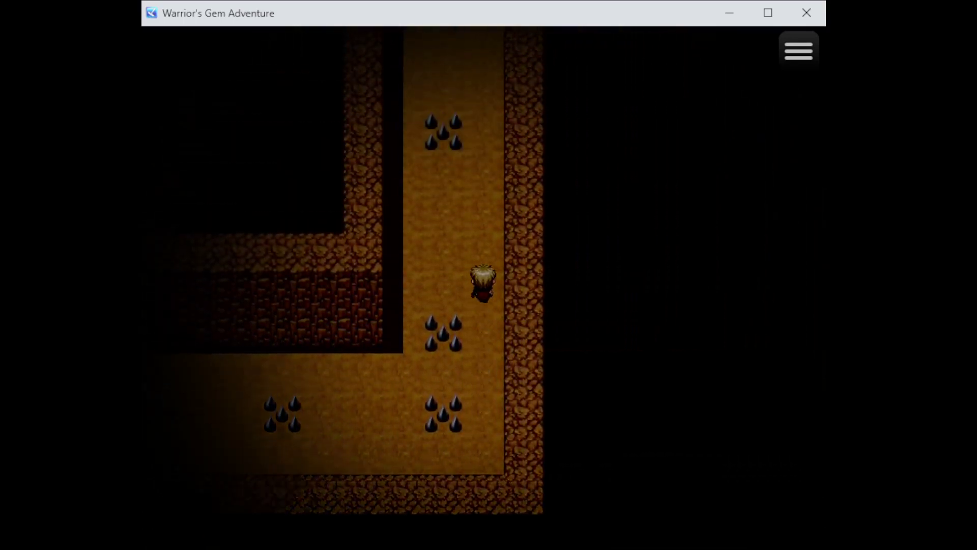
Walk east along the corridor into the blue brick chamber, briefly checking the menu
click(797, 49)
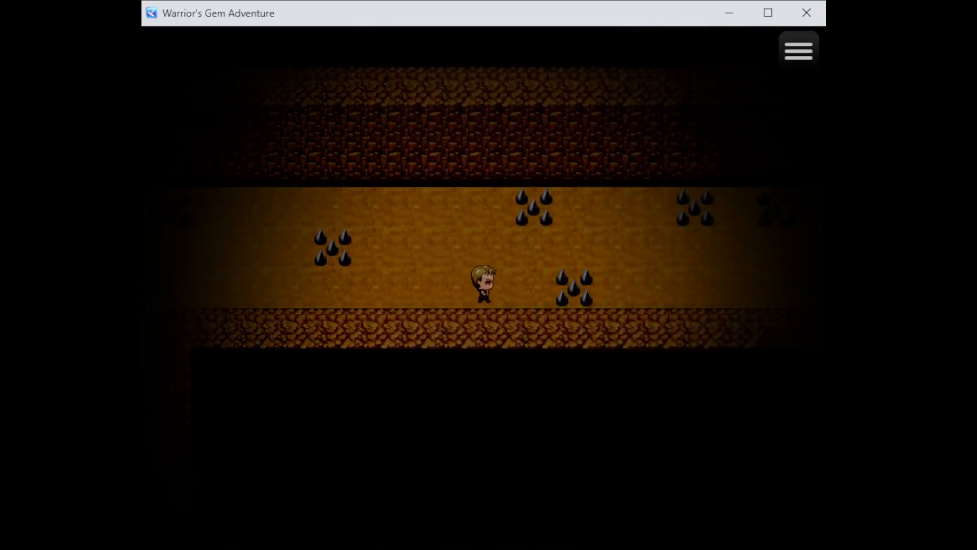
key(Down)
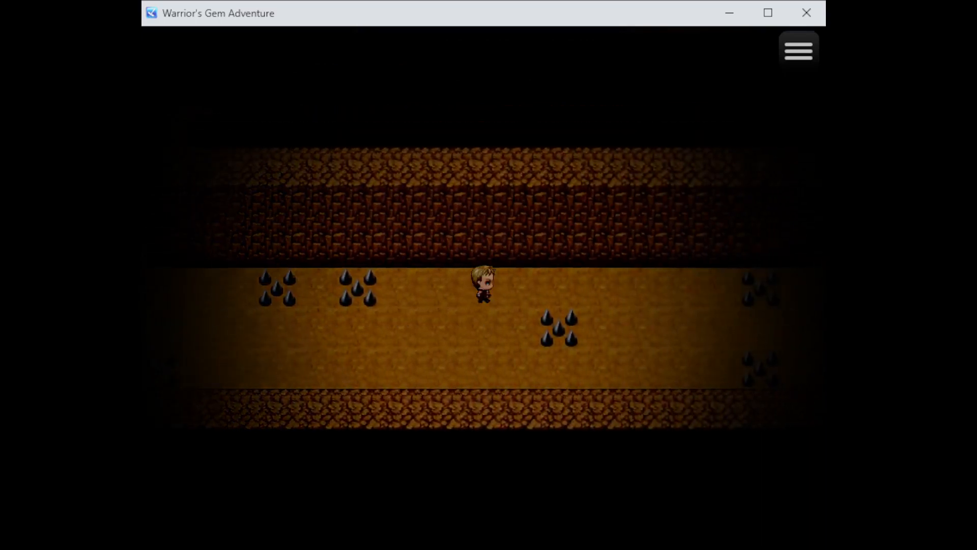
key(up)
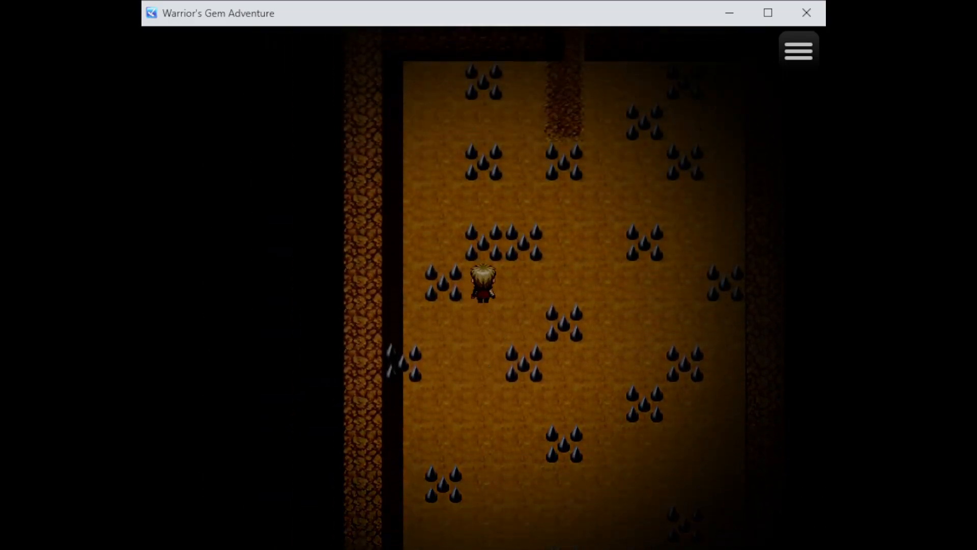
click(799, 49)
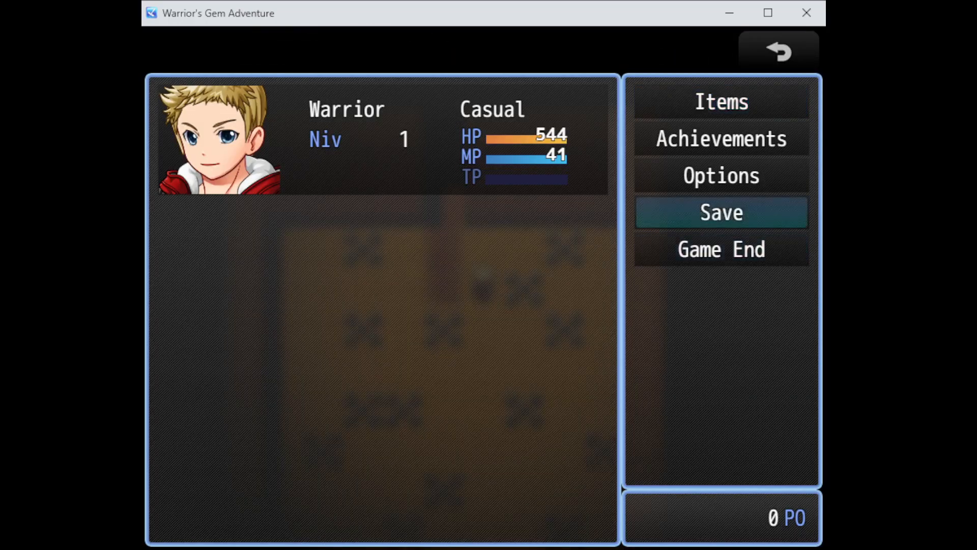
click(777, 50)
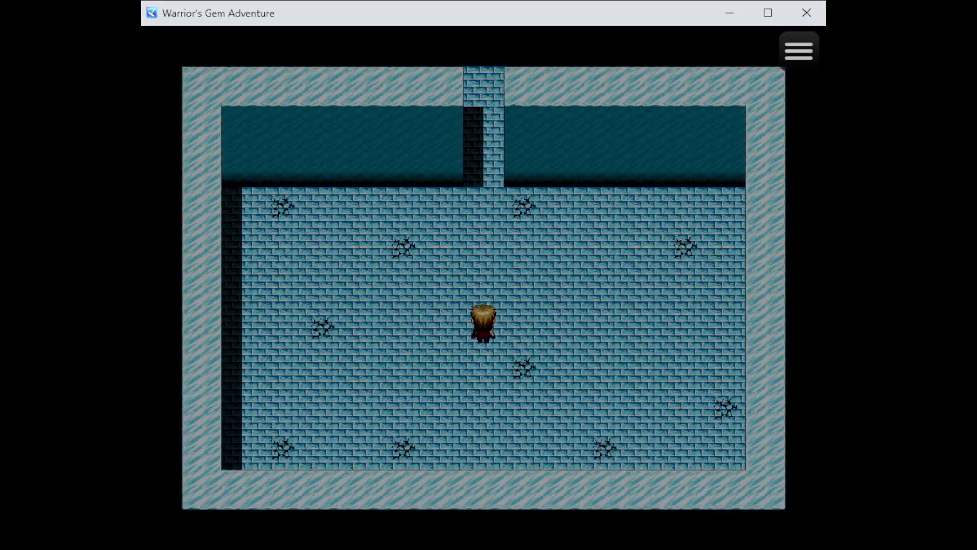
Explore the blue room around the pink stumps and spikes, then walk along the brick corridor
click(797, 49)
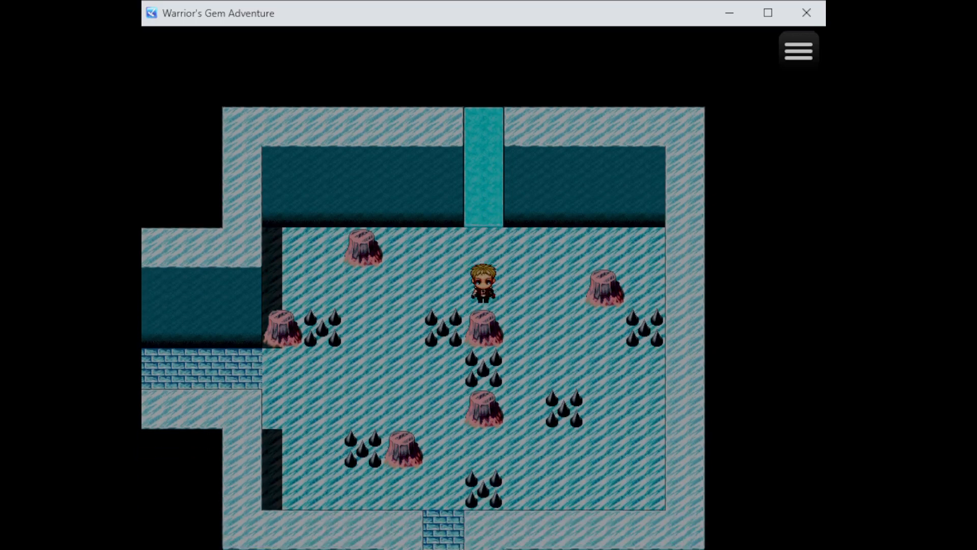
key(Left)
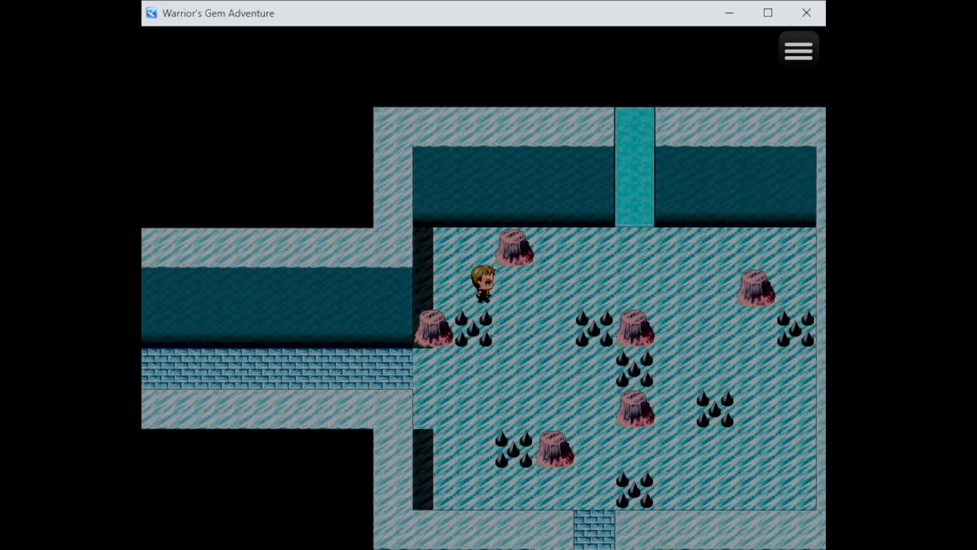
key(up)
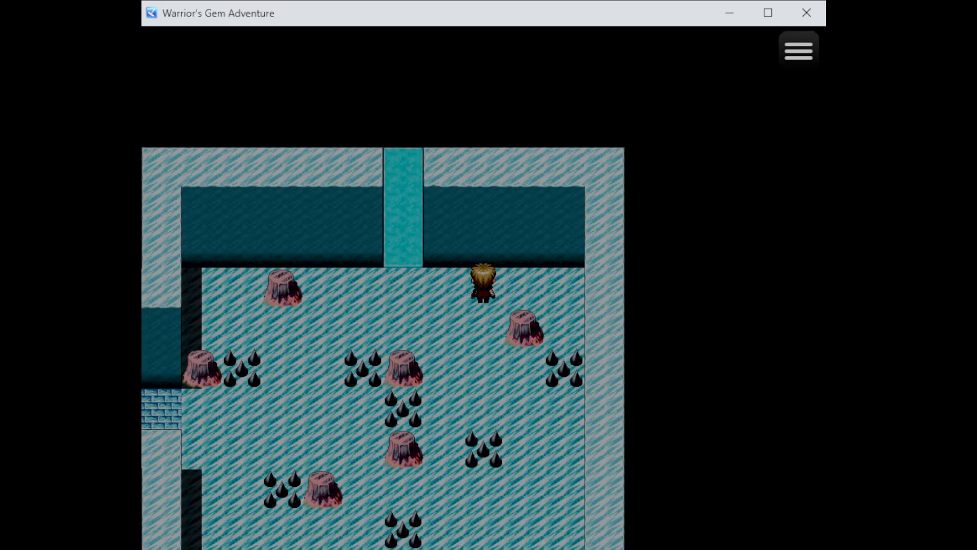
key(Left)
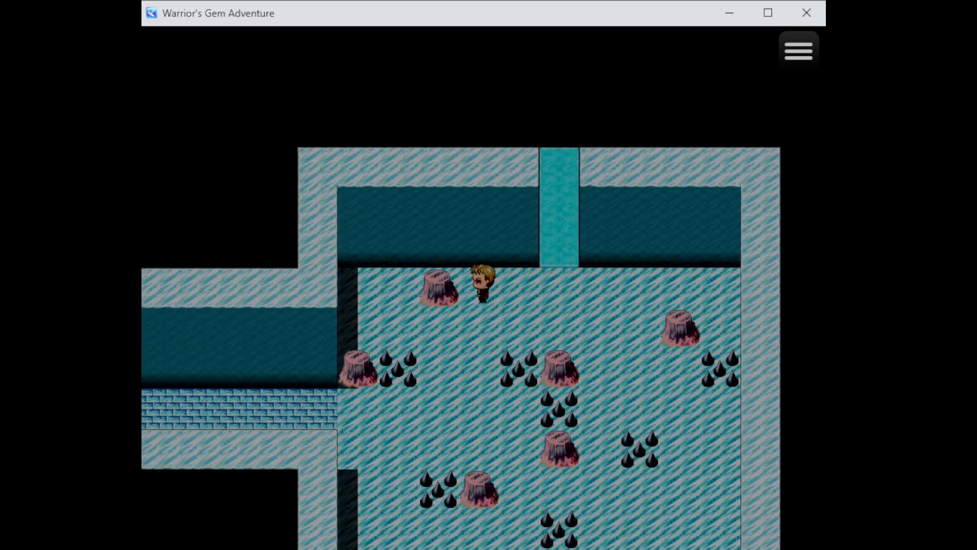
key(Right)
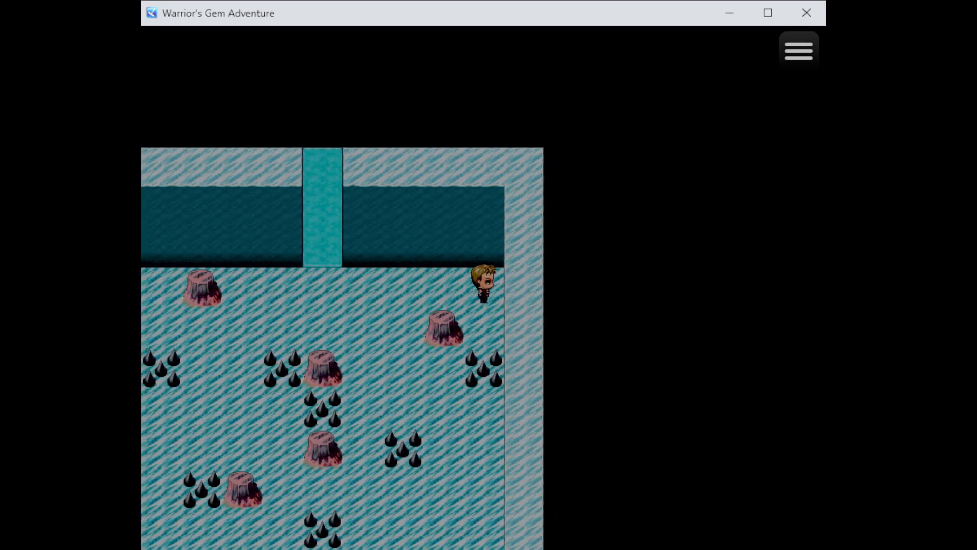
key(Left)
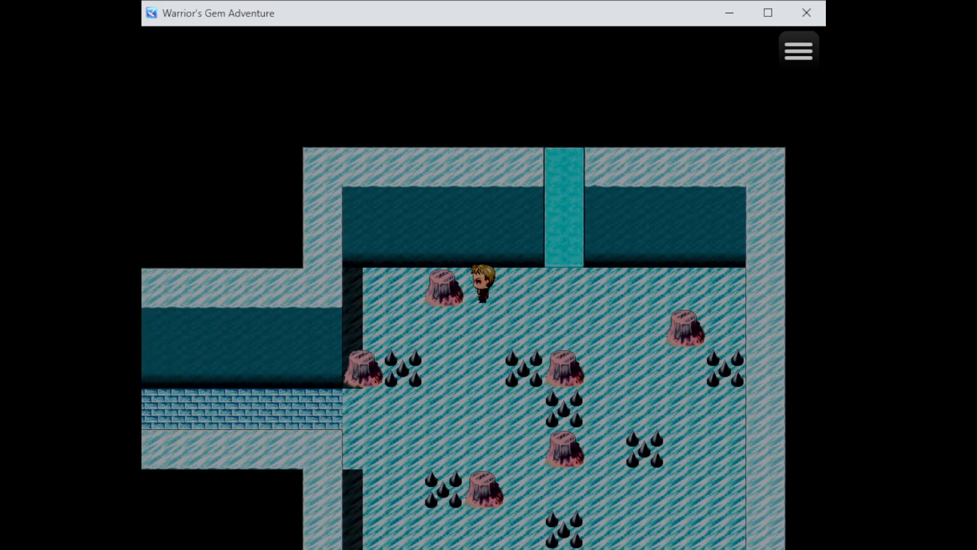
key(Down)
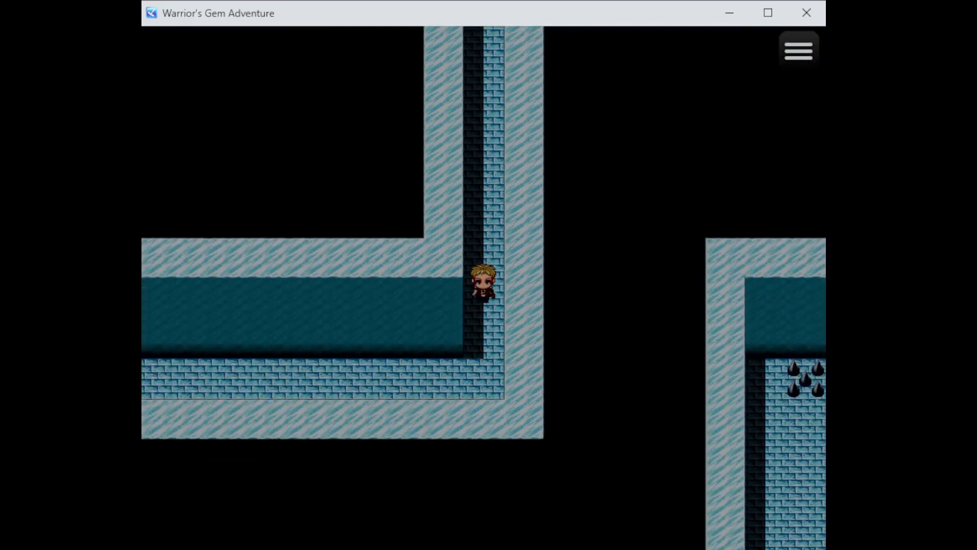
key(Right)
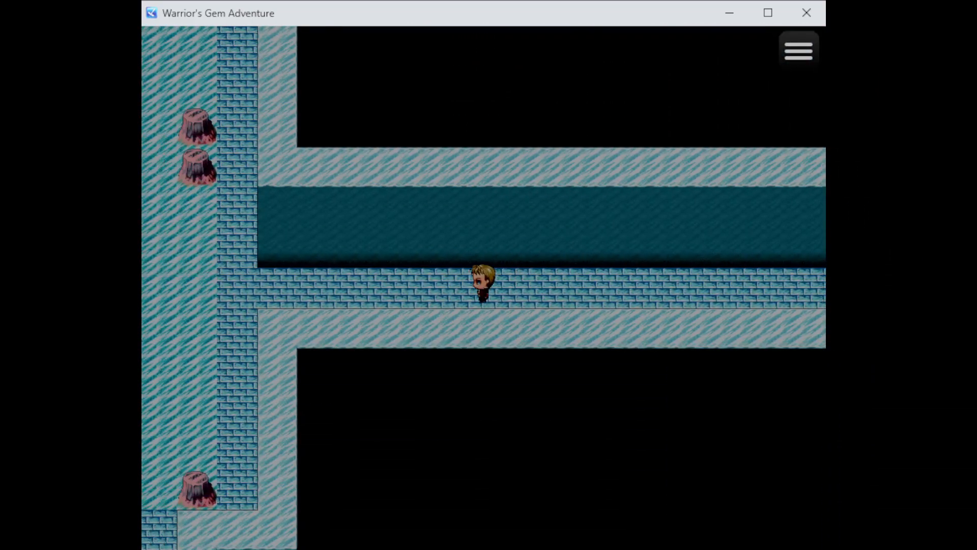
Open and cancel the save file list, then weave down through the stump room to its southern exit
click(797, 48)
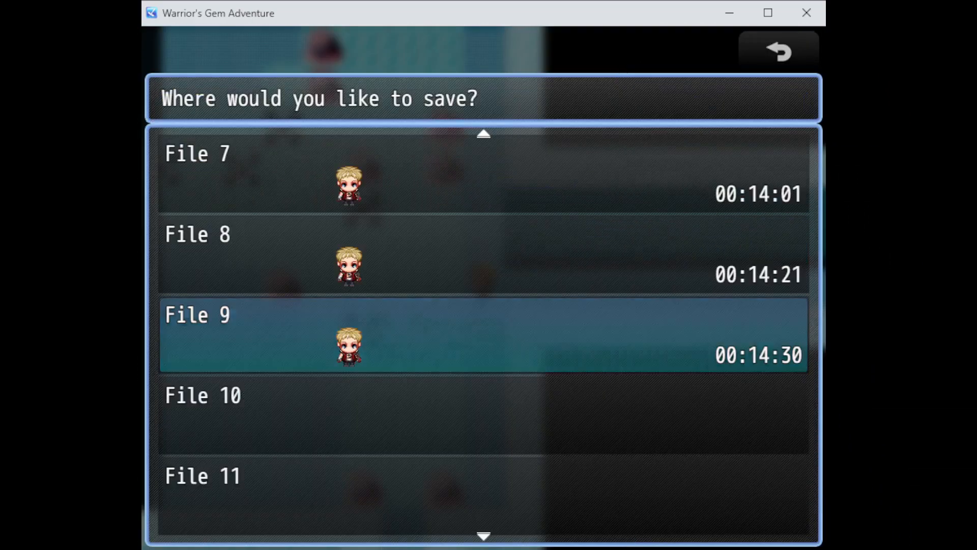
click(482, 334)
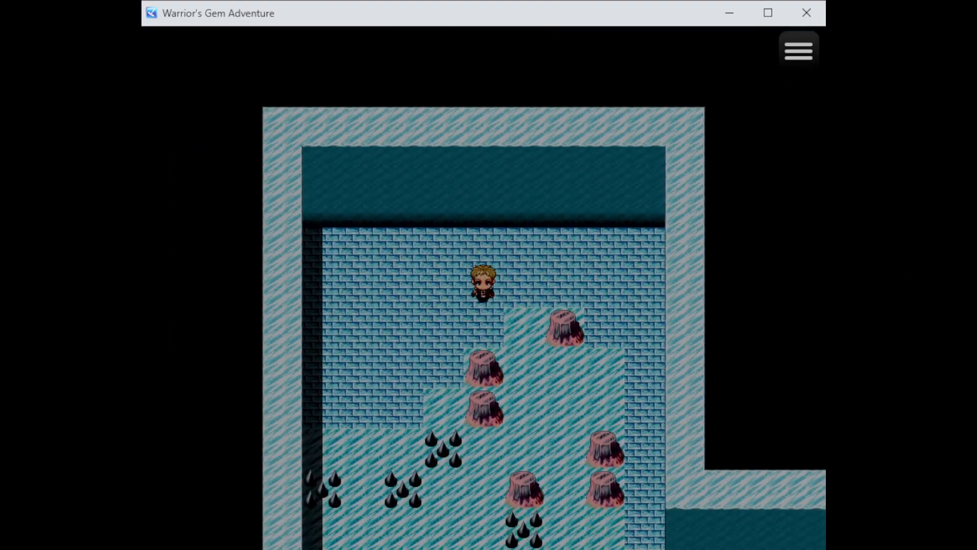
key(down)
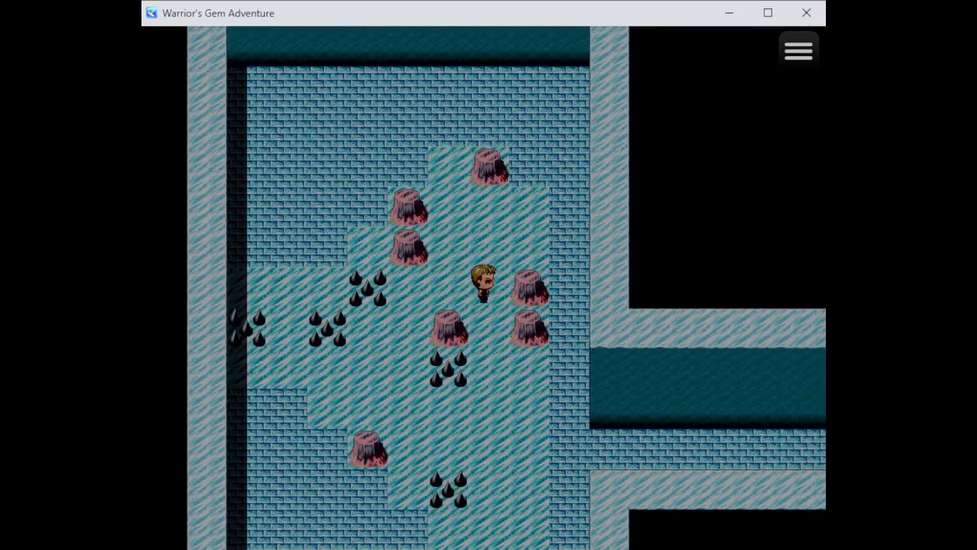
key(Down)
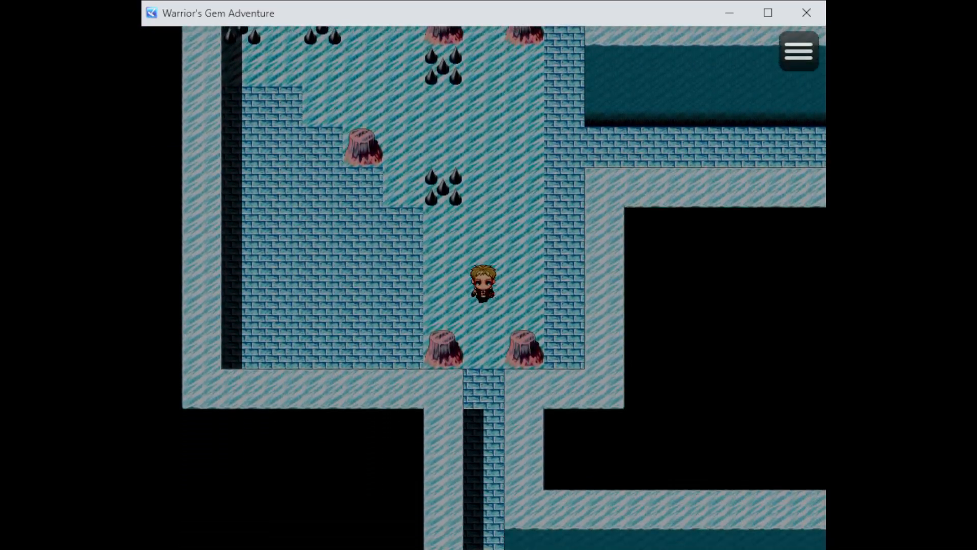
key(up)
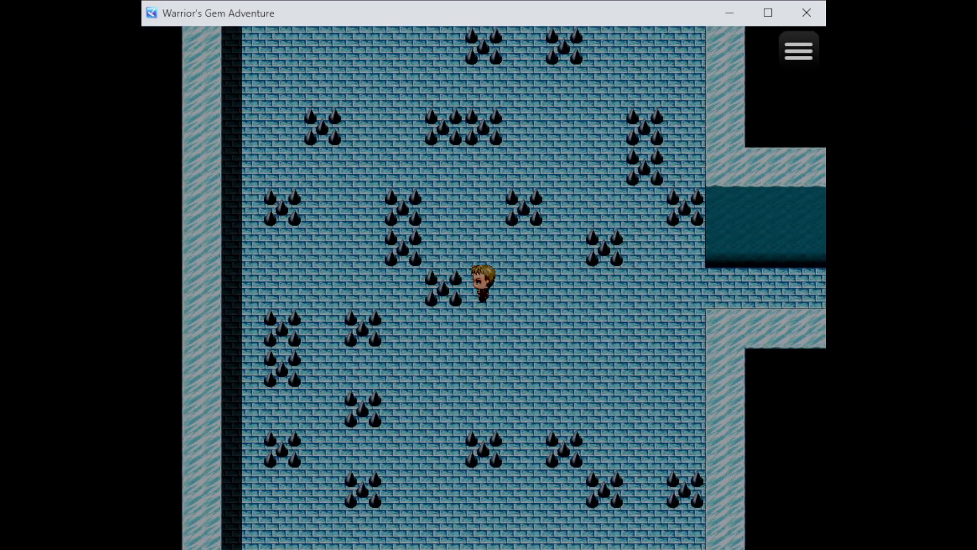
Cross the spiked room into the narrow corridor, checking the menu briefly, and reach the corner
key(up)
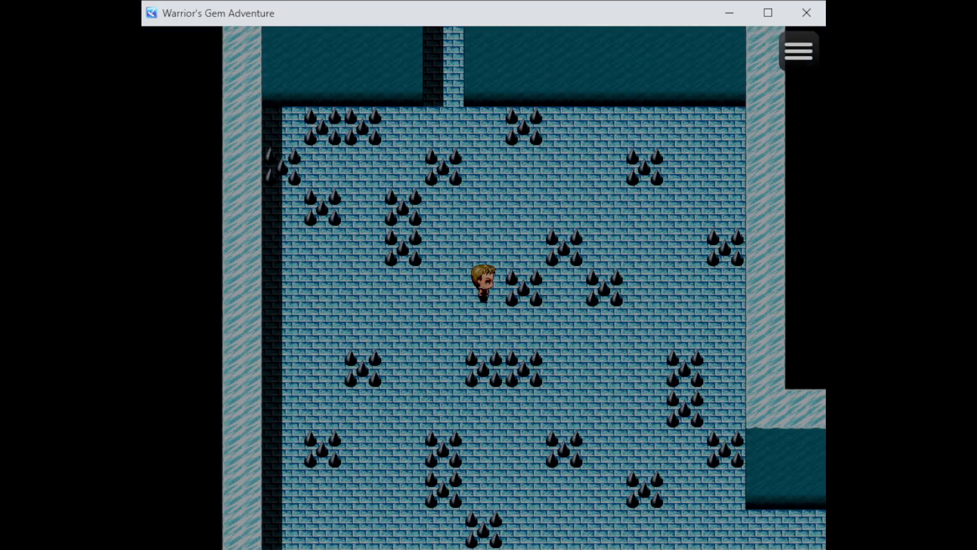
key(up)
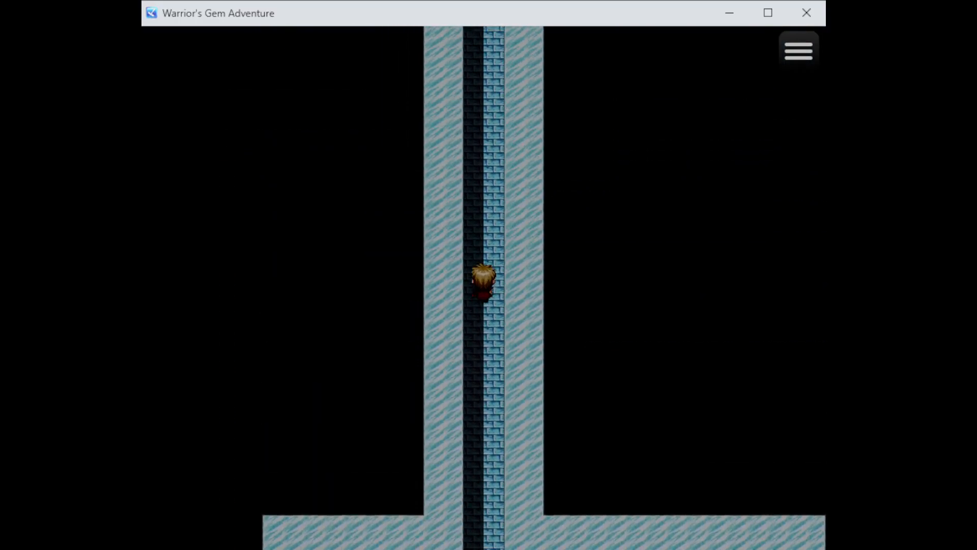
click(798, 49)
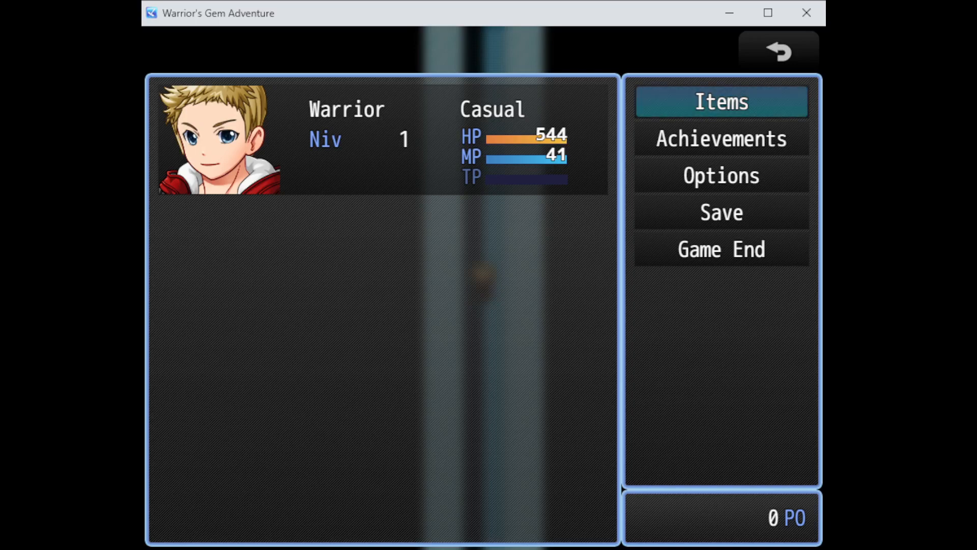
click(721, 248)
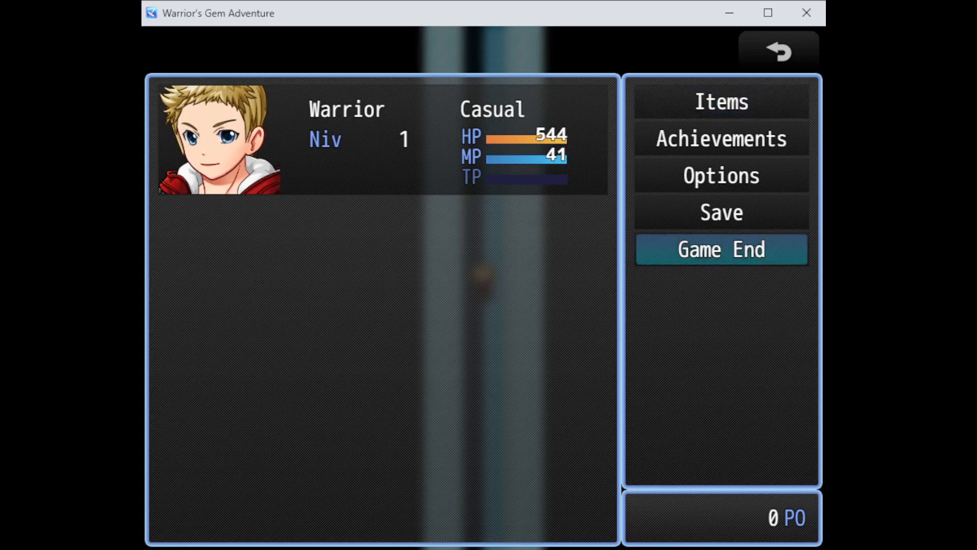
click(779, 51)
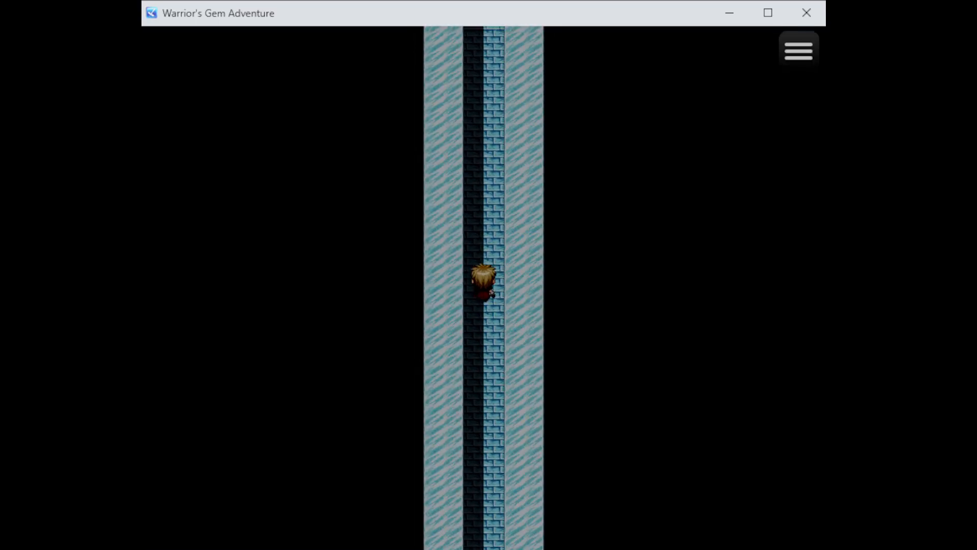
key(Up)
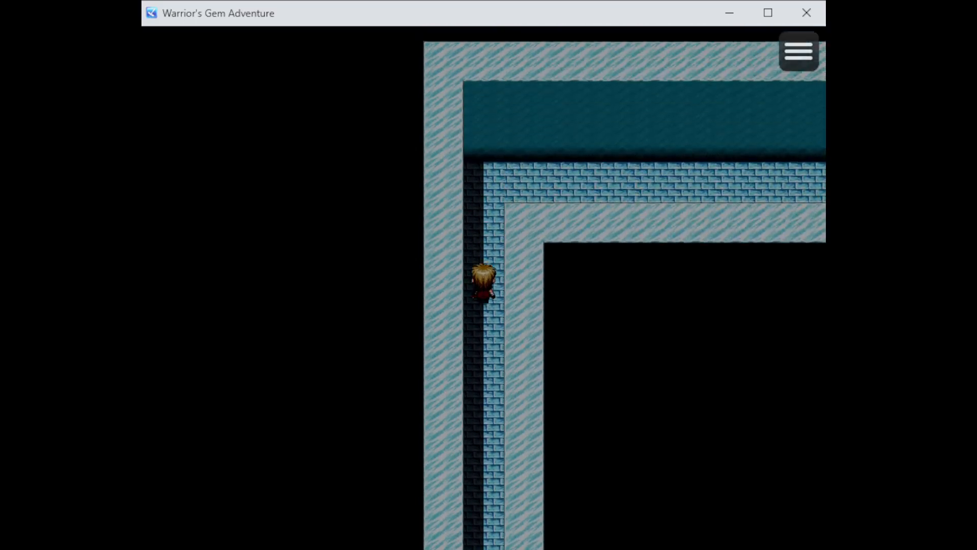
Cross the next spiked floor, glance at the menu again, and enter the maze-like spiked chamber
key(up)
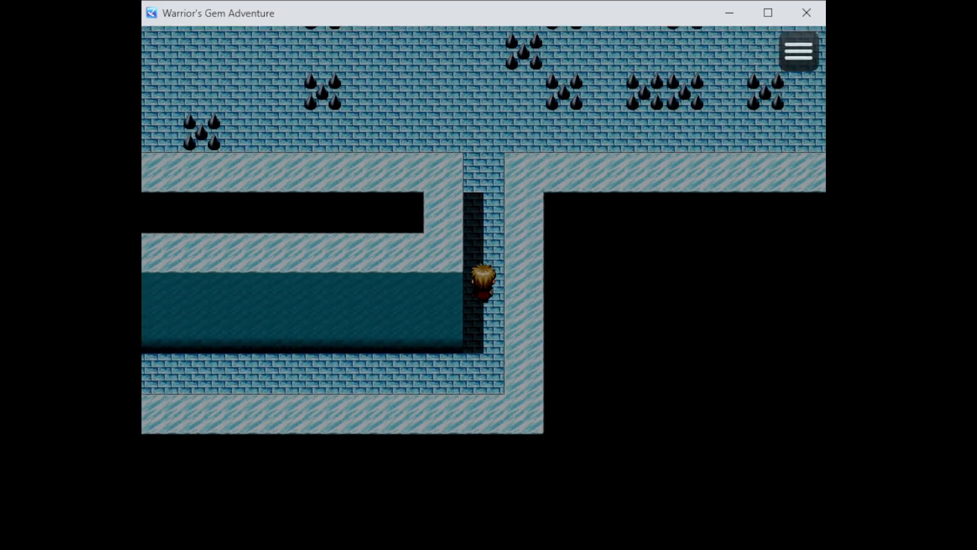
key(up)
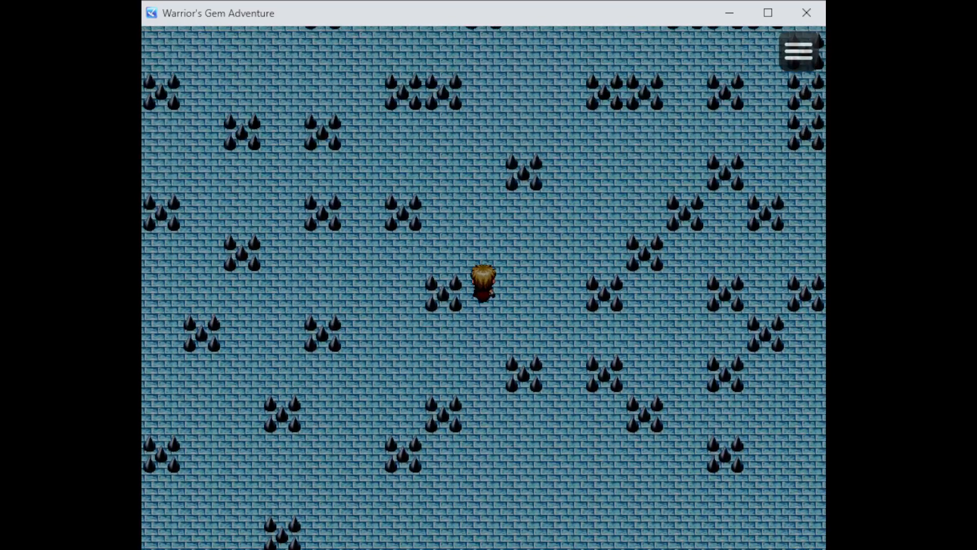
key(Up)
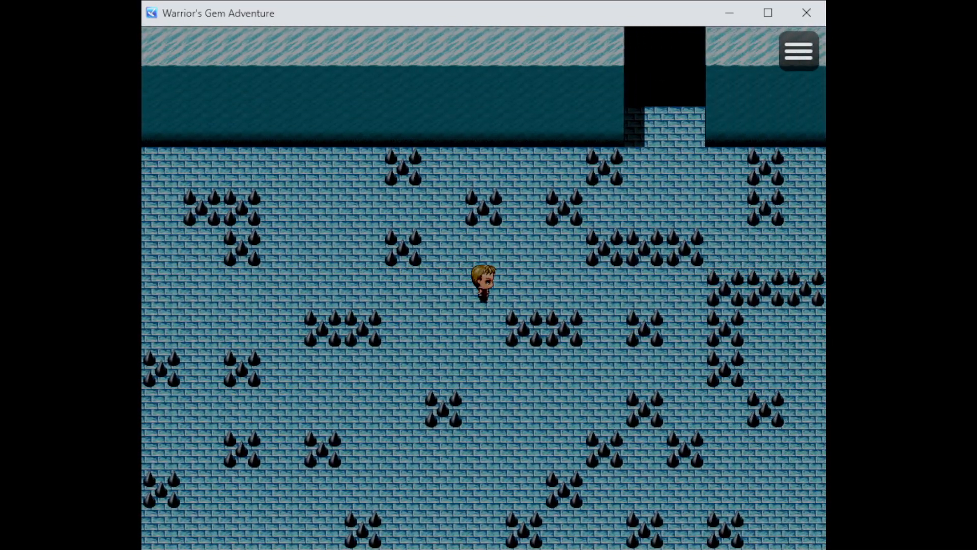
click(798, 51)
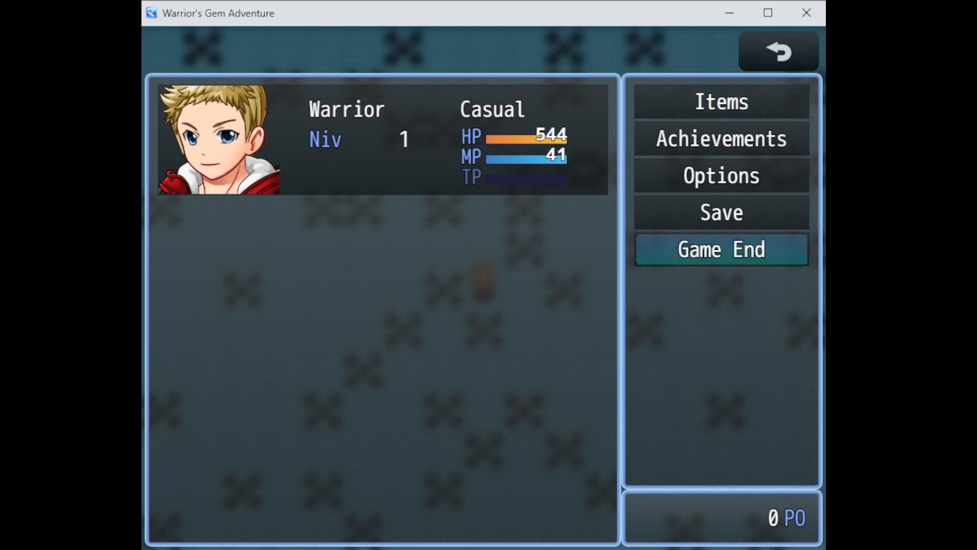
click(777, 51)
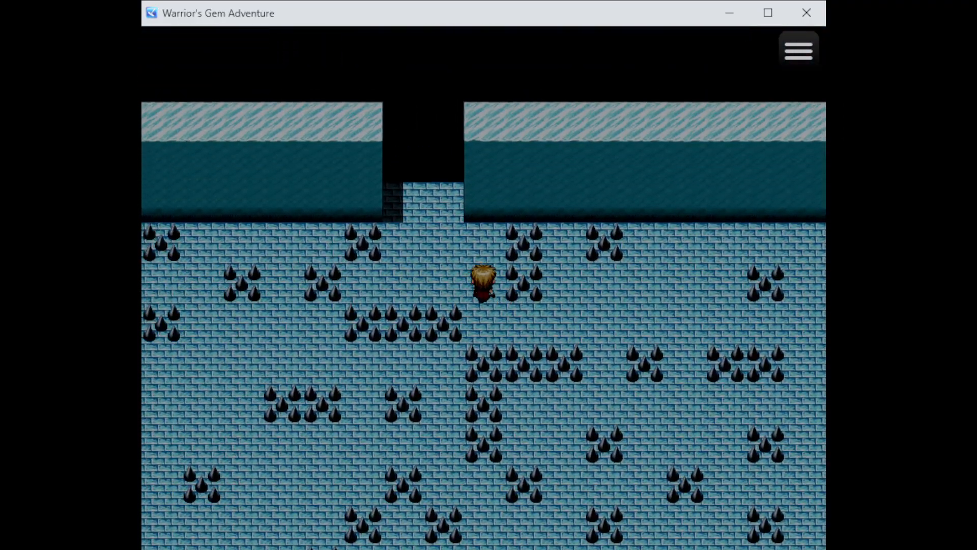
key(Up)
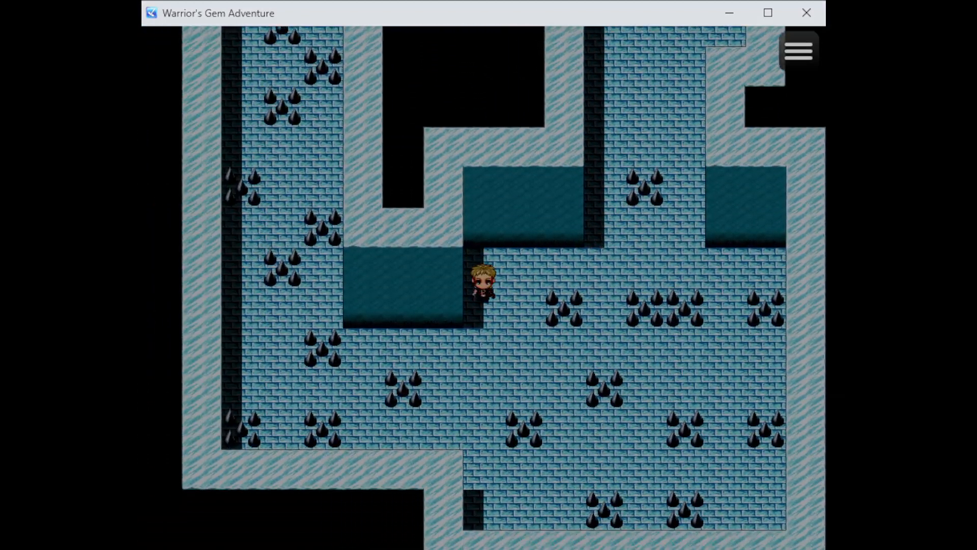
Peek at the Save screen, back out, and walk down the narrow spiked passages
click(796, 50)
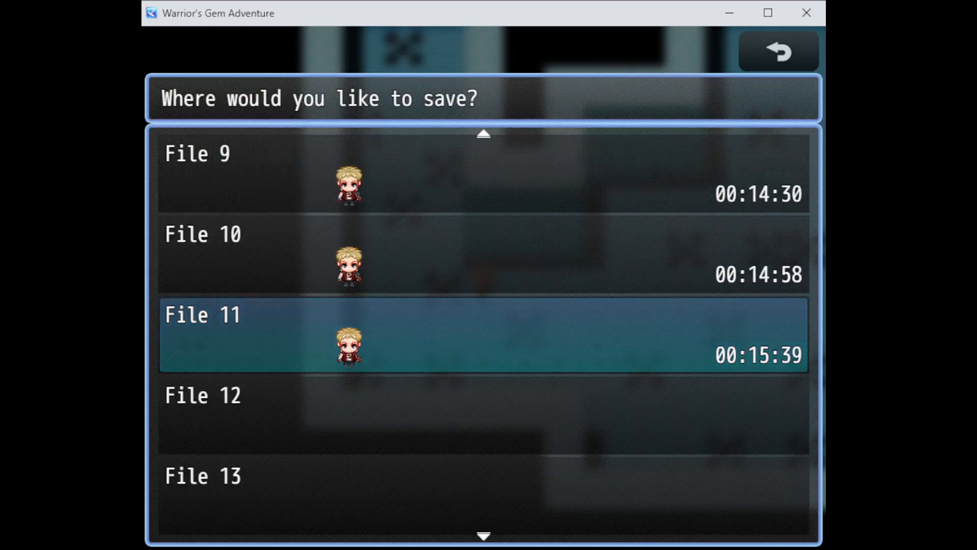
click(779, 50)
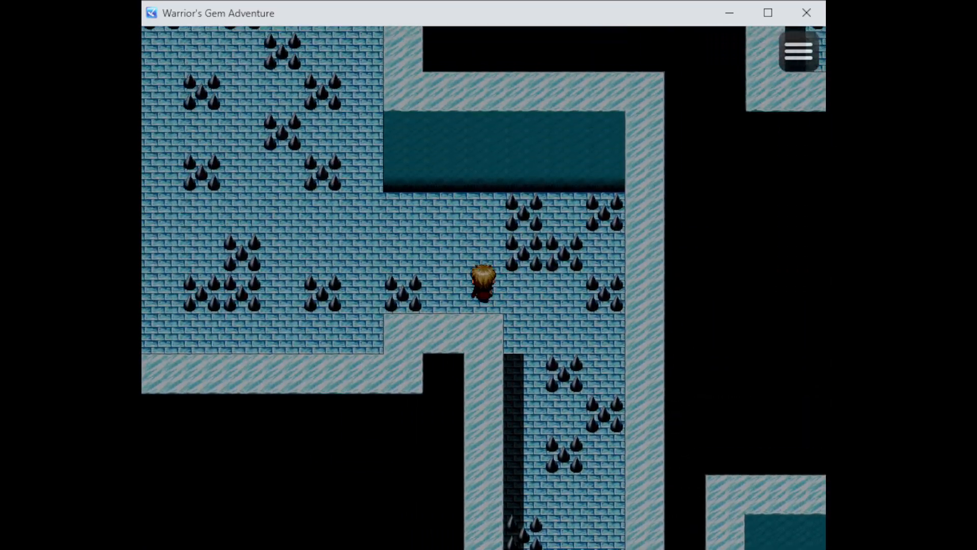
key(Up)
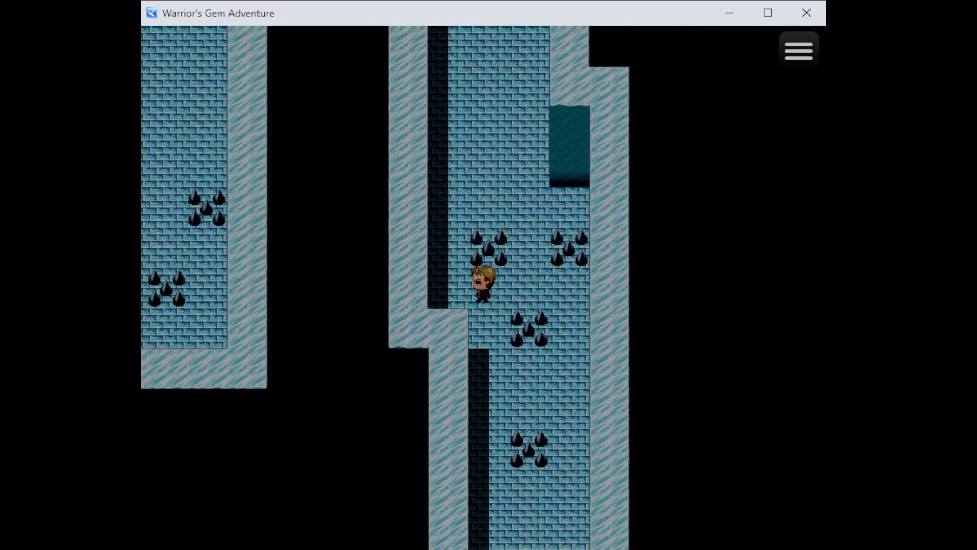
key(up)
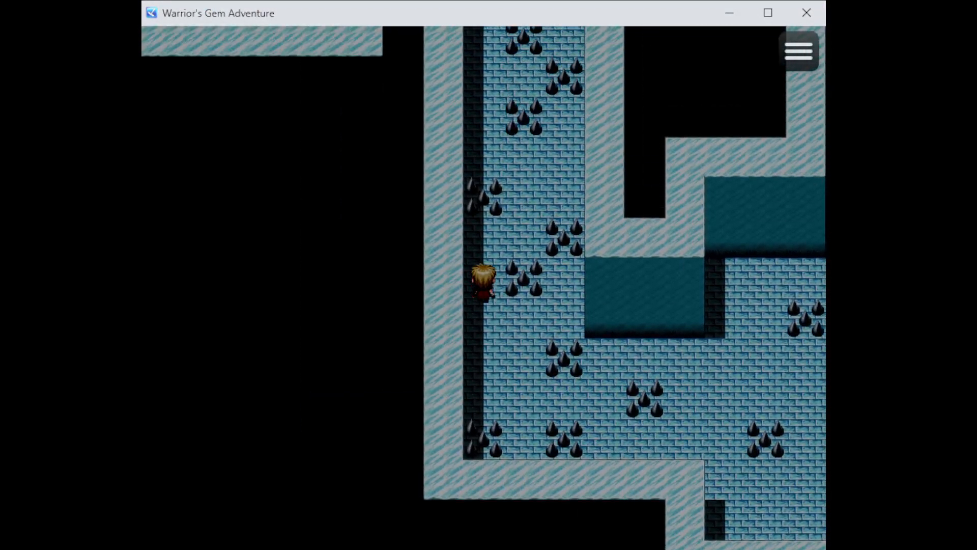
Enter the wide spiked hall, check the menu briefly, and reach the room with the hanging red rope
key(Up)
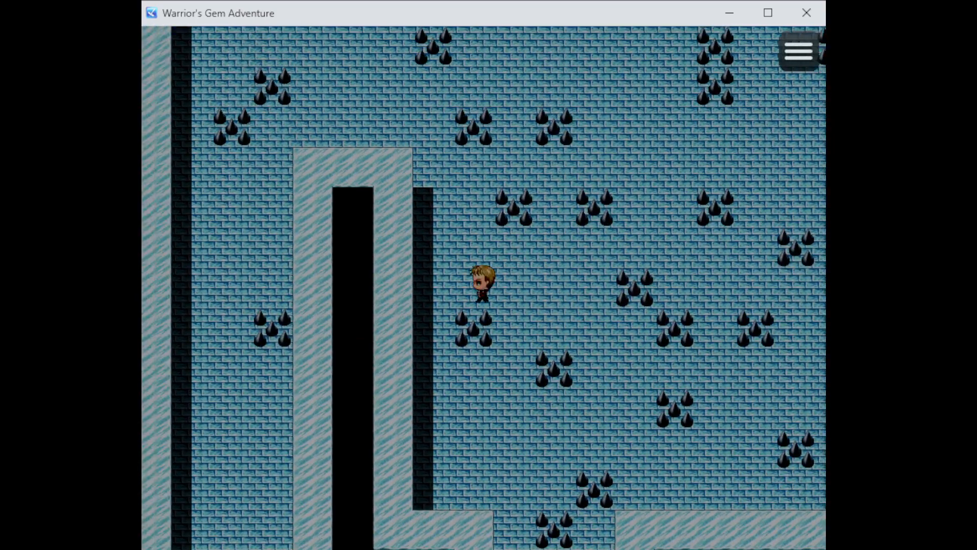
click(798, 51)
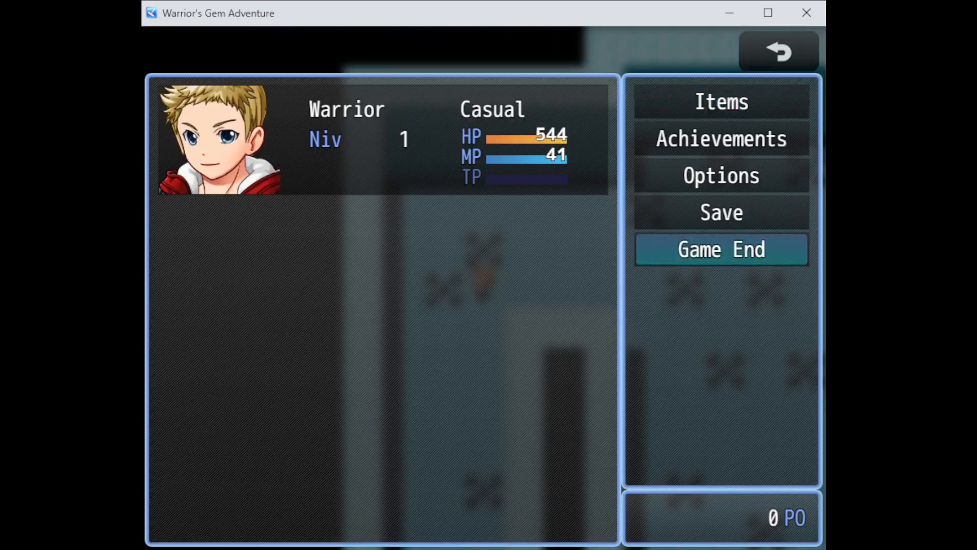
click(779, 50)
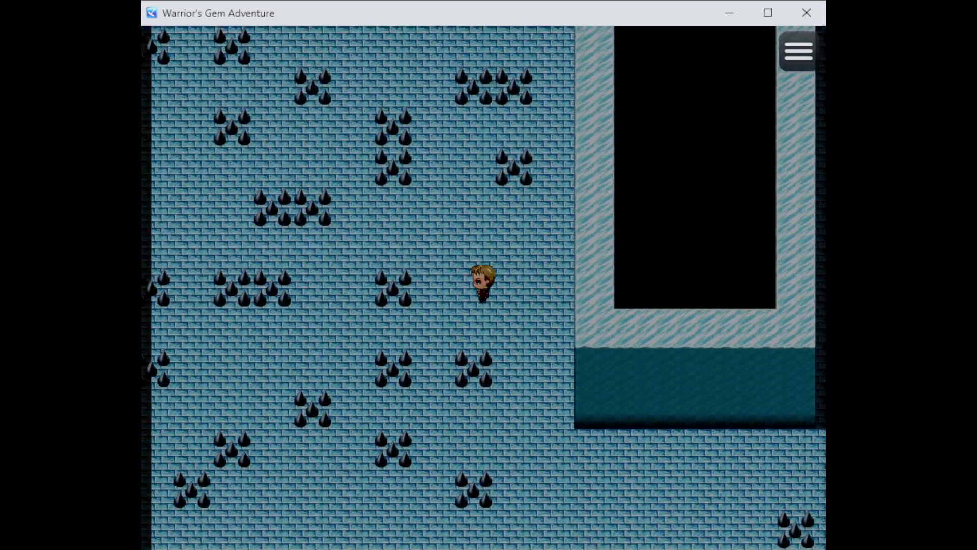
key(Up)
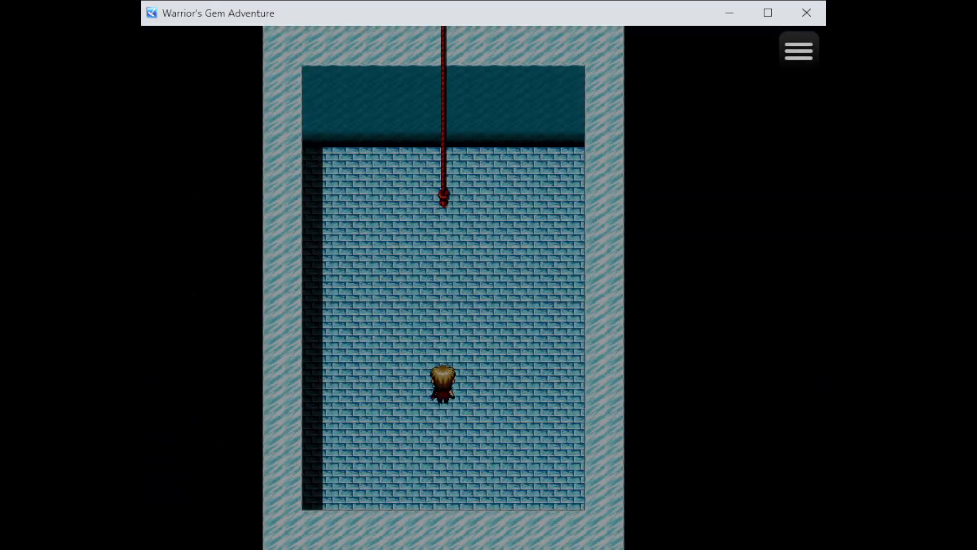
Climb the red rope into the amber earthen cave and walk up to the floating red gem
key(up)
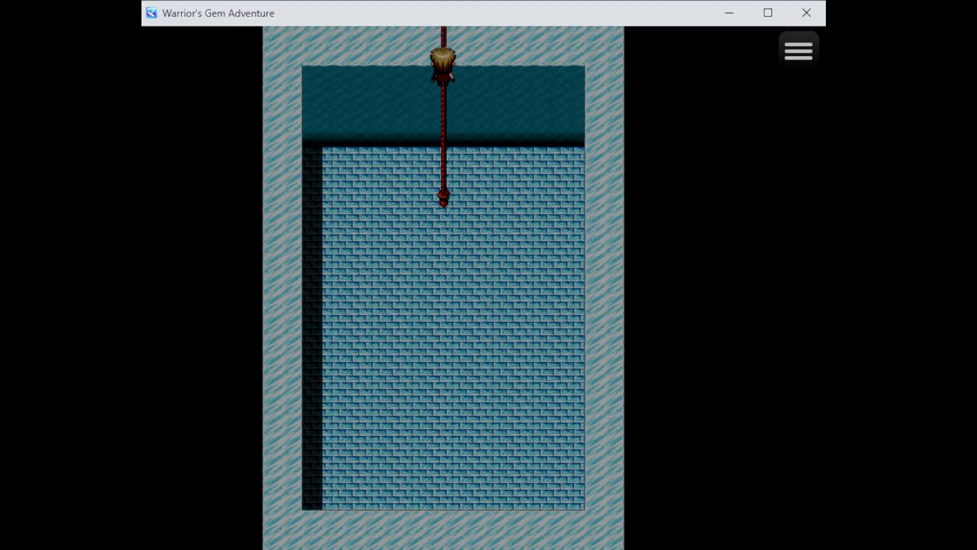
click(797, 48)
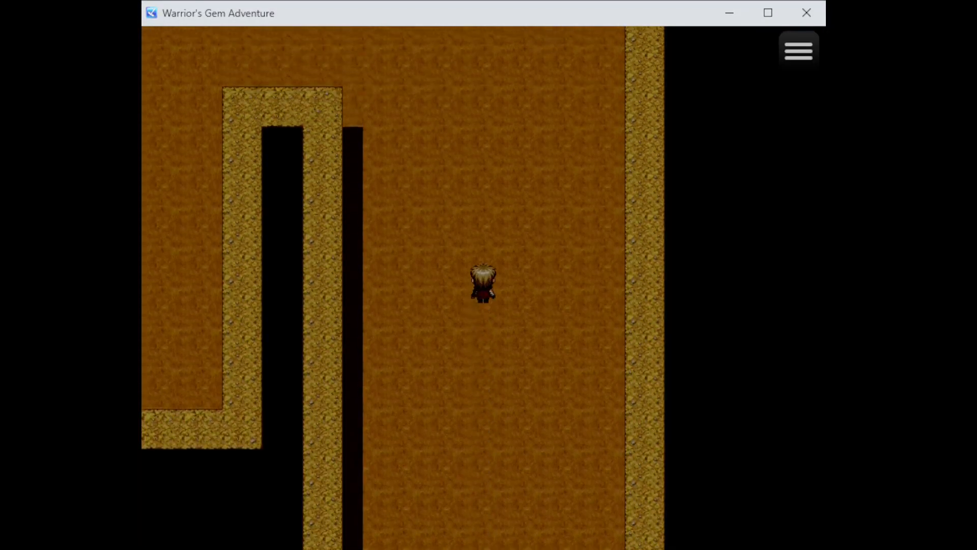
key(up)
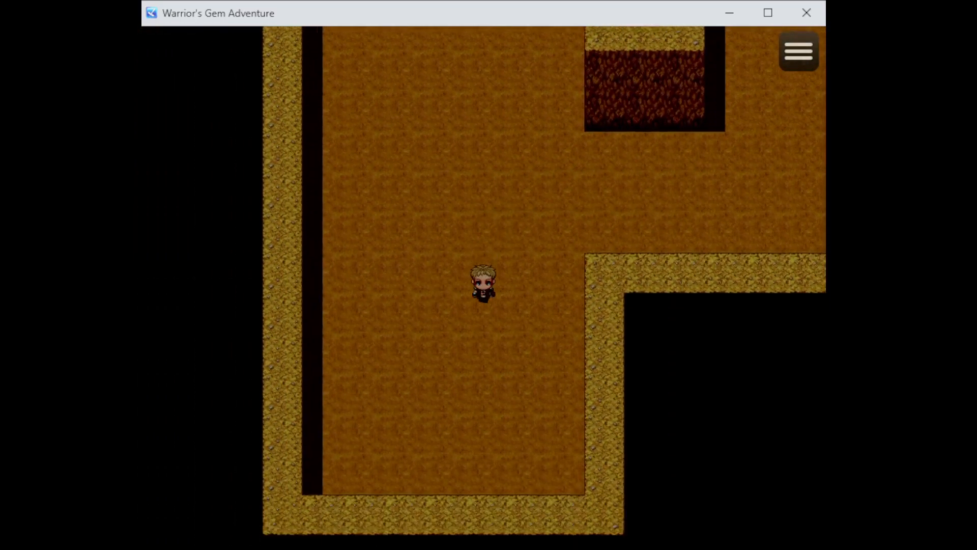
key(up)
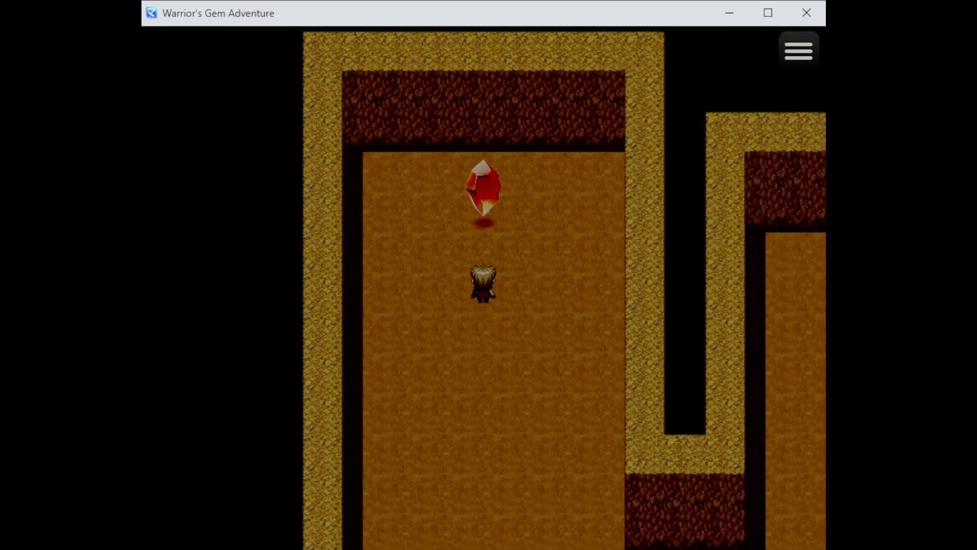
View the 'A true gem' achievement, close the list, and walk up the forest path
click(797, 49)
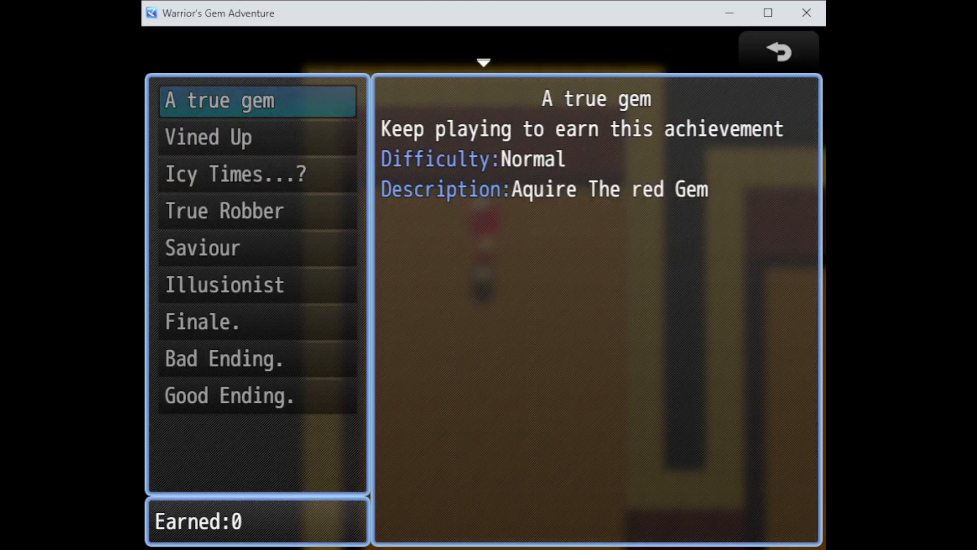
click(778, 51)
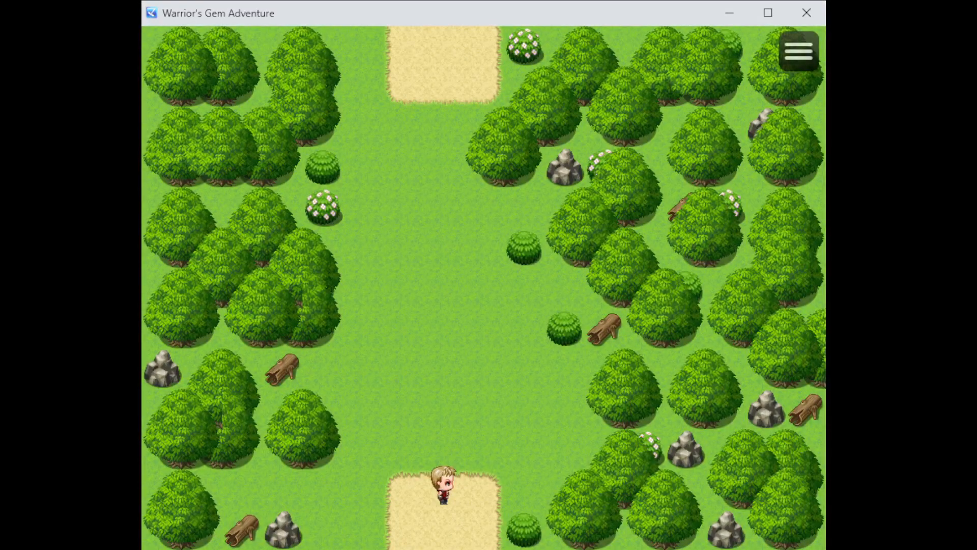
key(up)
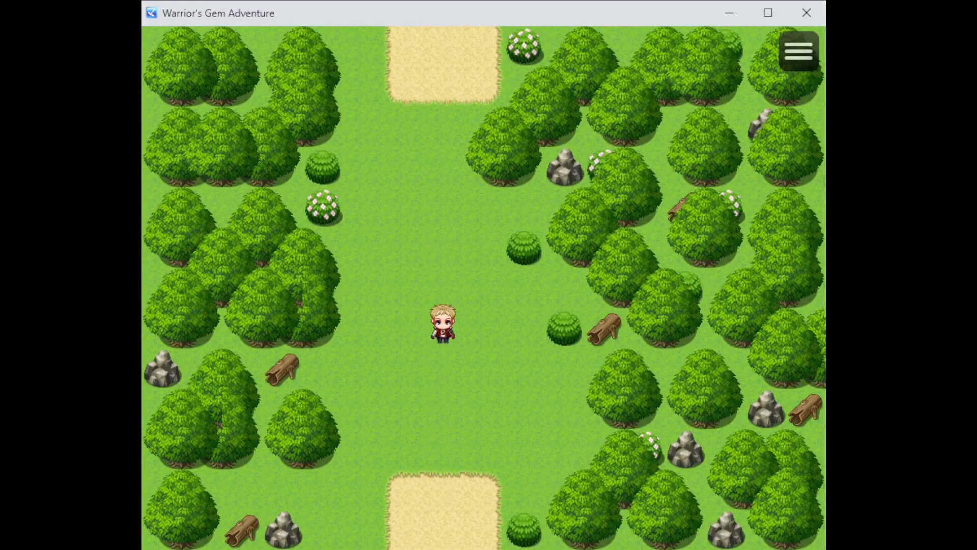